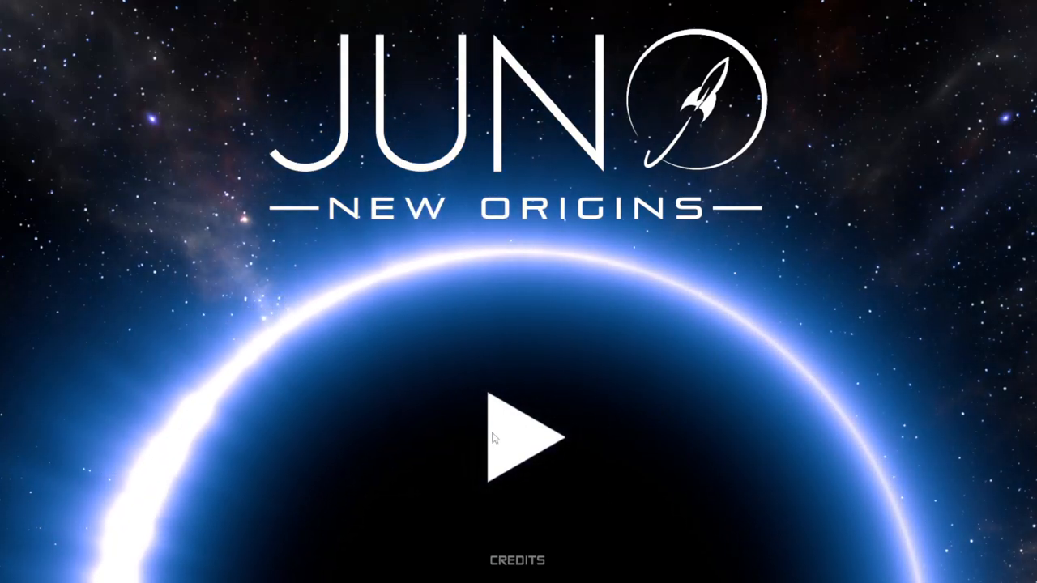
Step: Start a new game, name the company 'AutoTube' and choose the Career game type
click(518, 437)
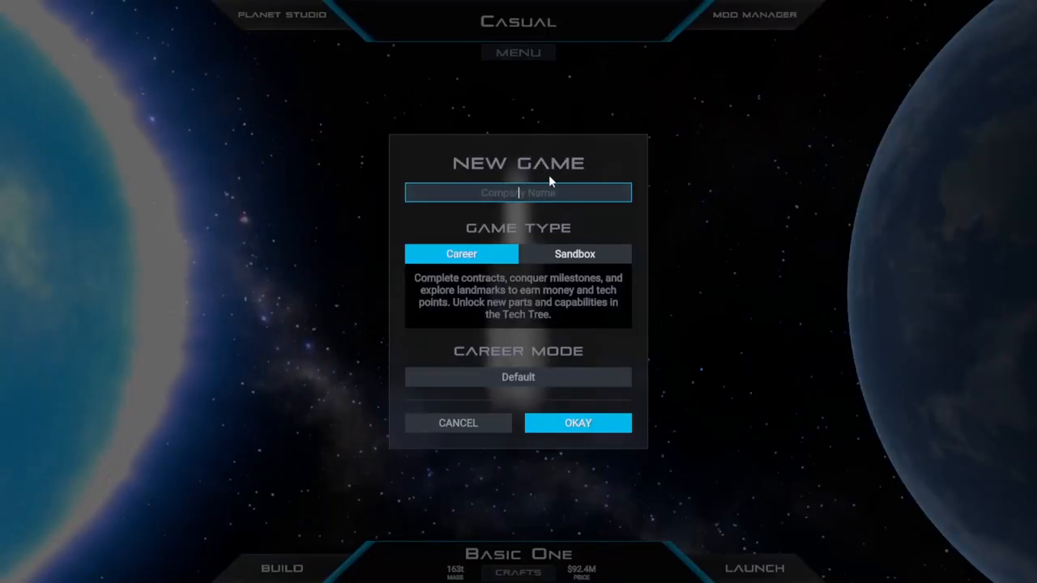
text(Auto)
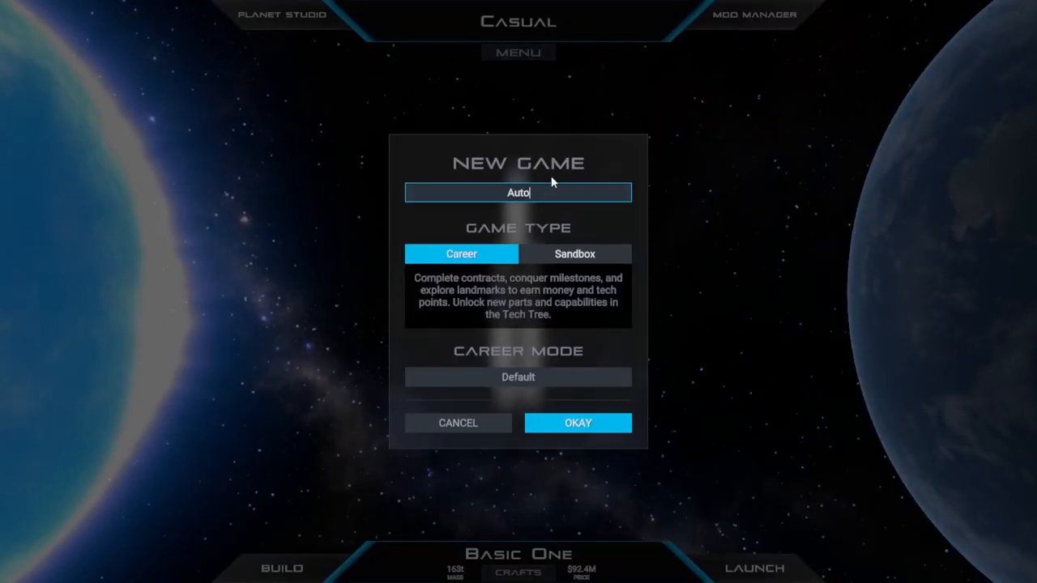
text(Tube)
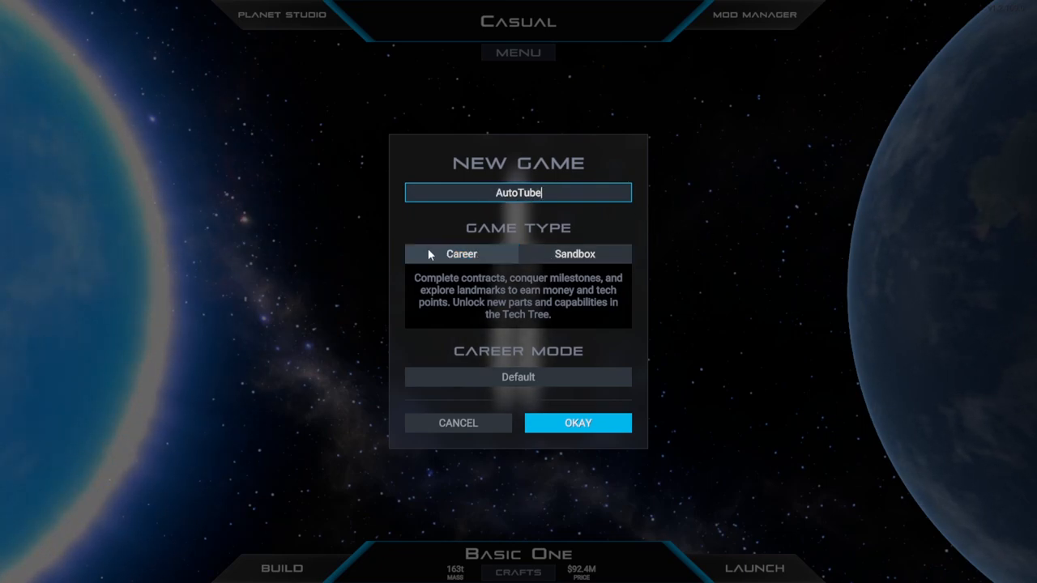
click(460, 253)
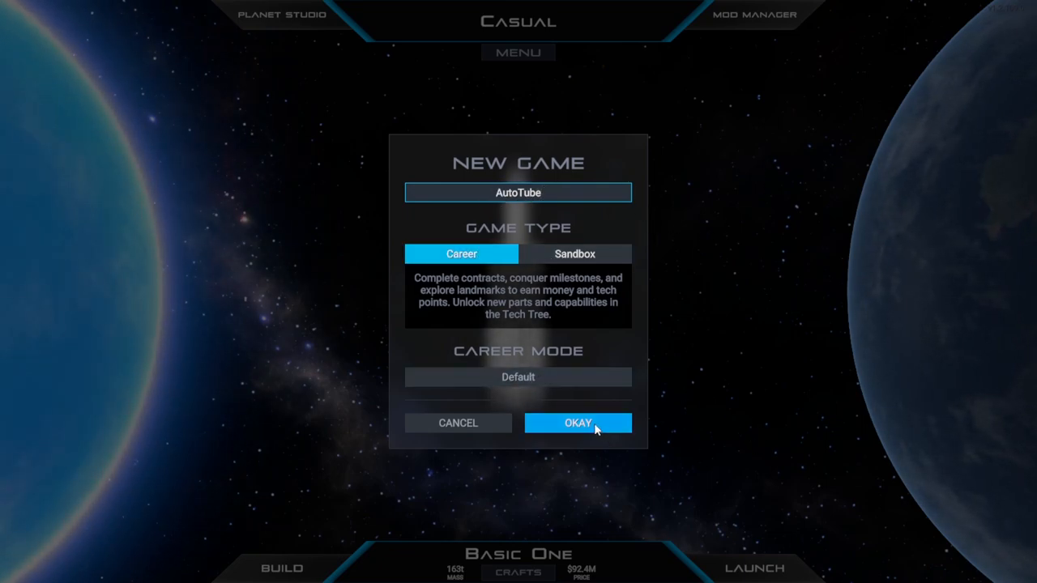
Step: Create the AutoTube career, acknowledge the welcome message and keep the tutorial running
click(576, 422)
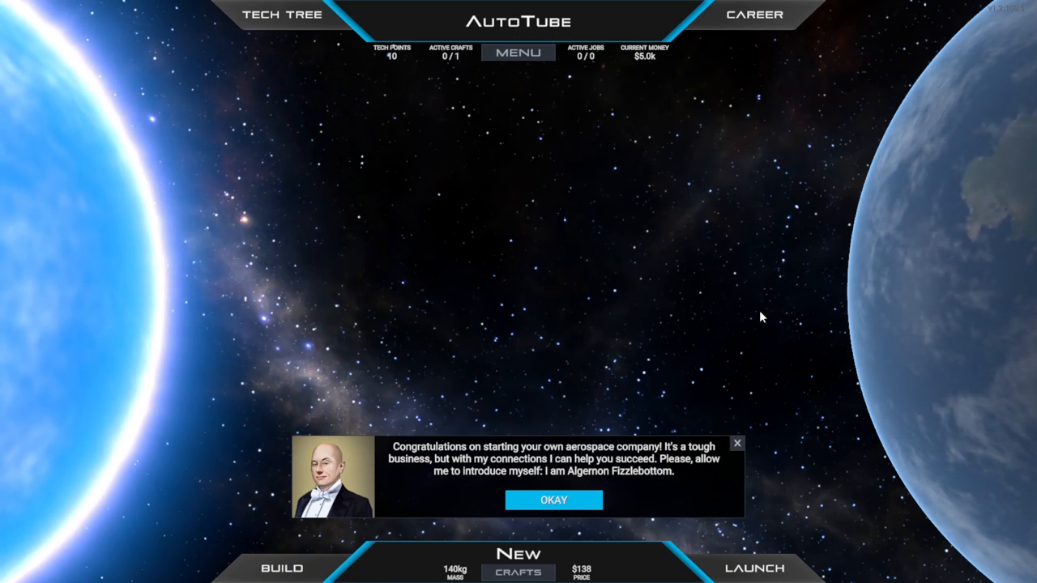
click(554, 499)
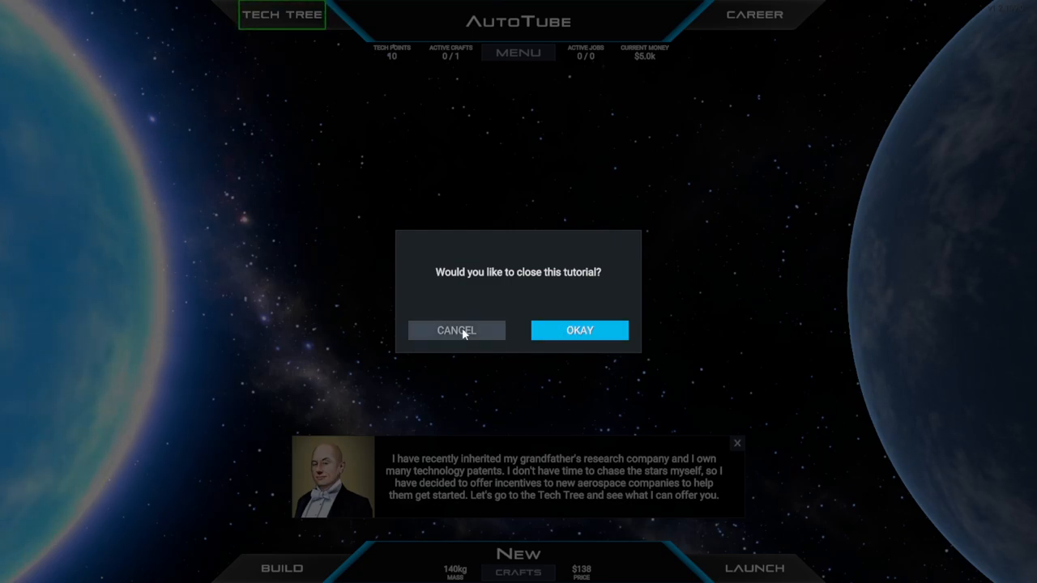
click(457, 330)
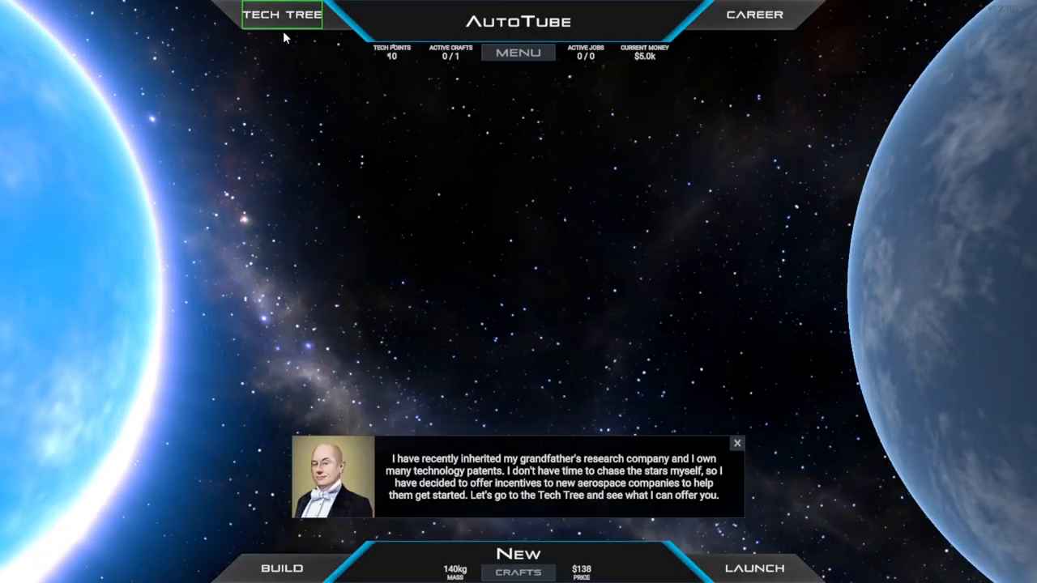
Step: In the Tech Tree, select The Droodman Side node and request its 0-point unlock
click(282, 14)
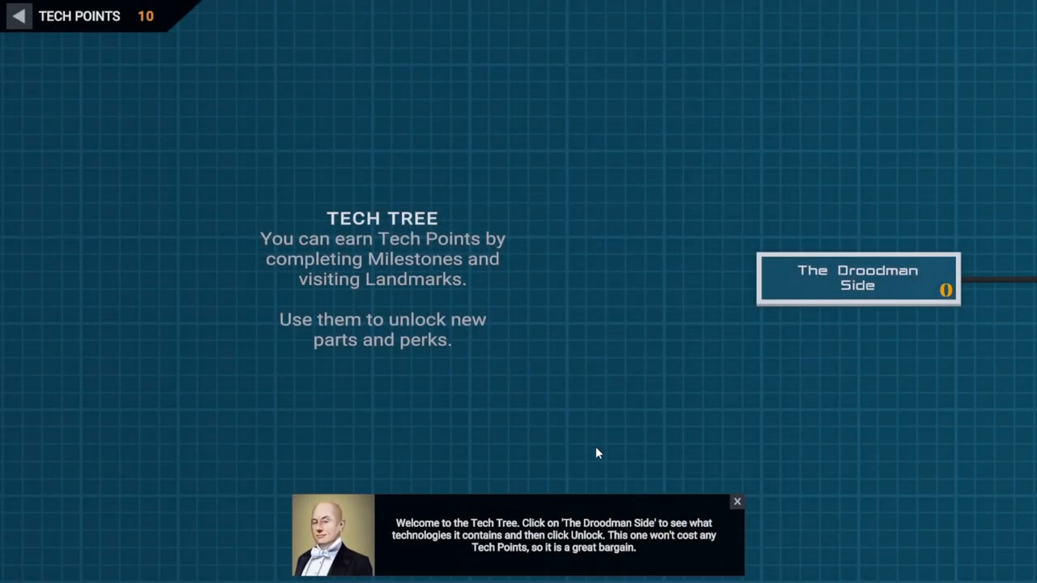
mouse_move(669, 366)
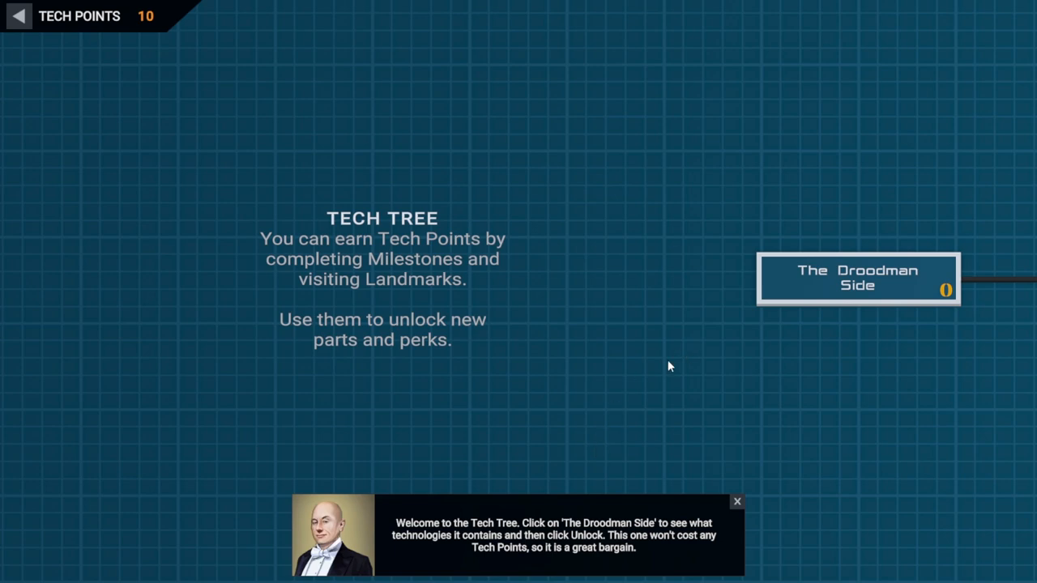
mouse_move(575, 314)
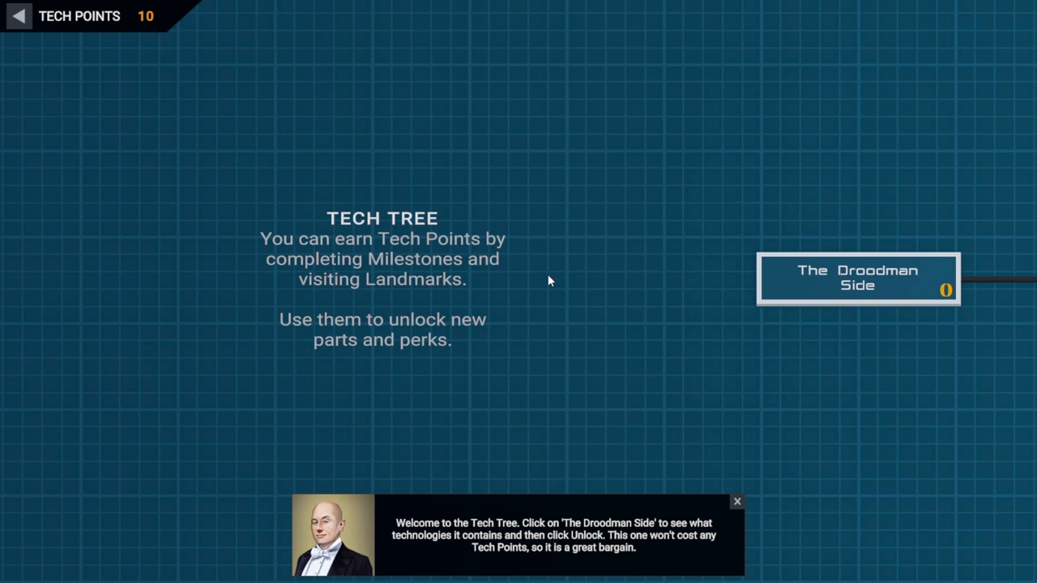
mouse_move(477, 240)
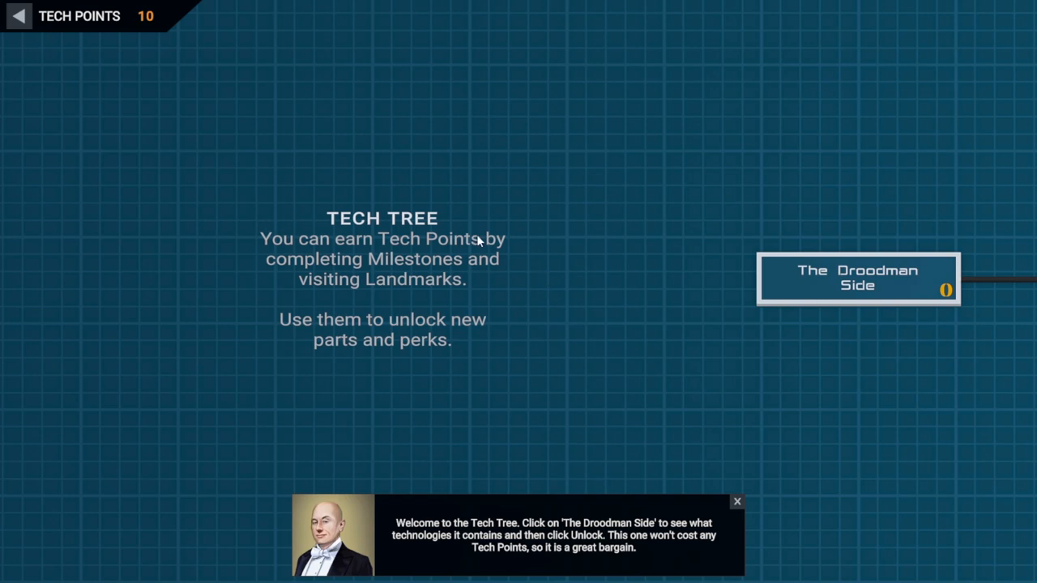
mouse_move(361, 366)
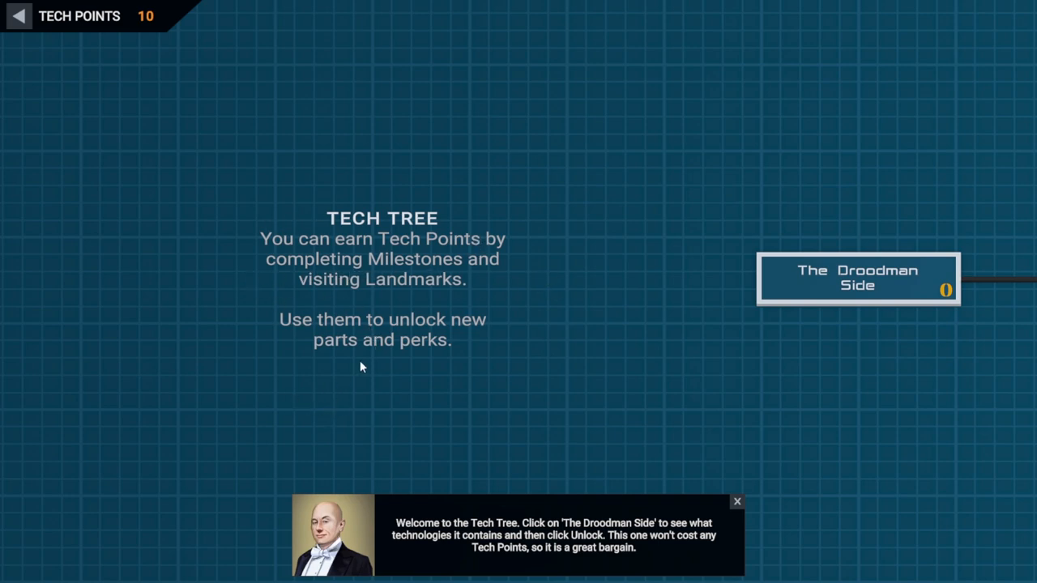
mouse_move(397, 550)
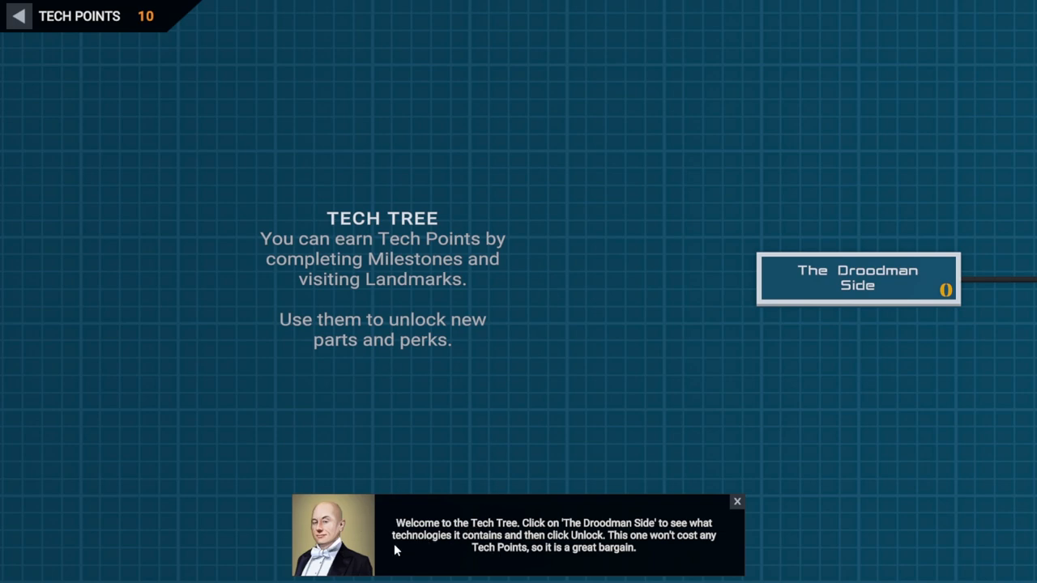
mouse_move(589, 533)
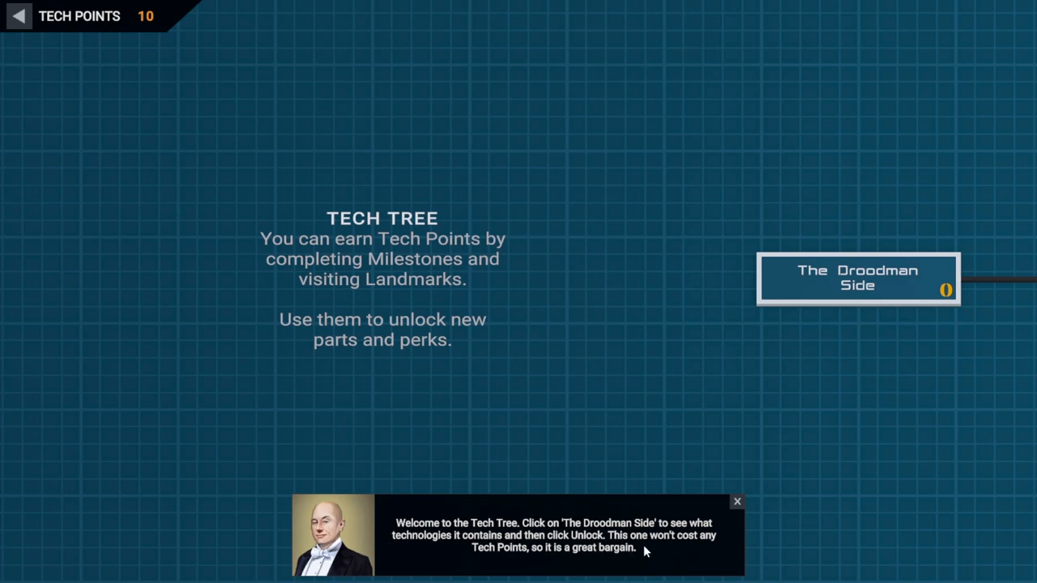
mouse_move(875, 269)
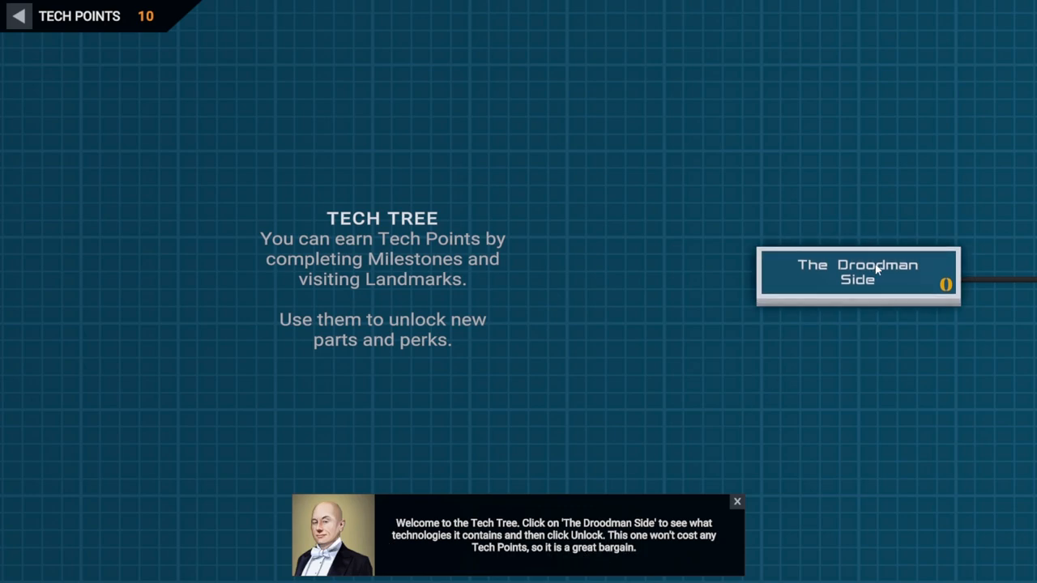
click(857, 276)
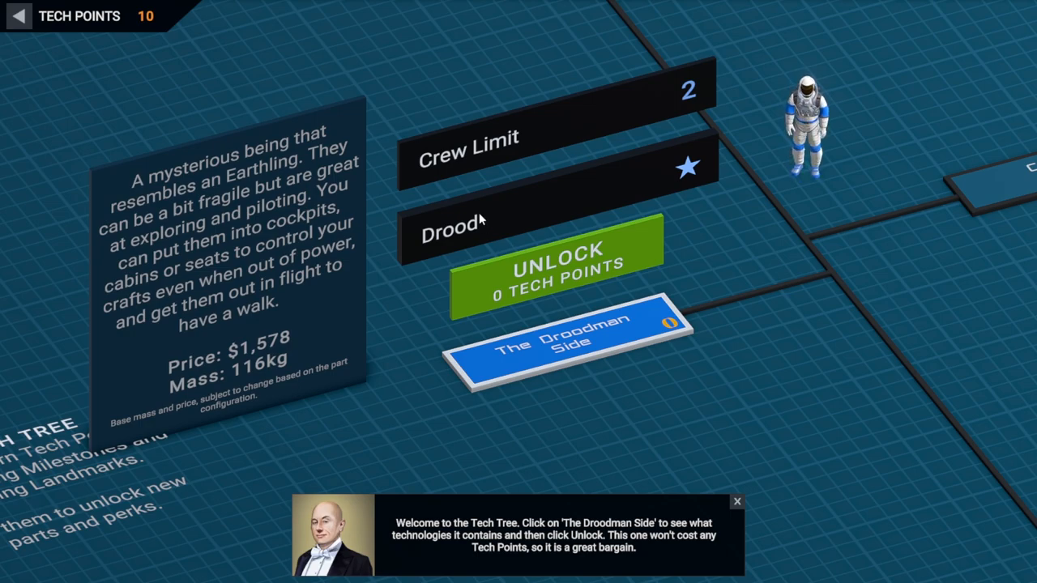
click(558, 262)
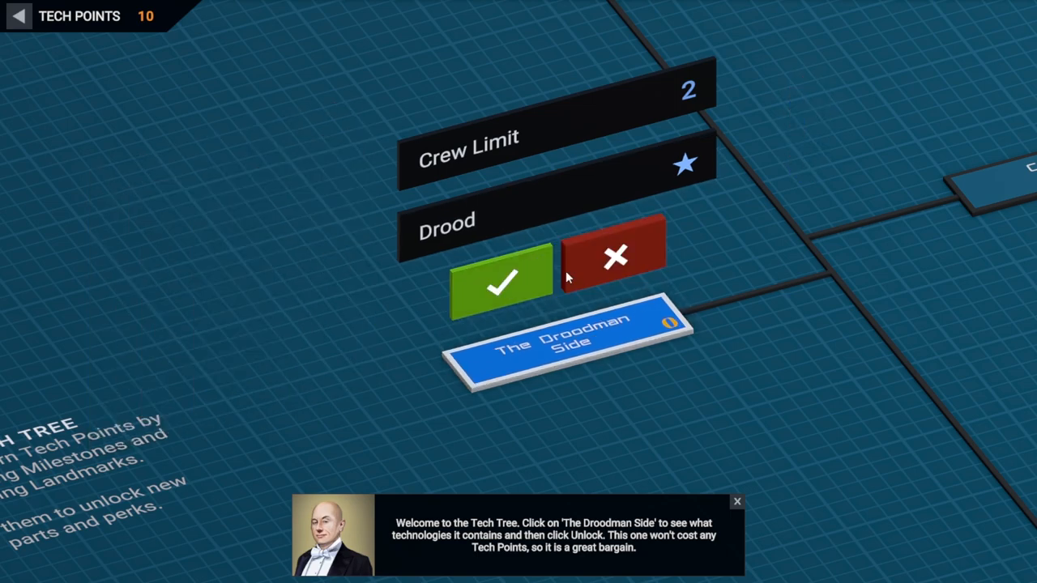
Step: Confirm The Droodman Side, unlock Common Ground, then Backyard Scientist for 10 tech points
click(501, 279)
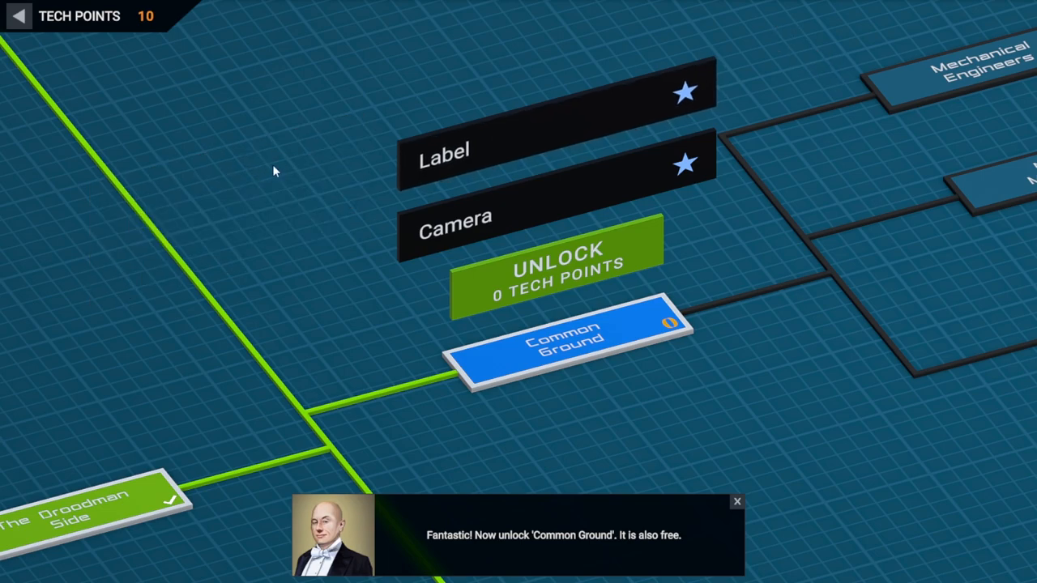
mouse_move(446, 149)
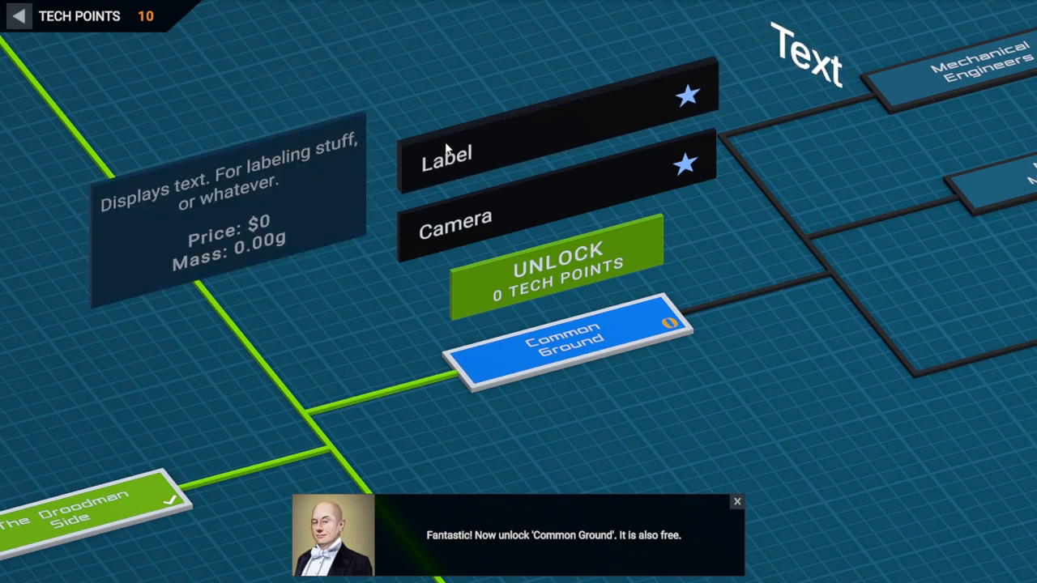
mouse_move(635, 117)
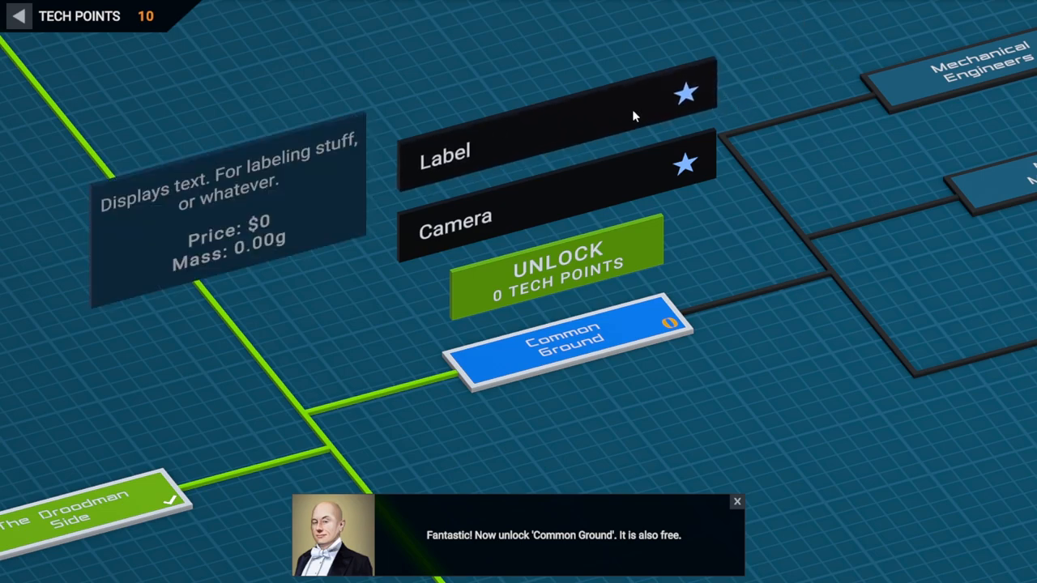
click(555, 267)
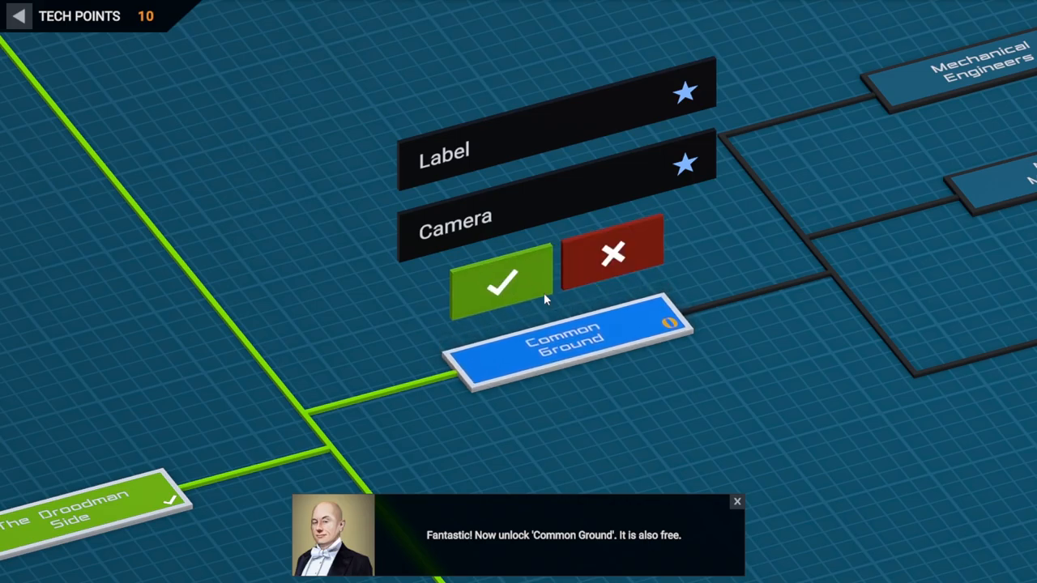
click(499, 279)
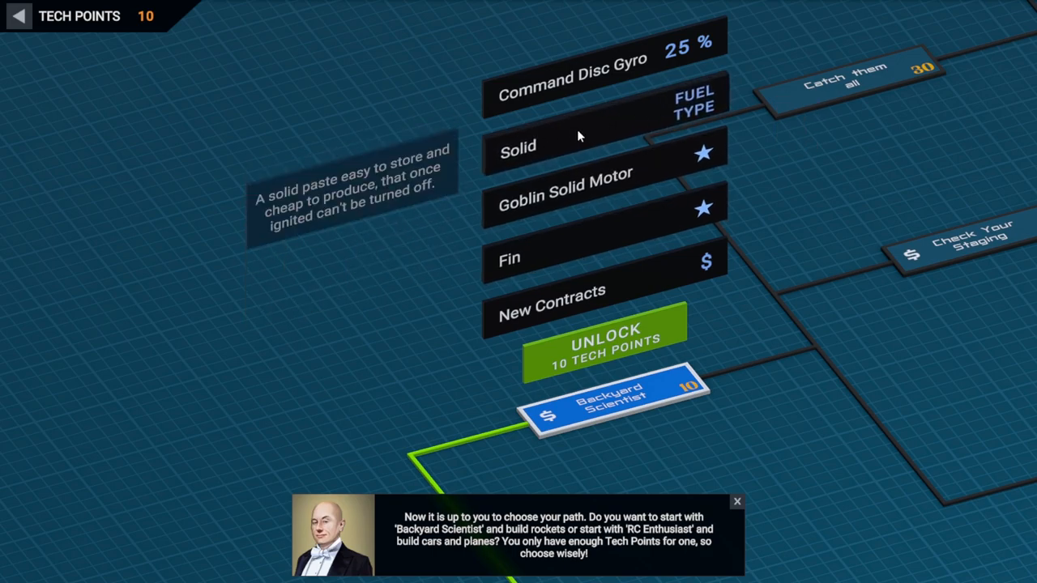
mouse_move(587, 136)
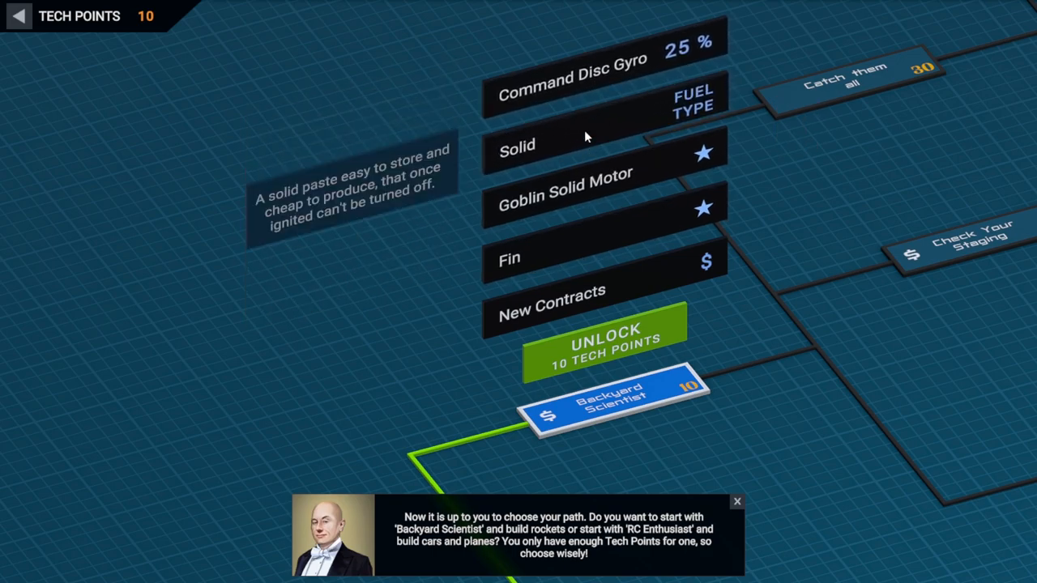
click(602, 338)
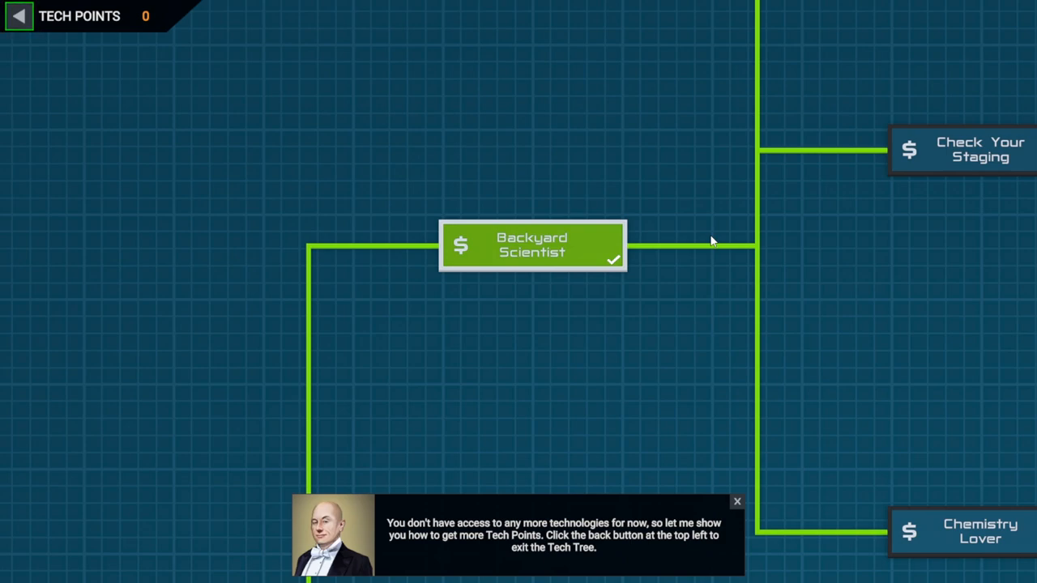
mouse_move(760, 266)
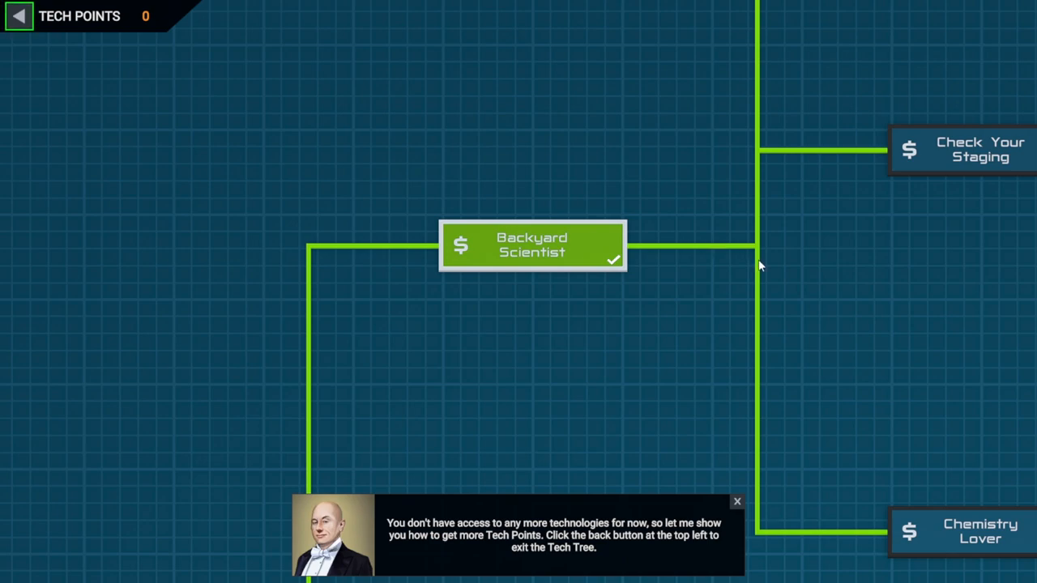
mouse_move(538, 543)
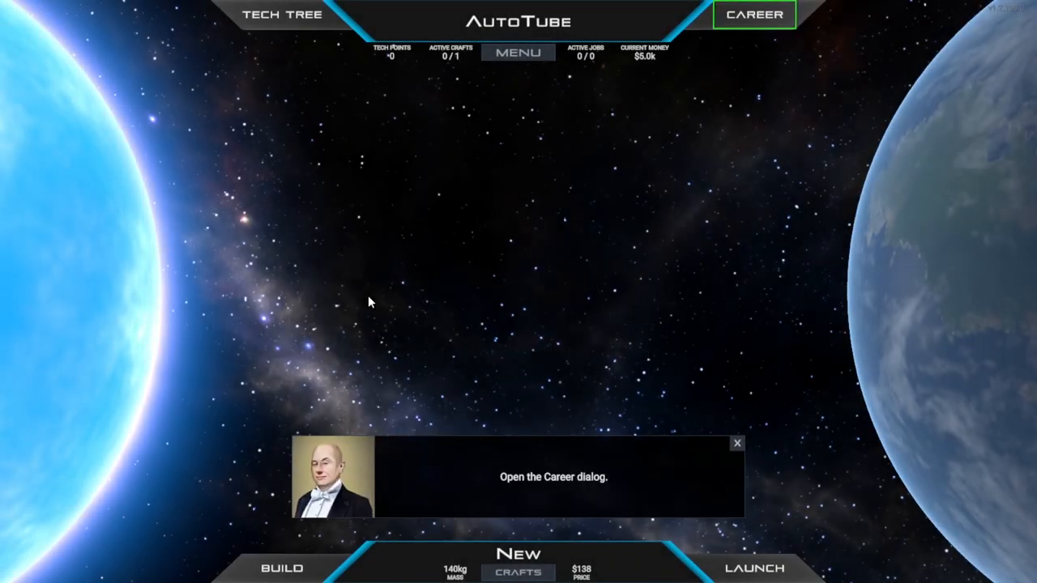
Step: In Contracts, acknowledge Buck Marshall's customer introduction with 'Mucho Gusto'
click(753, 14)
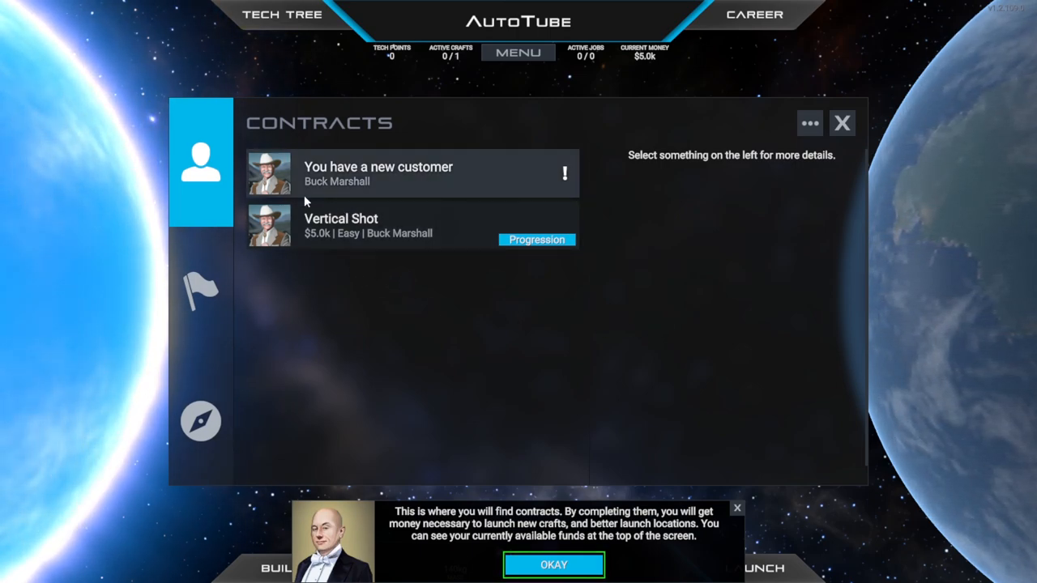
mouse_move(414, 180)
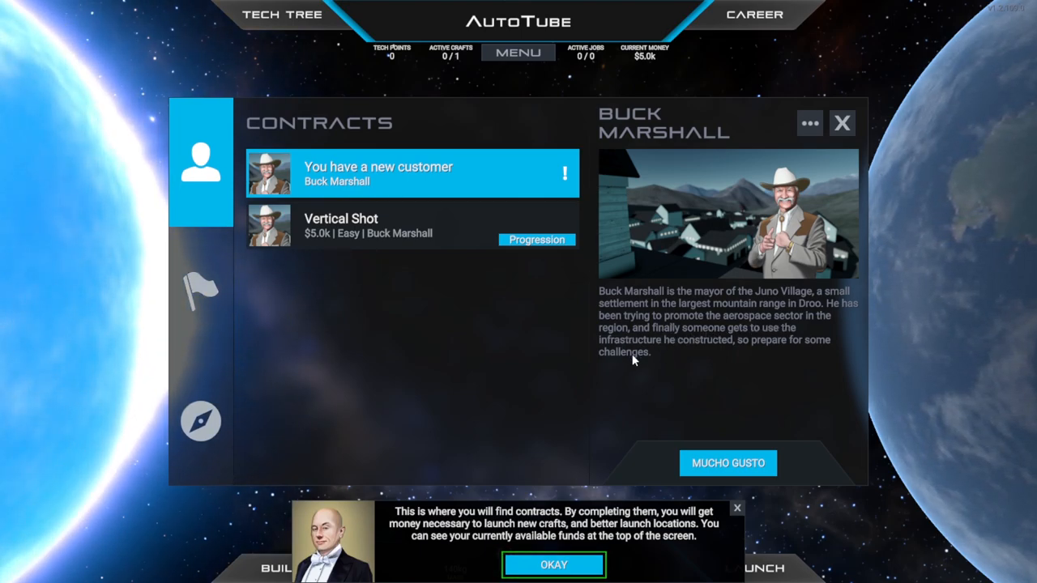
mouse_move(669, 358)
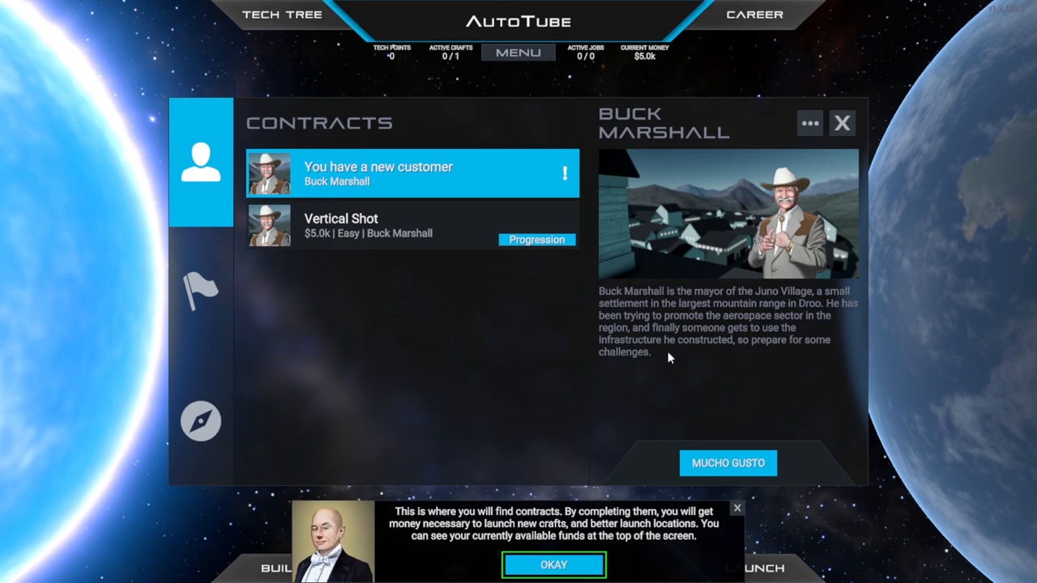
mouse_move(713, 366)
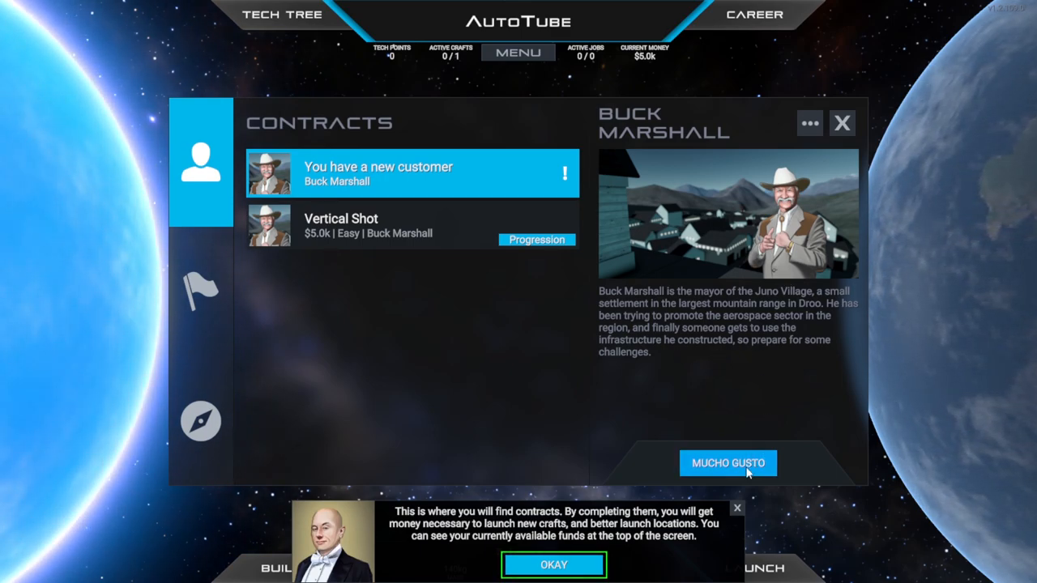
click(727, 463)
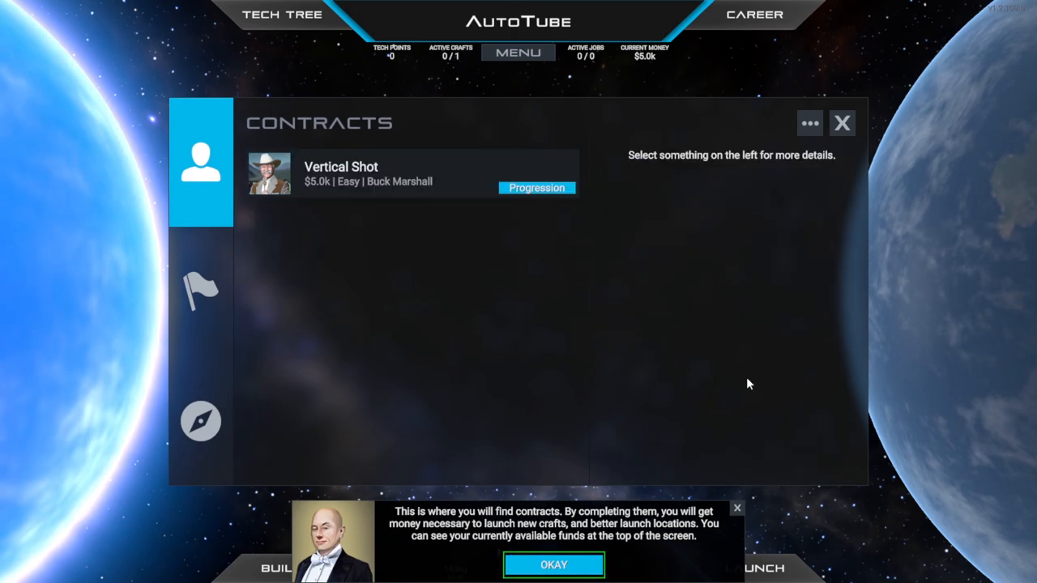
mouse_move(664, 161)
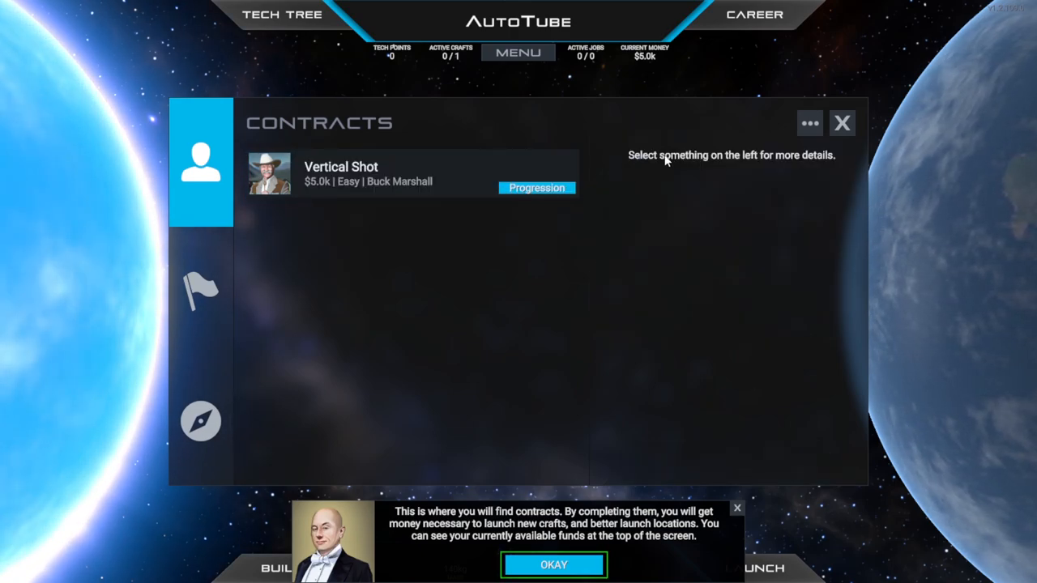
Step: View the Vertical Shot contract and try to accept it, dismissing the finish-tutorial-first warning
click(364, 175)
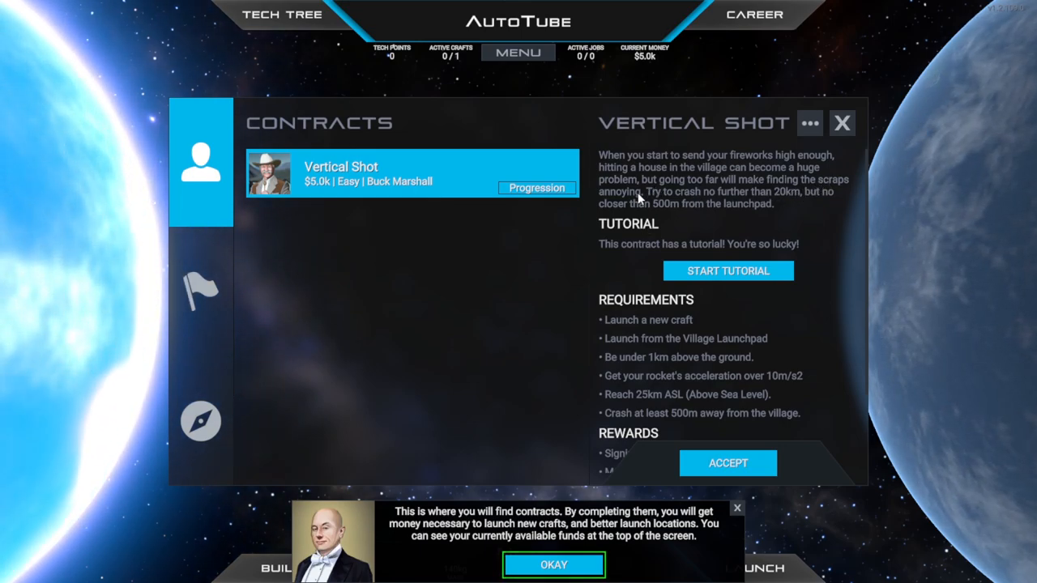
mouse_move(806, 201)
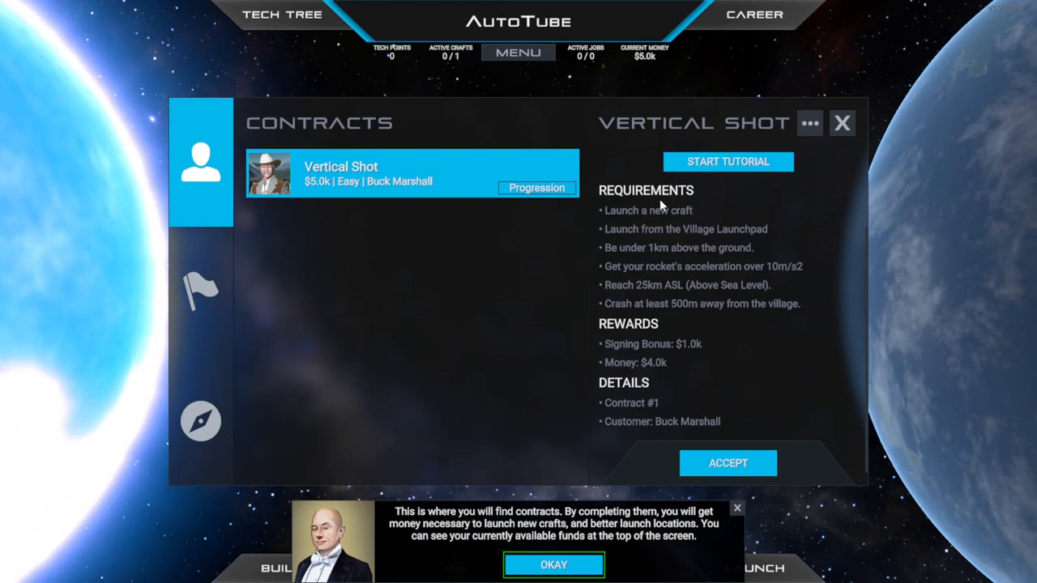
mouse_move(792, 250)
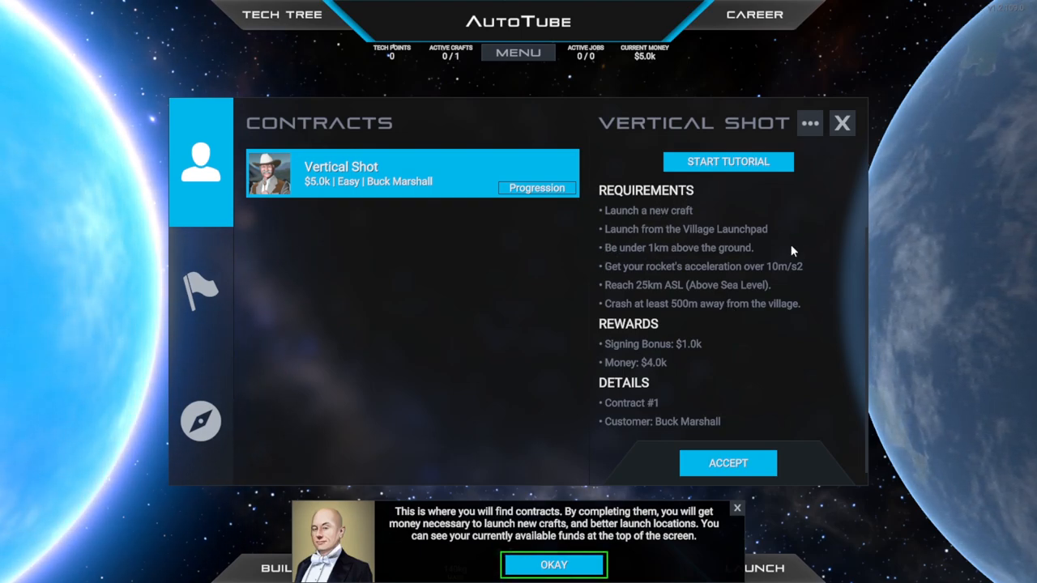
mouse_move(694, 257)
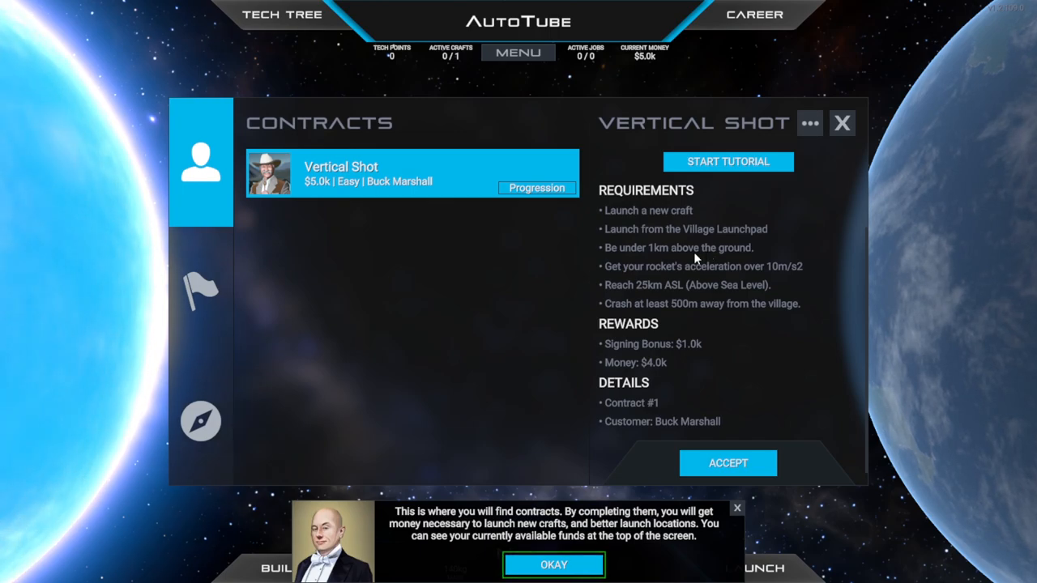
mouse_move(802, 261)
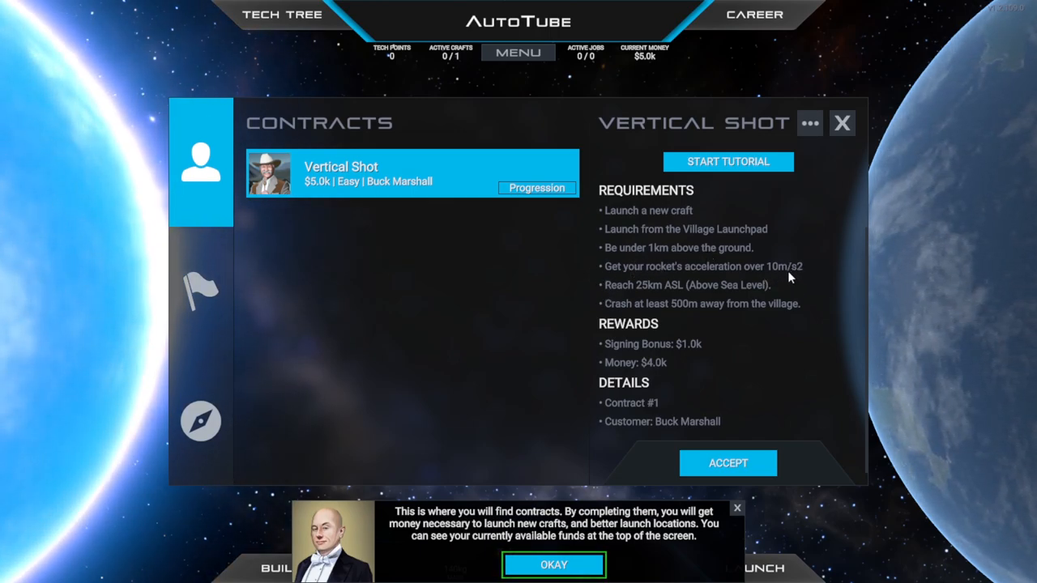
mouse_move(839, 267)
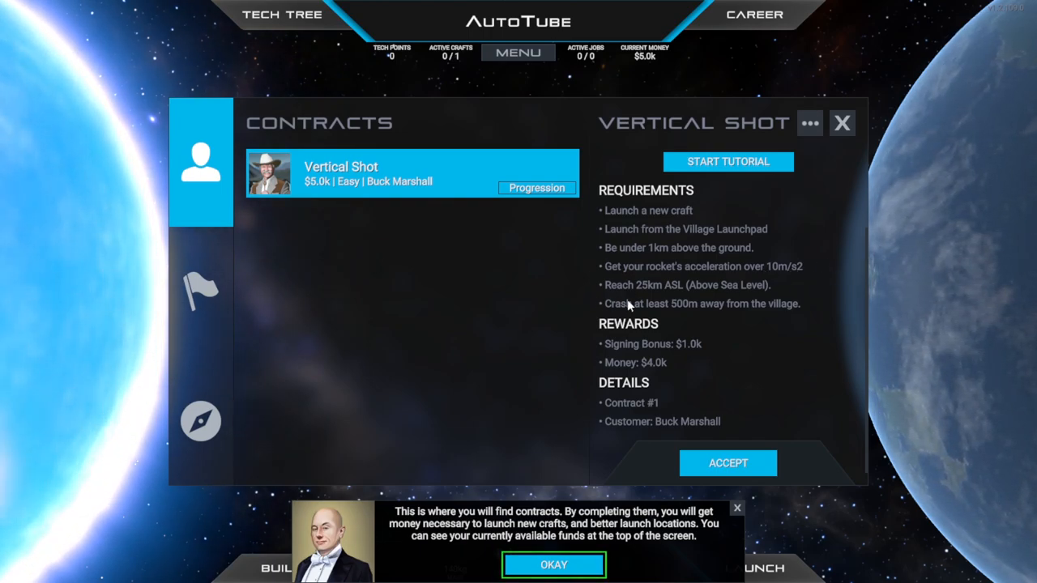
mouse_move(656, 246)
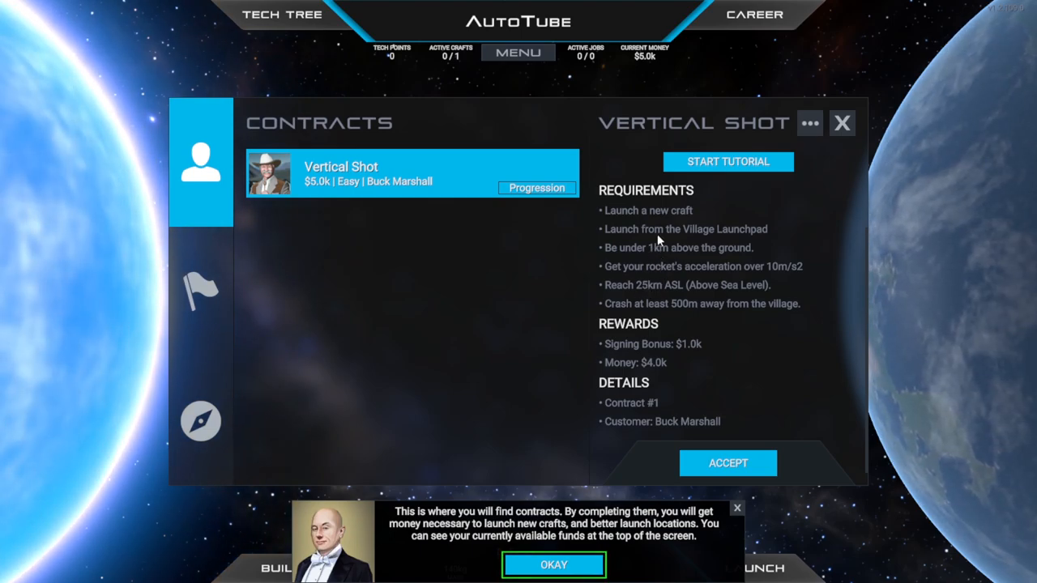
mouse_move(780, 321)
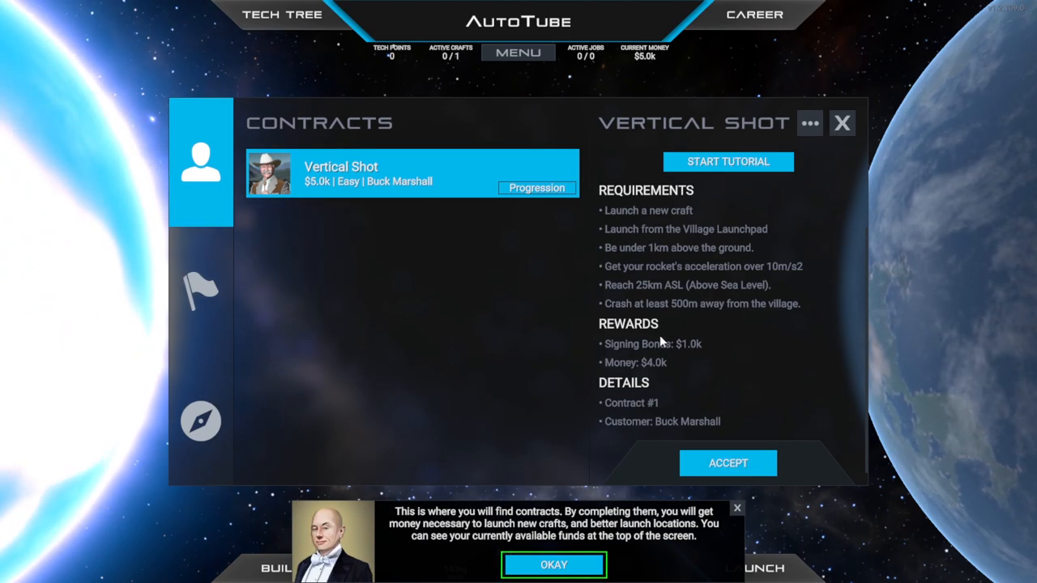
click(727, 463)
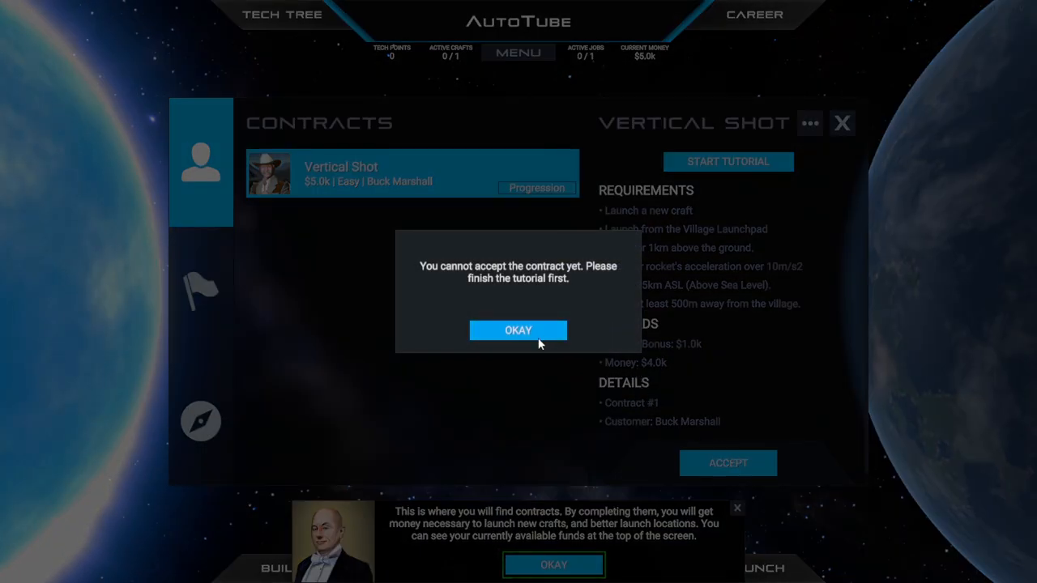
click(519, 331)
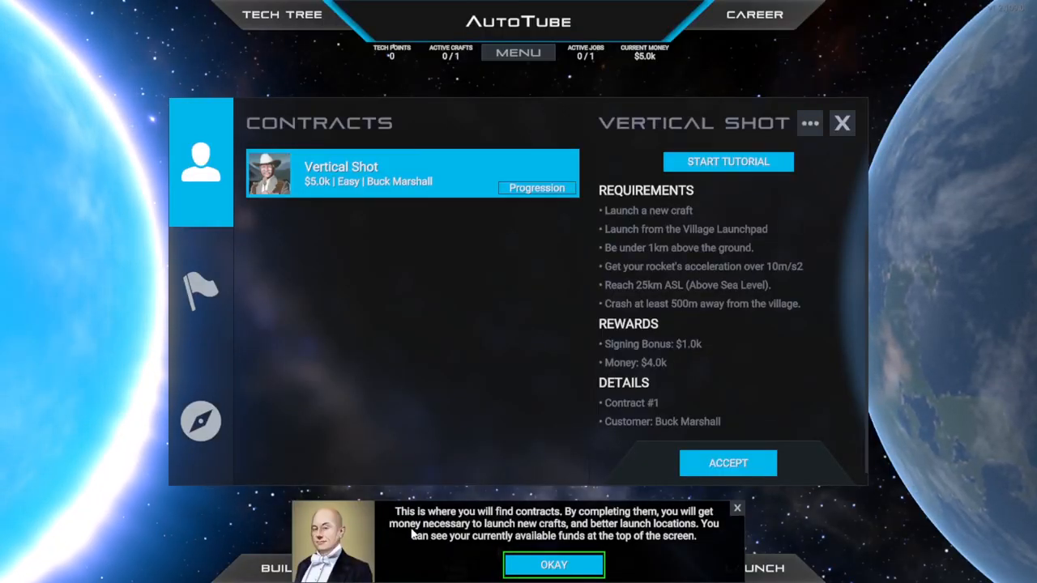
mouse_move(420, 551)
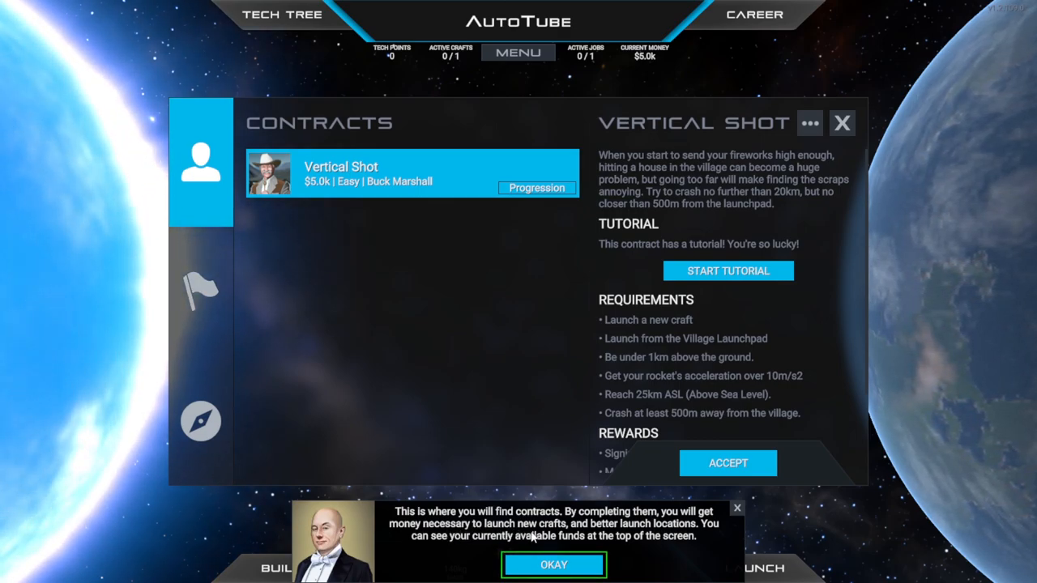
mouse_move(476, 561)
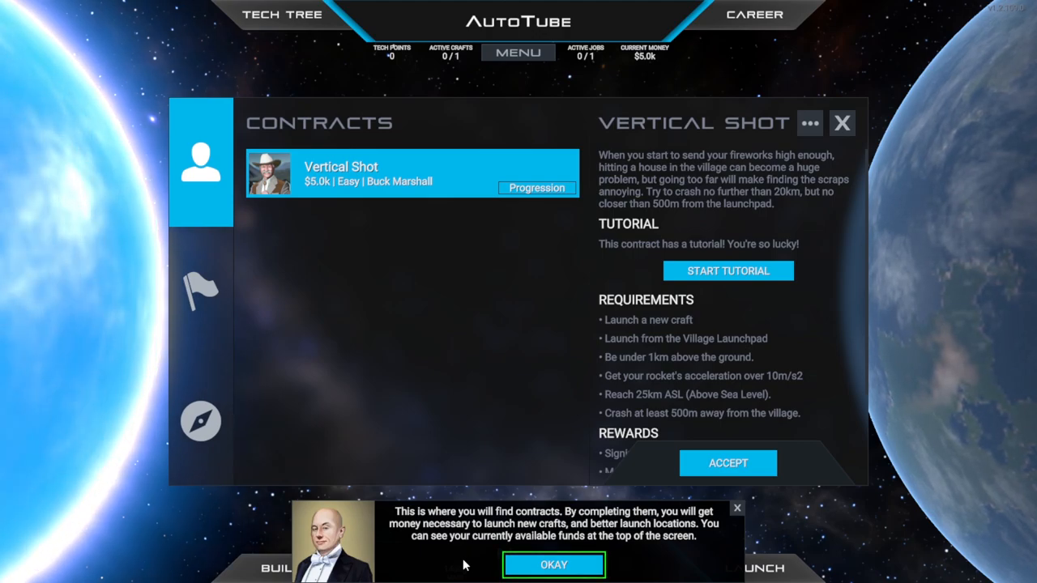
mouse_move(502, 92)
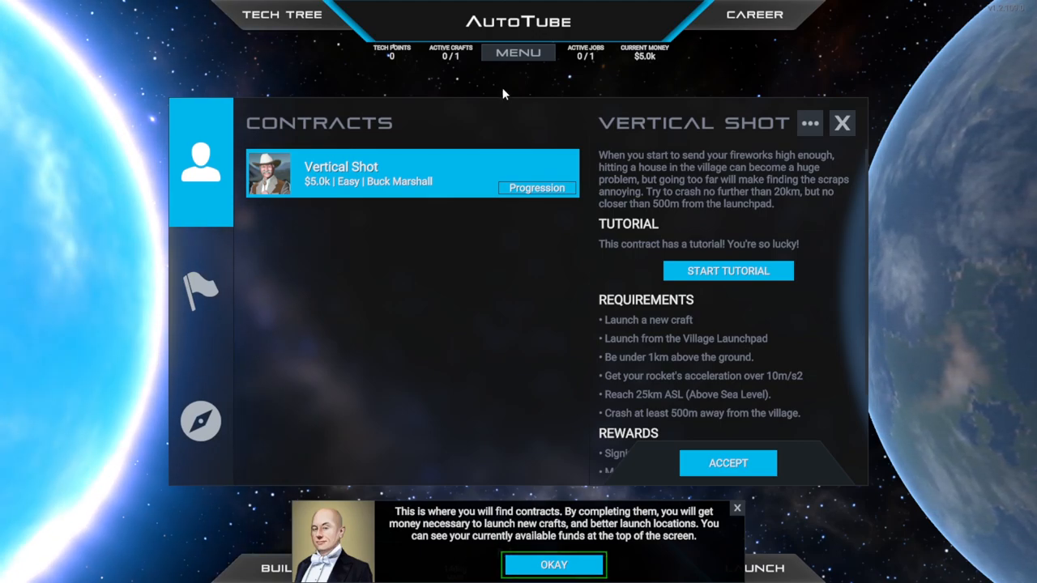
mouse_move(668, 41)
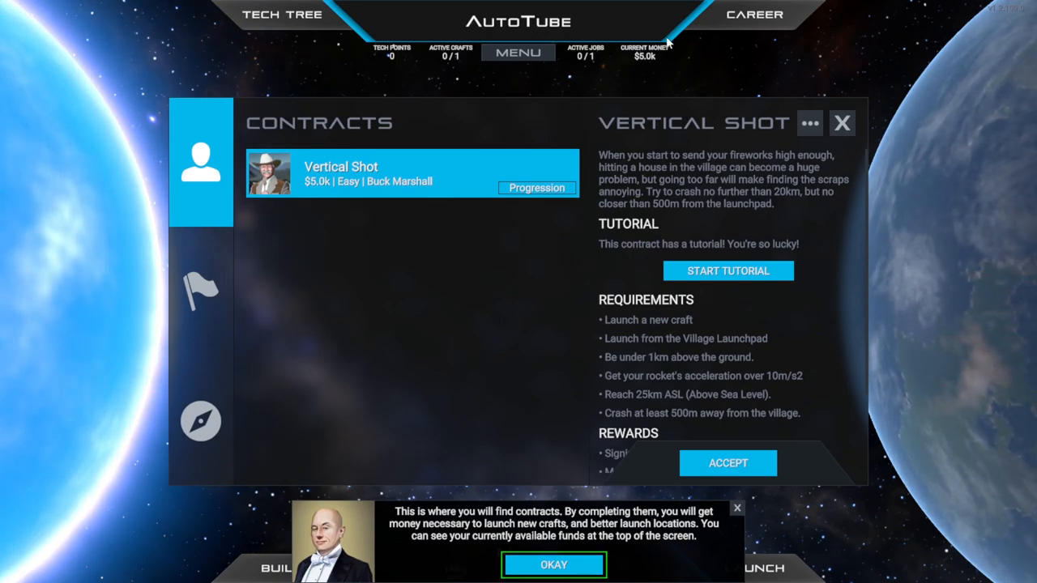
Step: Review Milestones tiers for Fulfilled Contracts, Launched Crafts, Scrapping Returns and Explosions
click(554, 564)
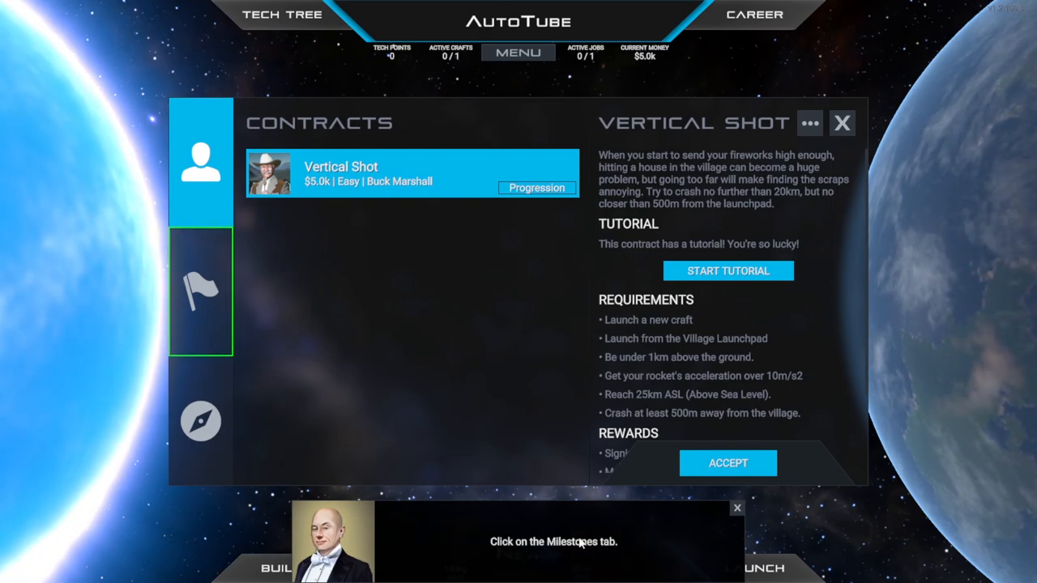
click(201, 292)
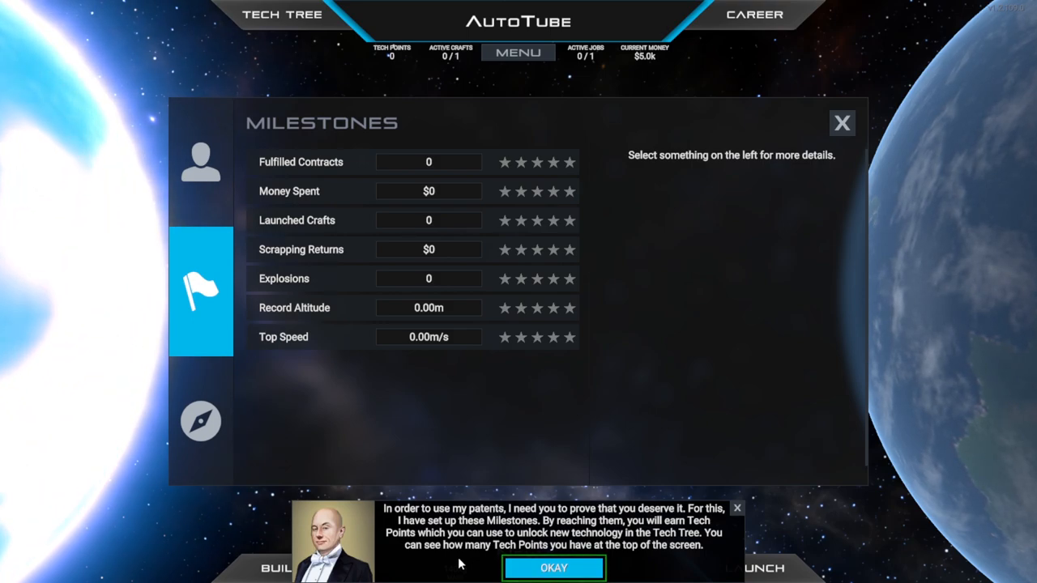
mouse_move(622, 522)
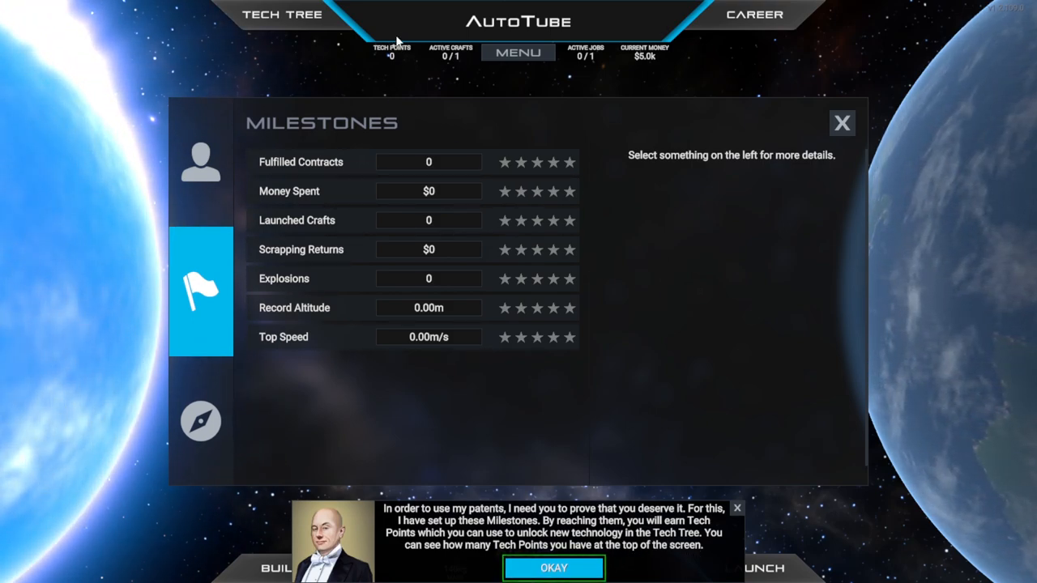
mouse_move(392, 68)
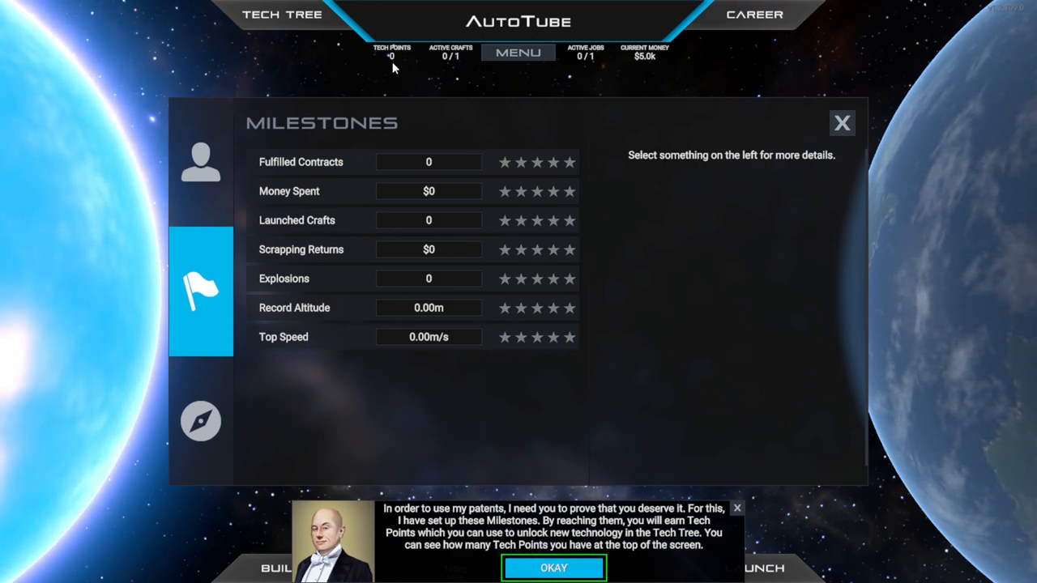
mouse_move(460, 75)
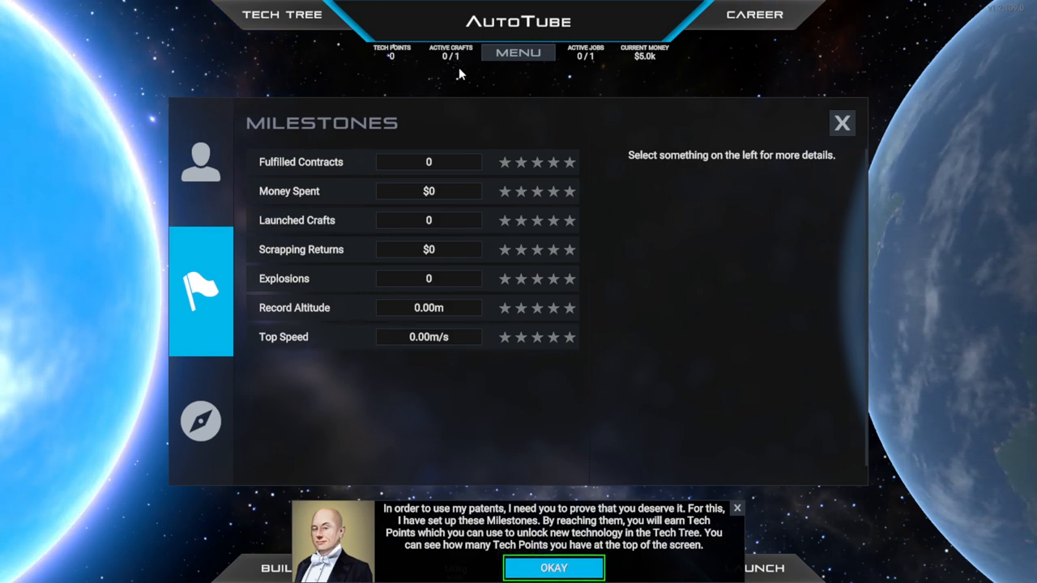
mouse_move(583, 68)
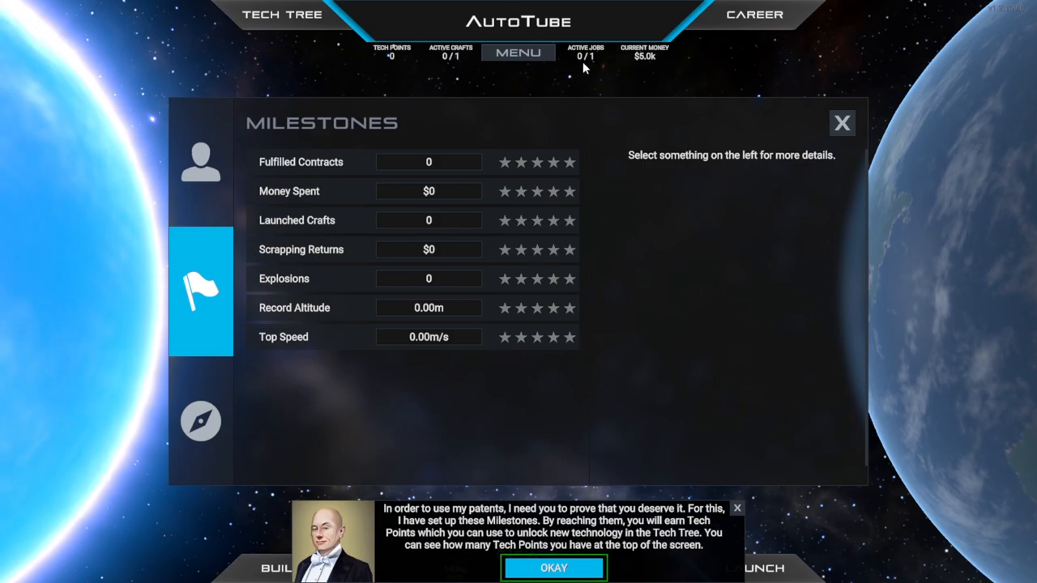
mouse_move(510, 162)
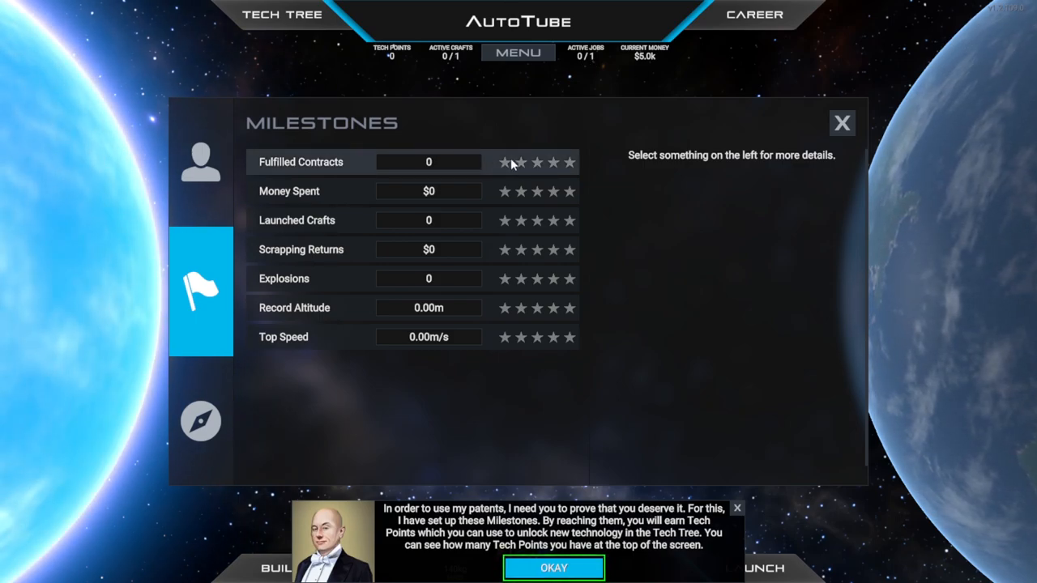
click(302, 162)
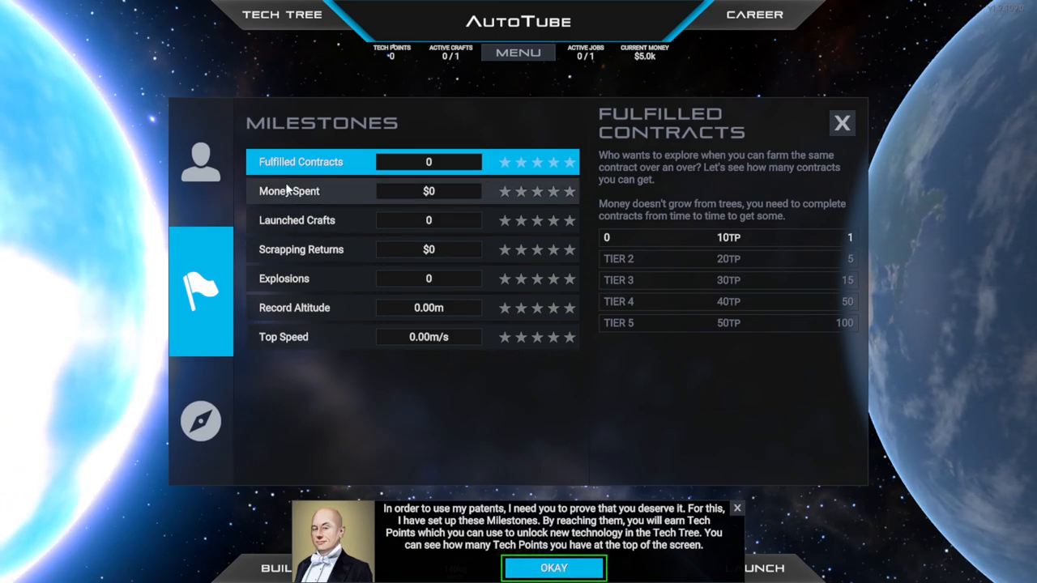
click(296, 220)
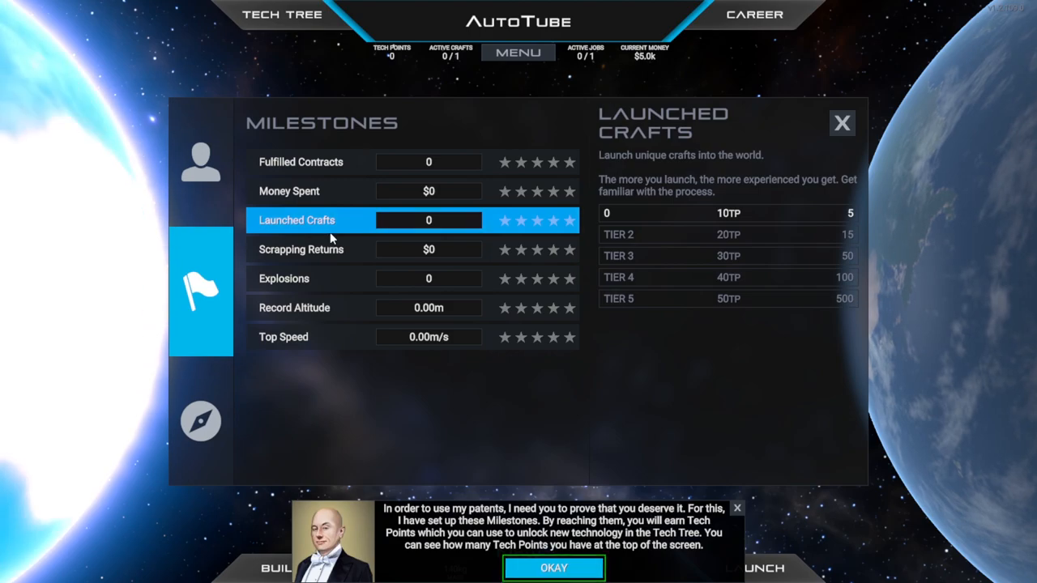
click(301, 249)
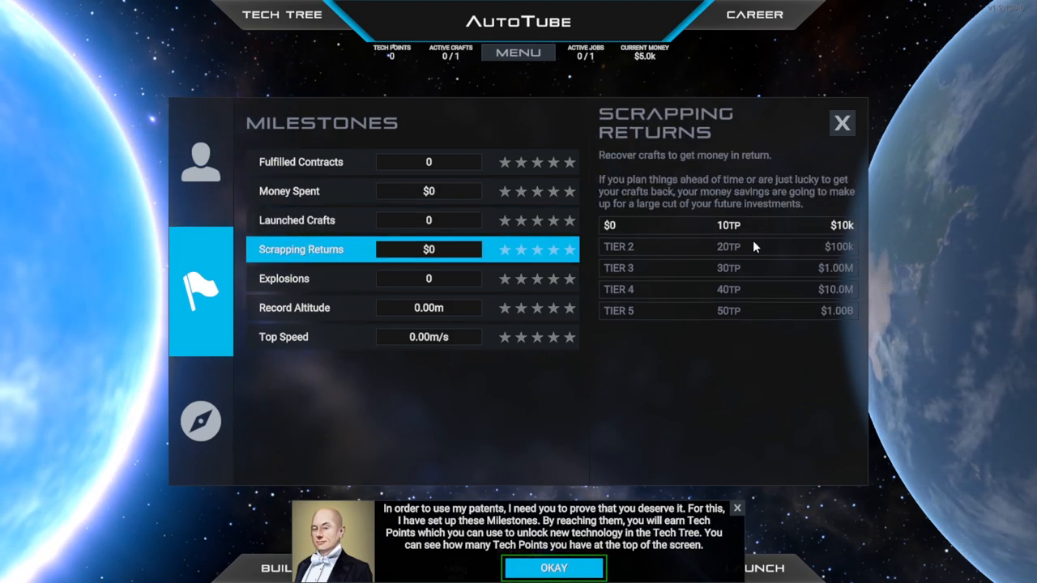
click(284, 279)
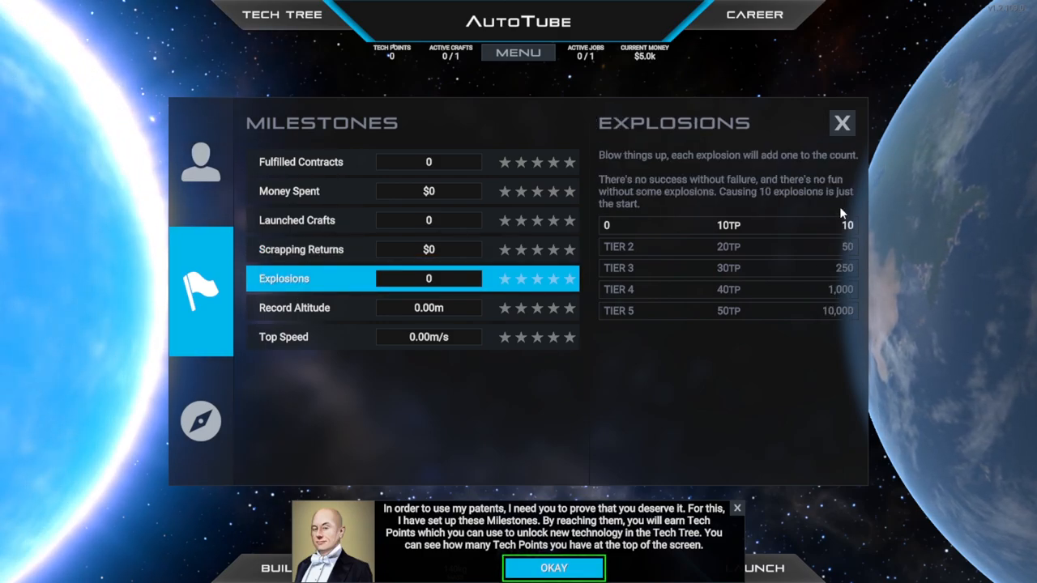
mouse_move(551, 326)
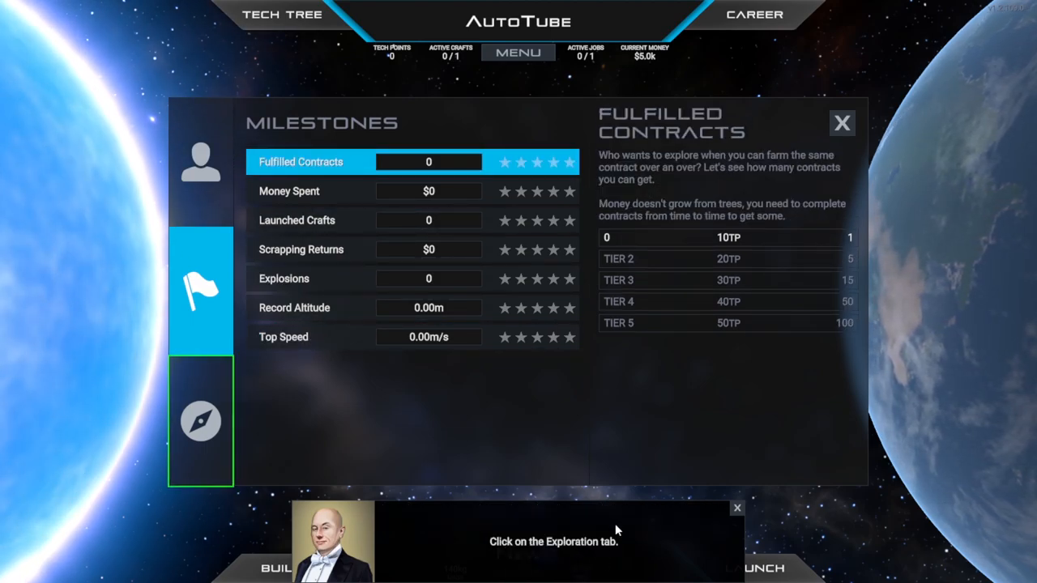
Step: In Exploration, show Droo's landmarks and milestones and acknowledge the tutorial message
click(201, 419)
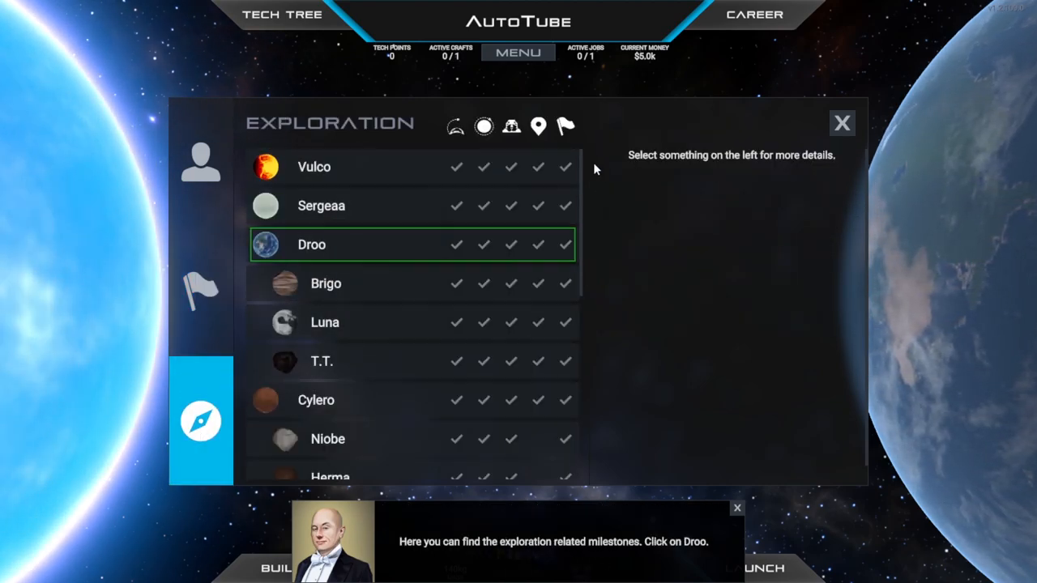
scroll(down, 3)
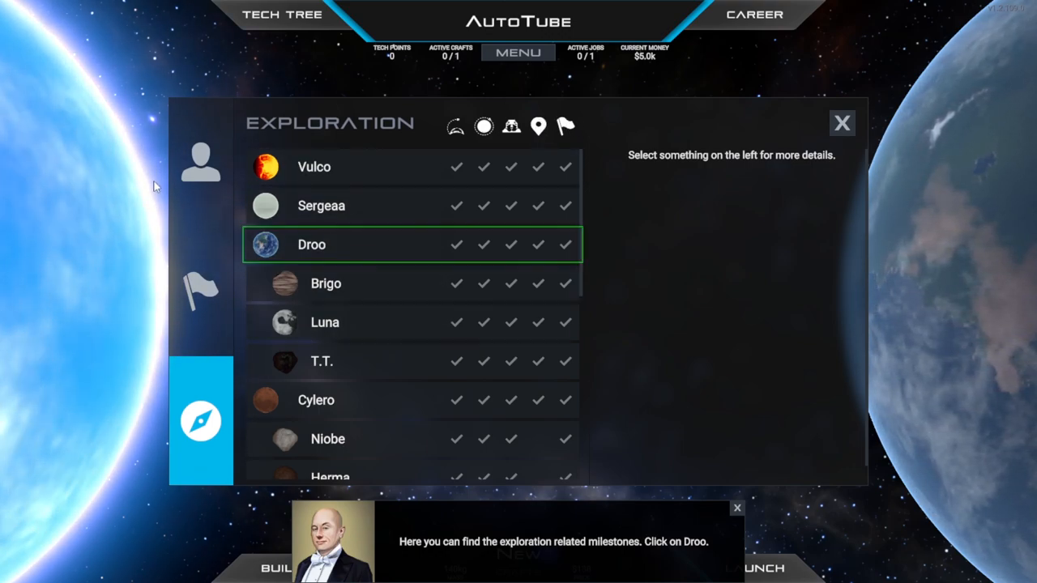
click(200, 162)
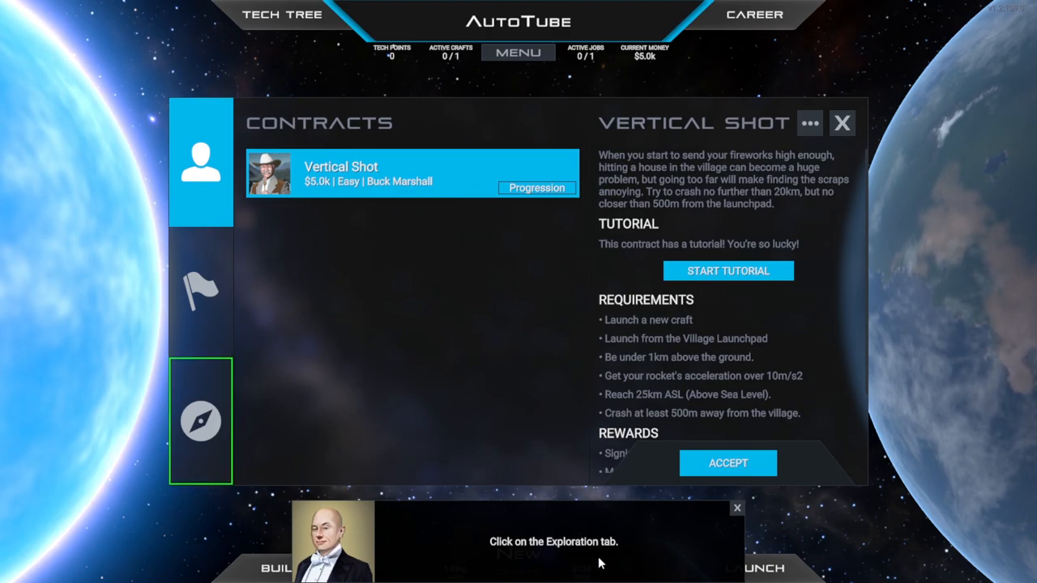
click(201, 421)
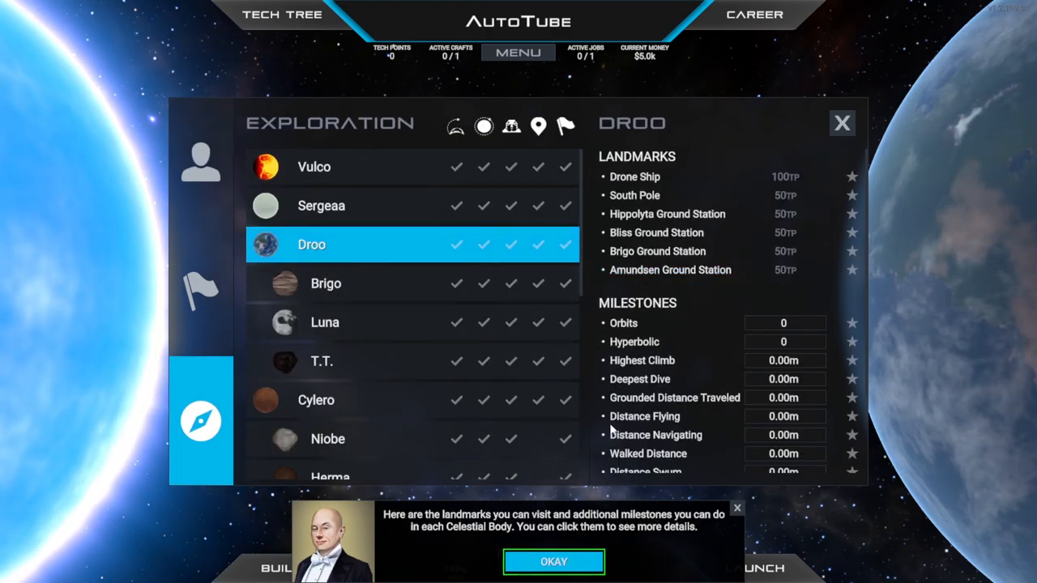
mouse_move(639, 505)
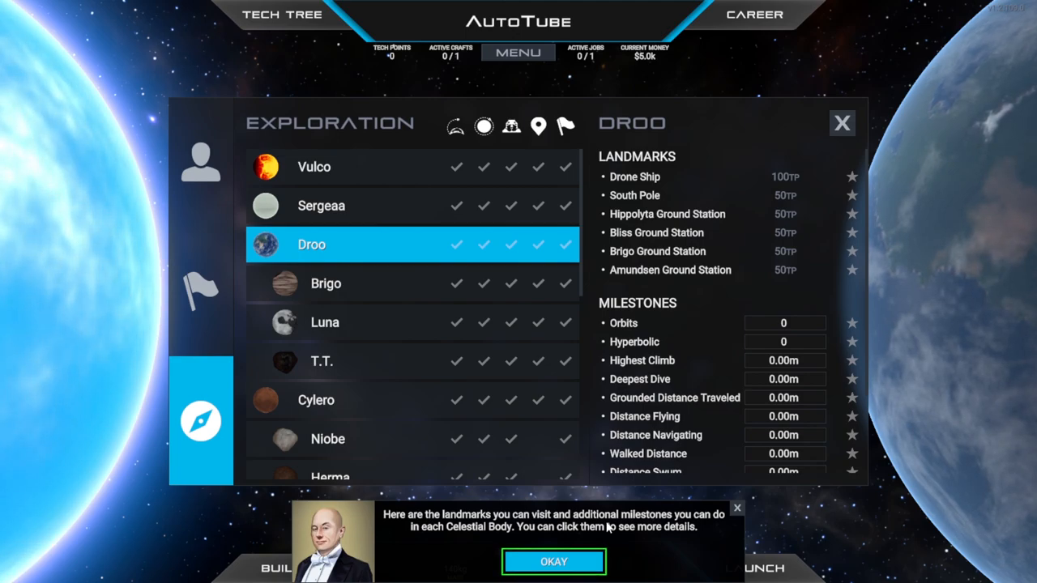
mouse_move(537, 541)
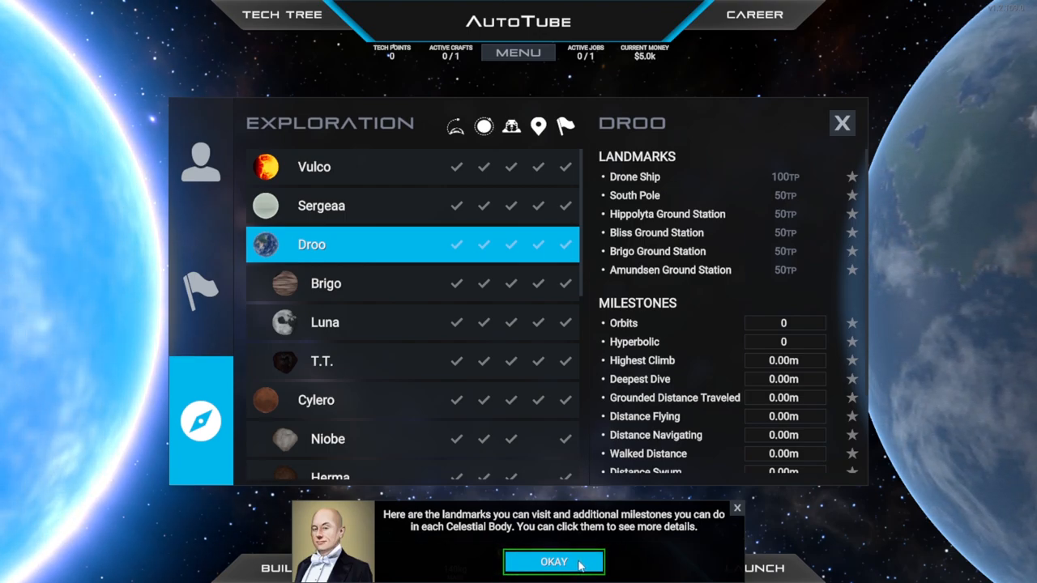
click(554, 560)
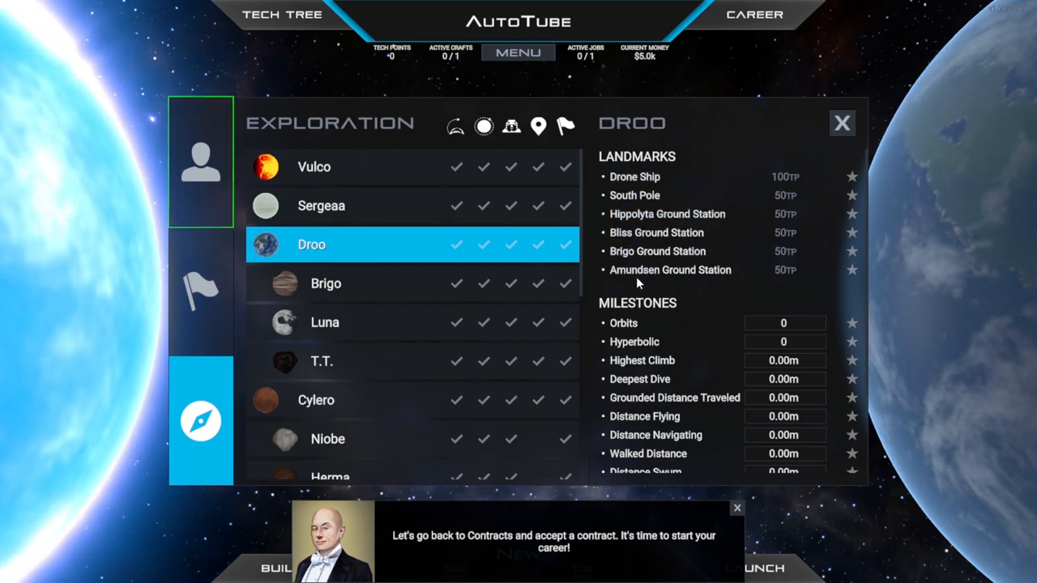
scroll(down, 3)
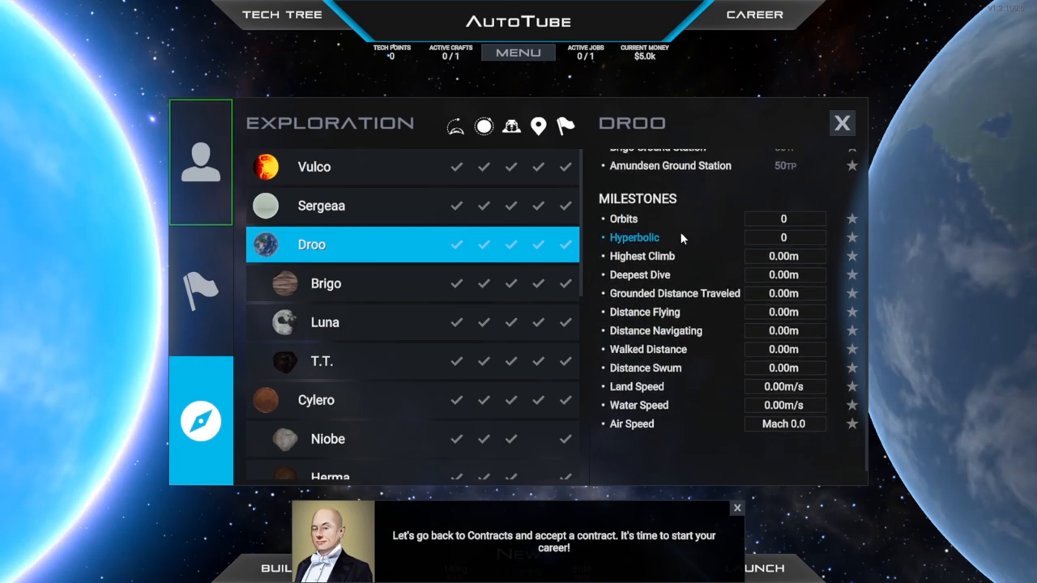
mouse_move(683, 371)
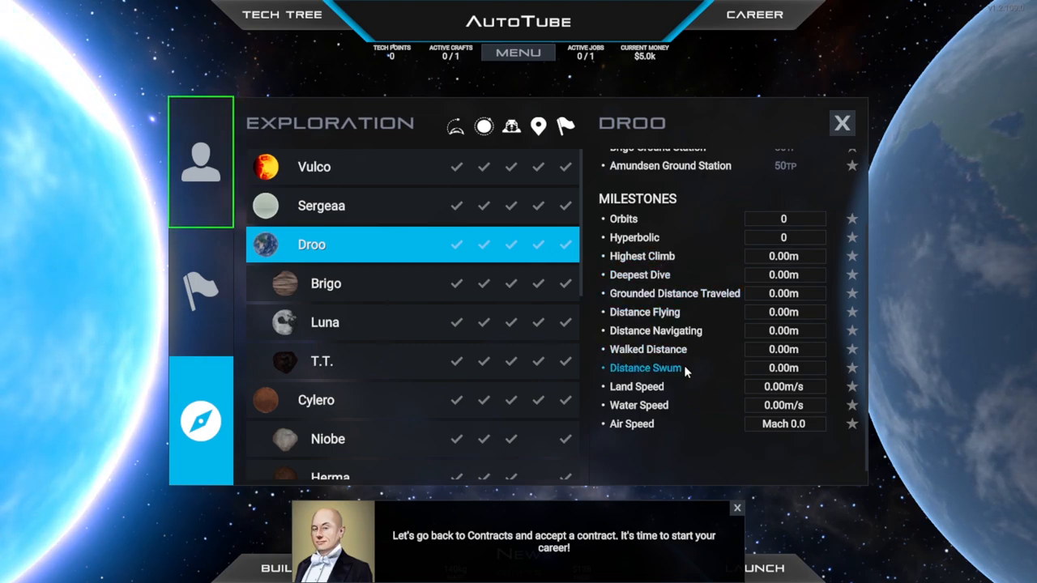
mouse_move(658, 477)
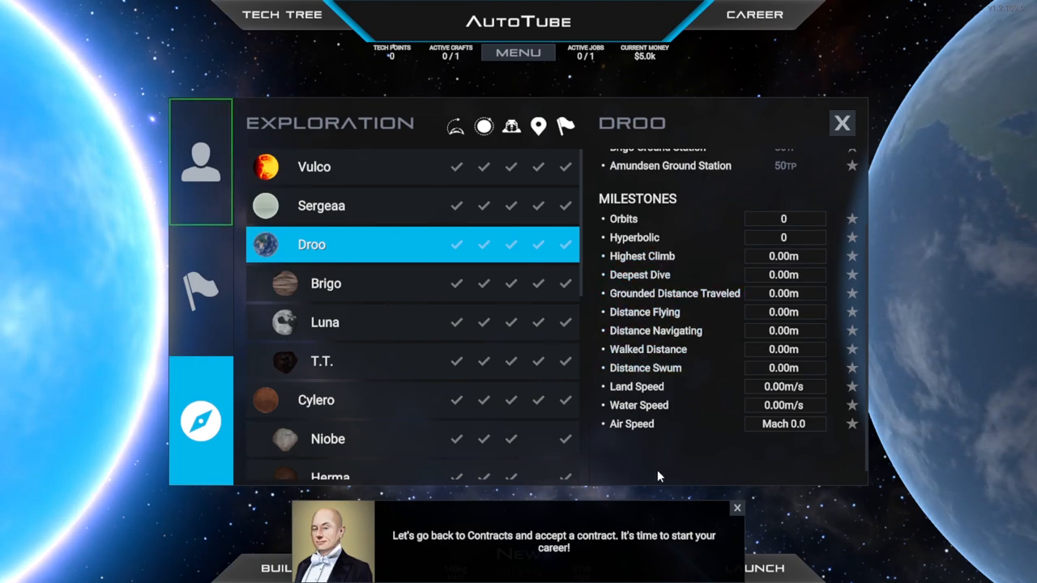
mouse_move(638, 405)
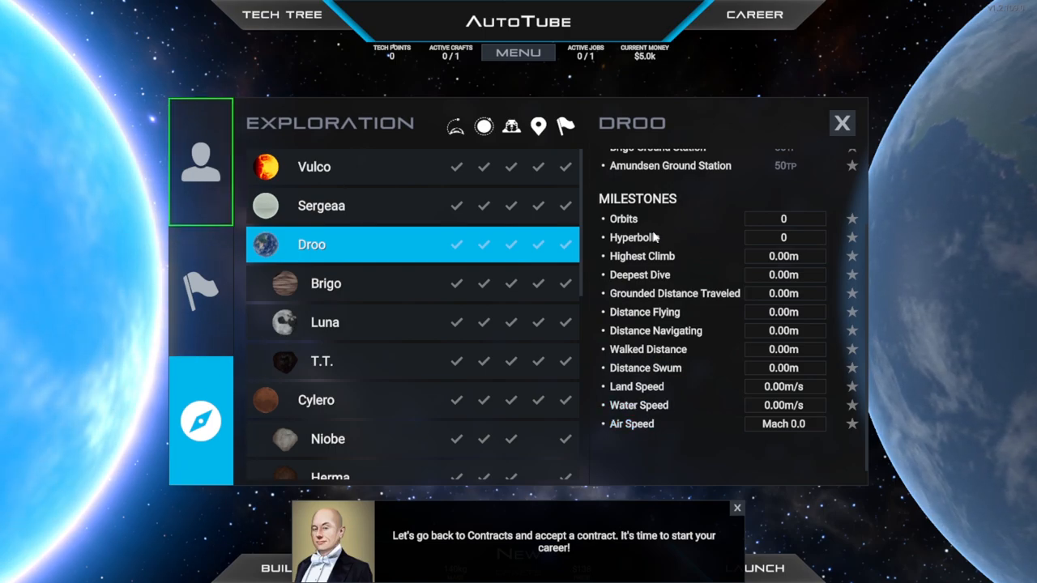
Step: Close the career tutorial and accept the Vertical Shot contract
click(201, 162)
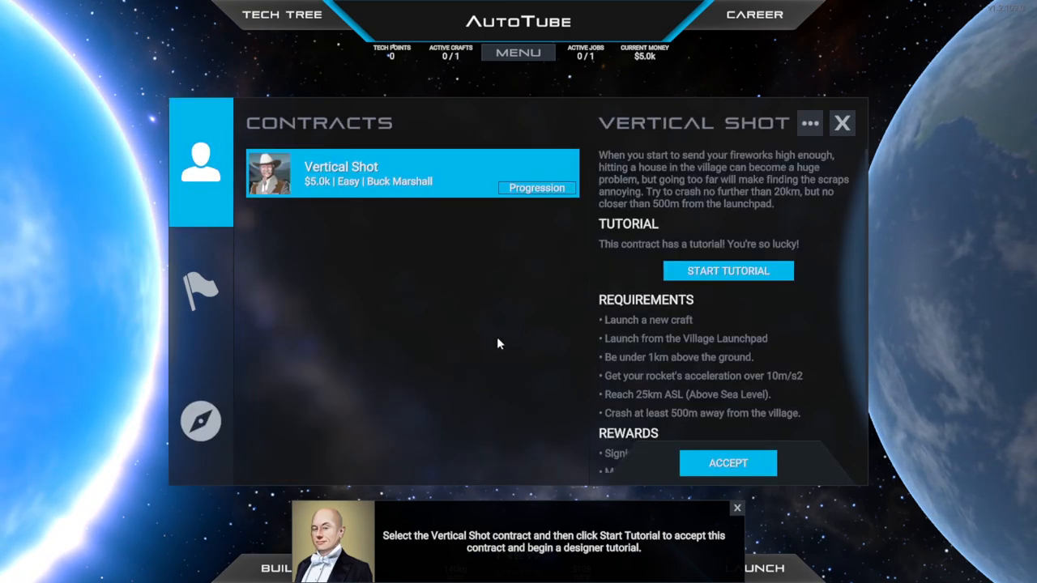
mouse_move(494, 538)
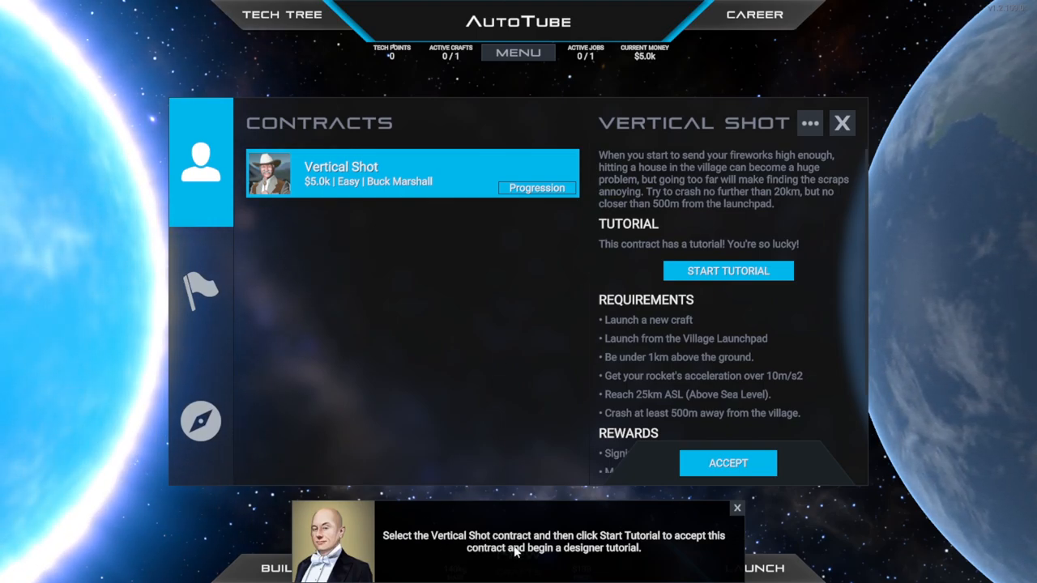
mouse_move(677, 549)
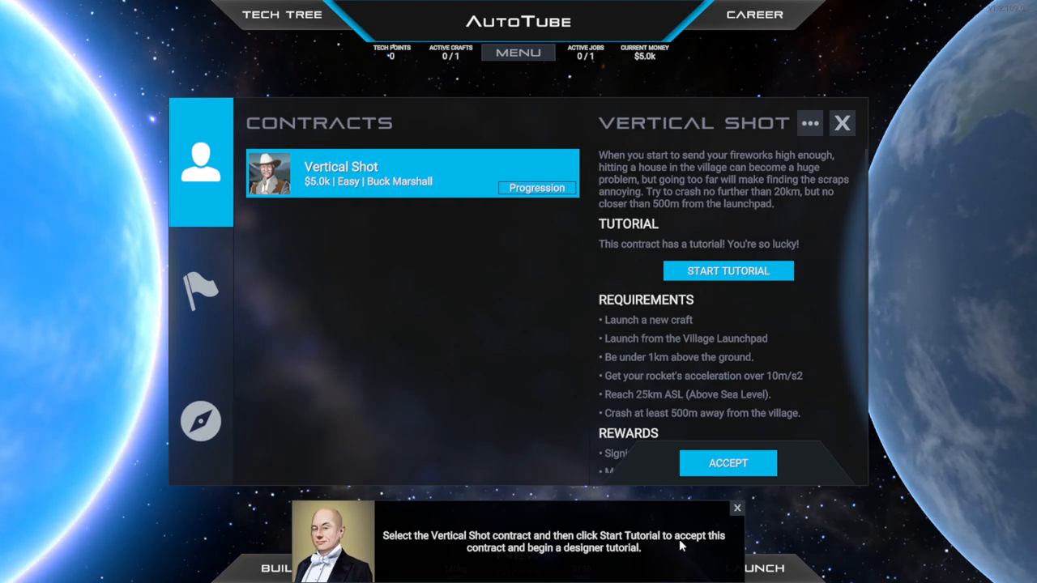
mouse_move(680, 538)
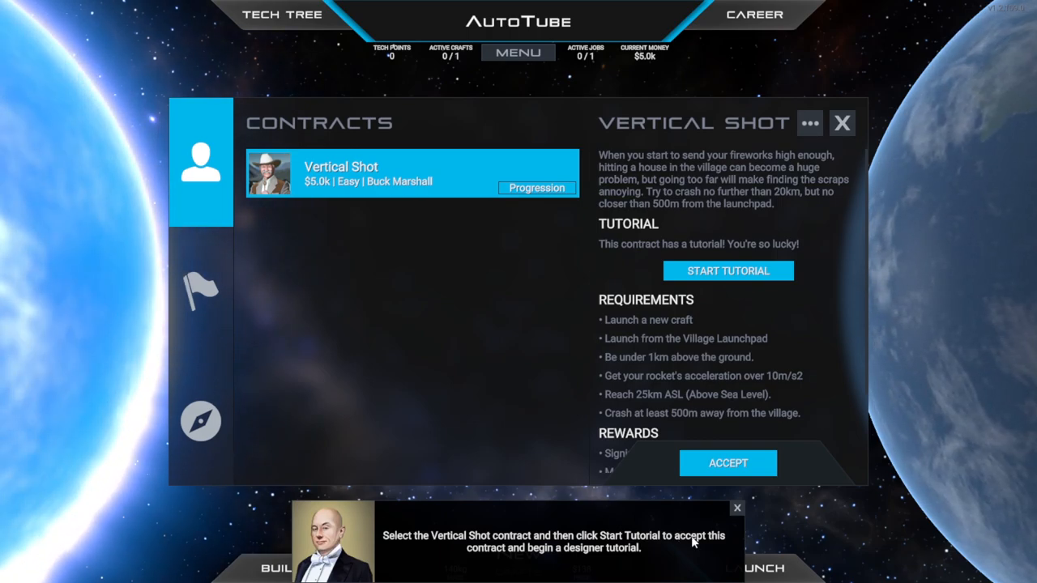
click(841, 123)
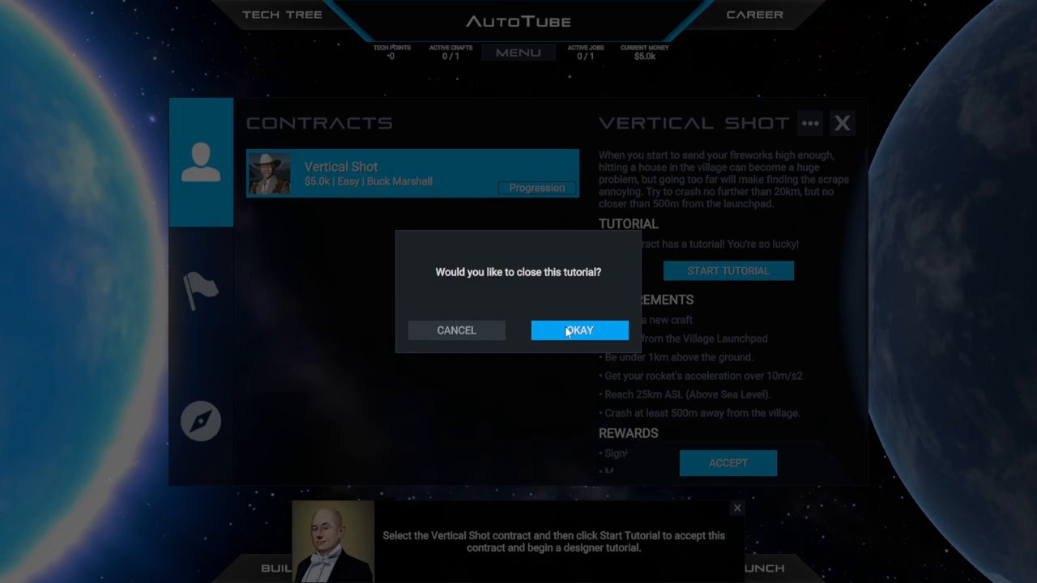
click(578, 331)
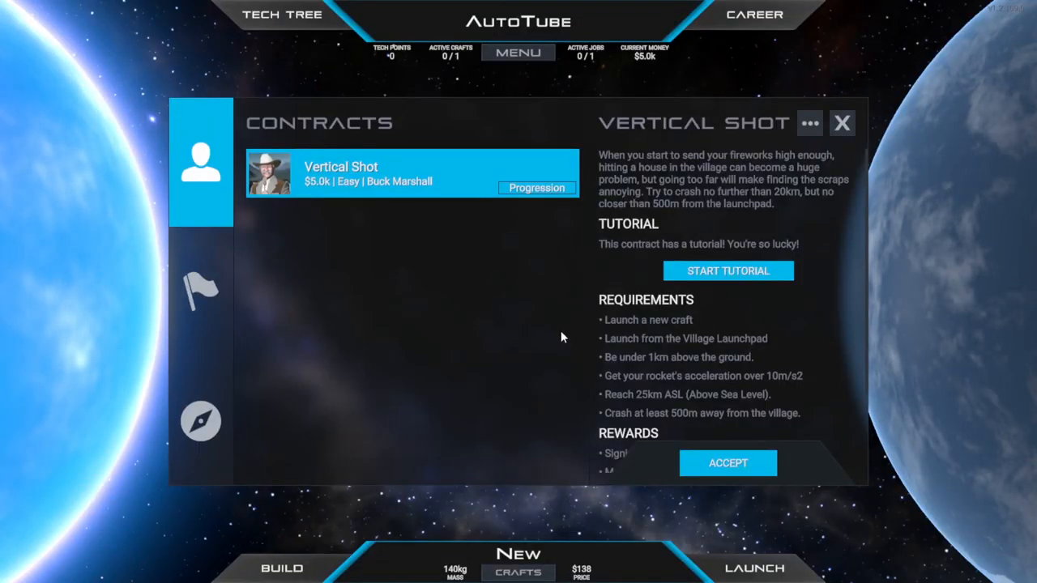
click(728, 464)
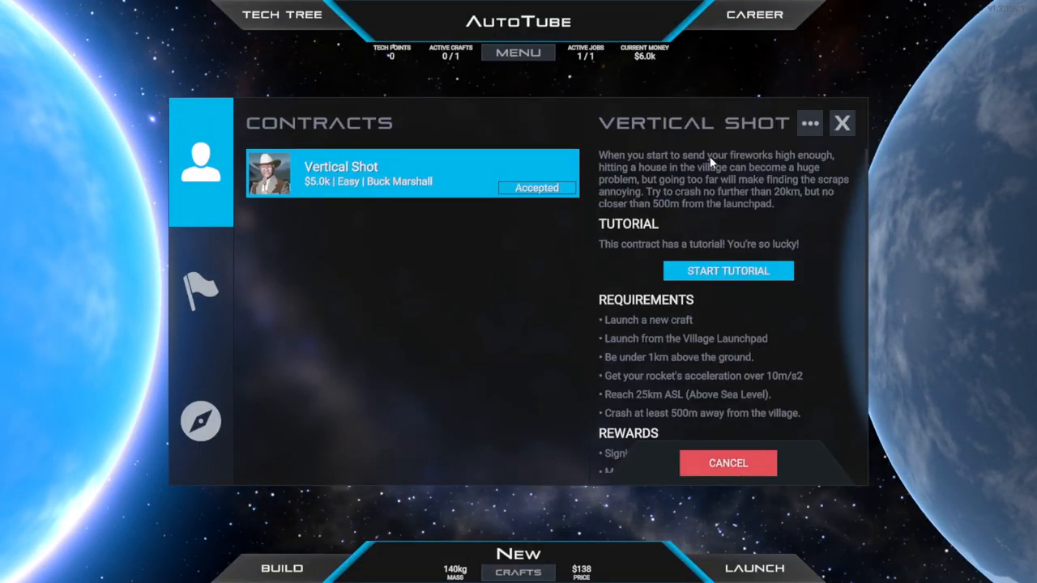
mouse_move(888, 114)
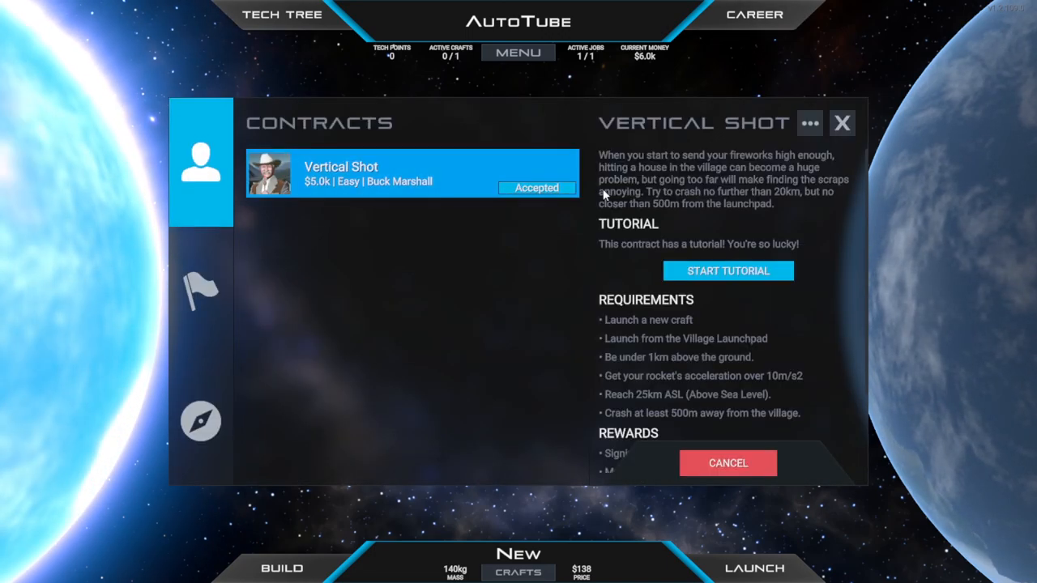
Step: Start a new craft for building, check Crew Assignment, and select the round base disc
click(843, 123)
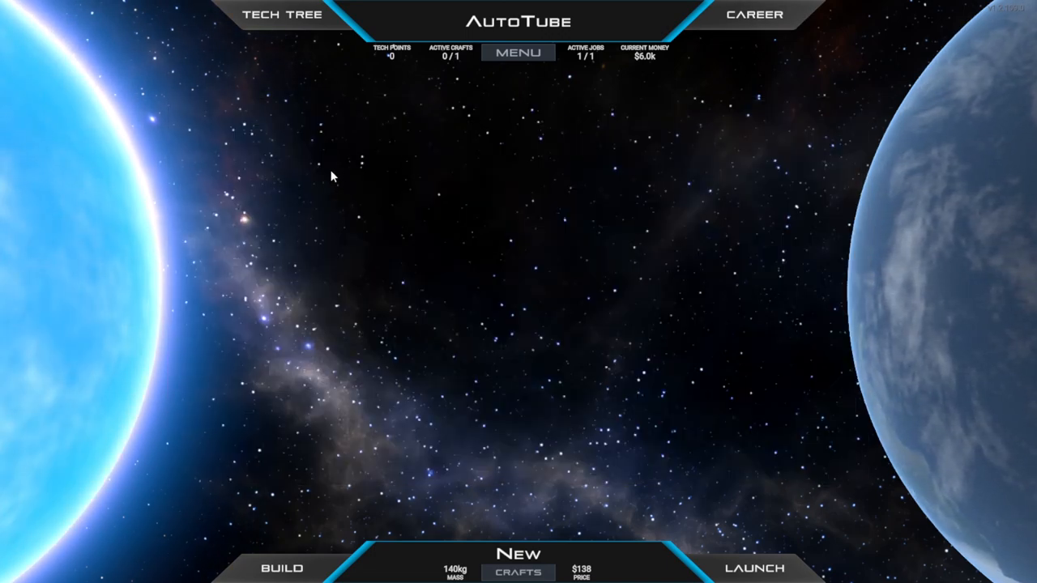
click(282, 14)
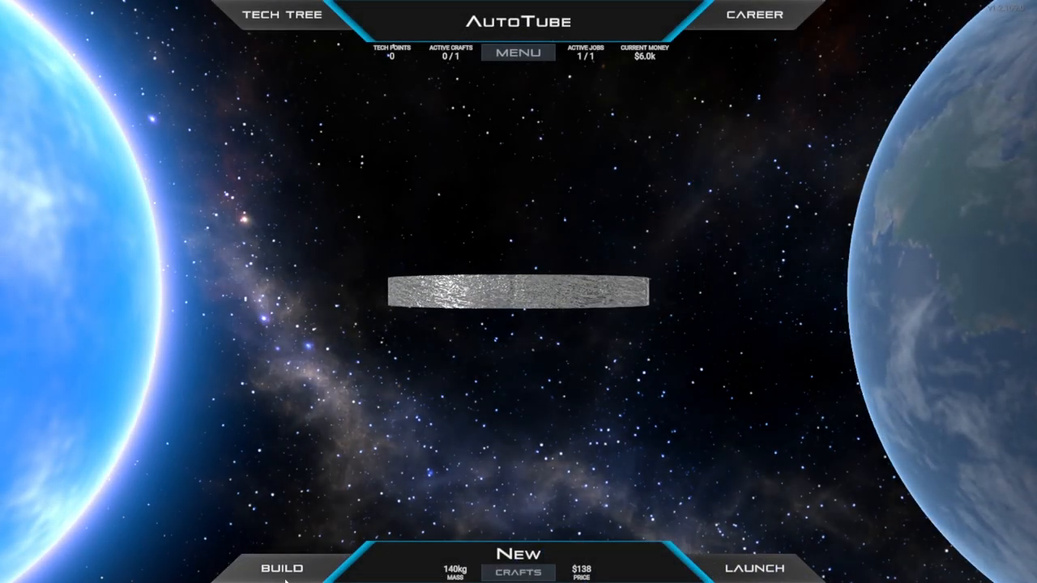
click(754, 566)
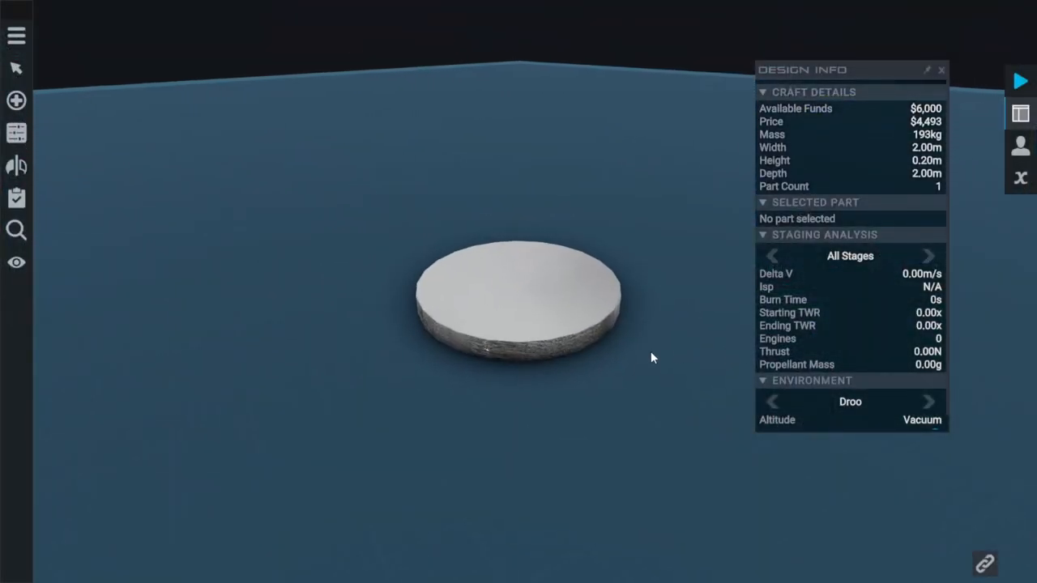
click(1020, 146)
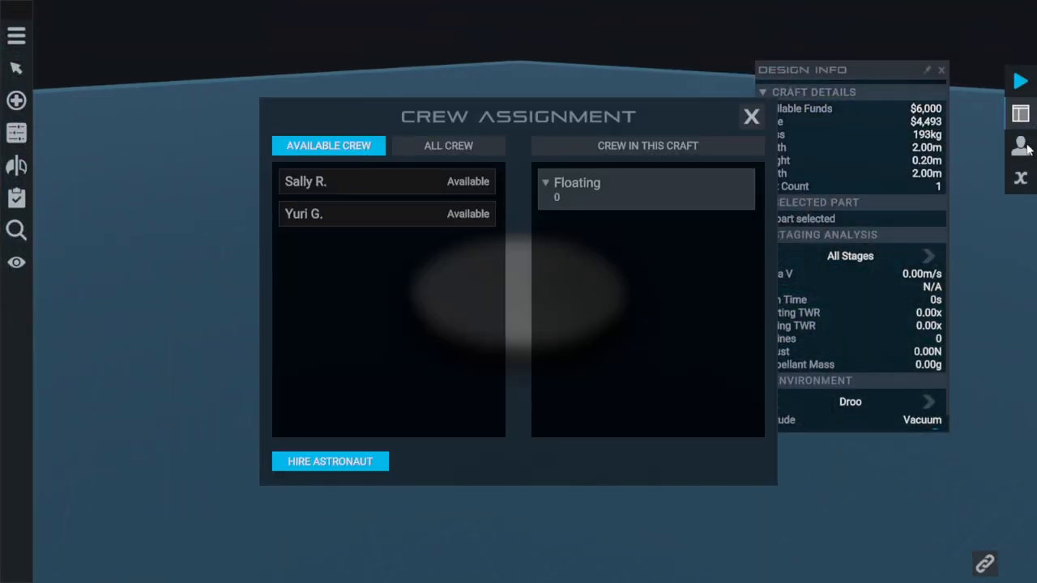
click(748, 117)
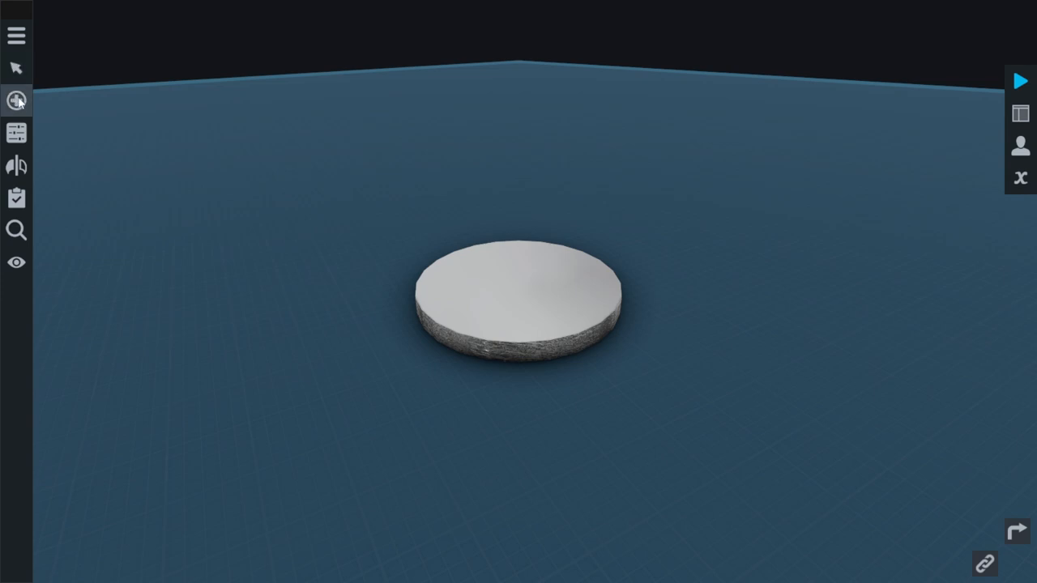
click(16, 100)
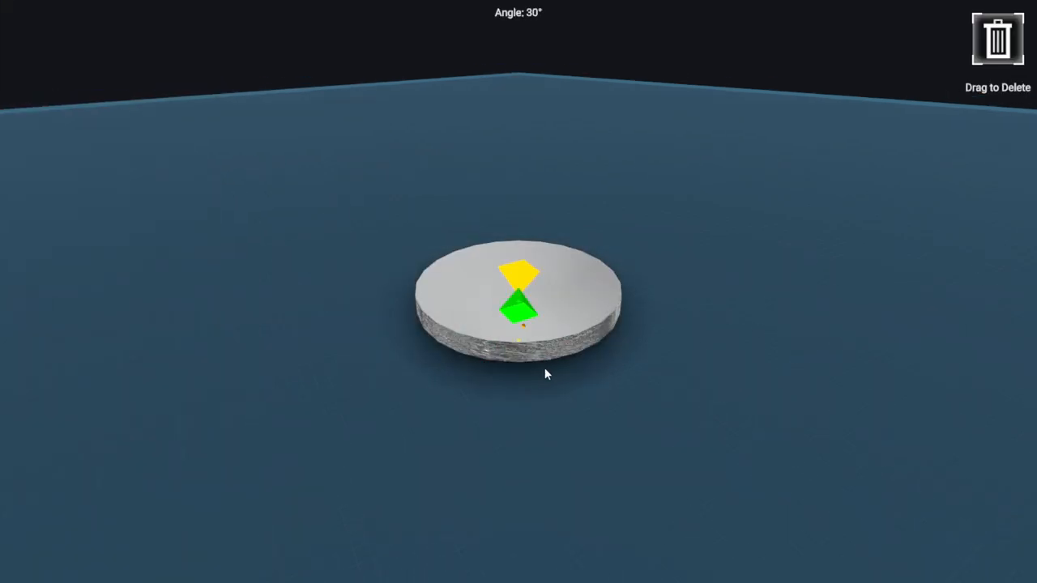
Step: Attach a solid-fuel tank beneath the base, lengthen it to about 3.1 m and narrow its top
click(518, 304)
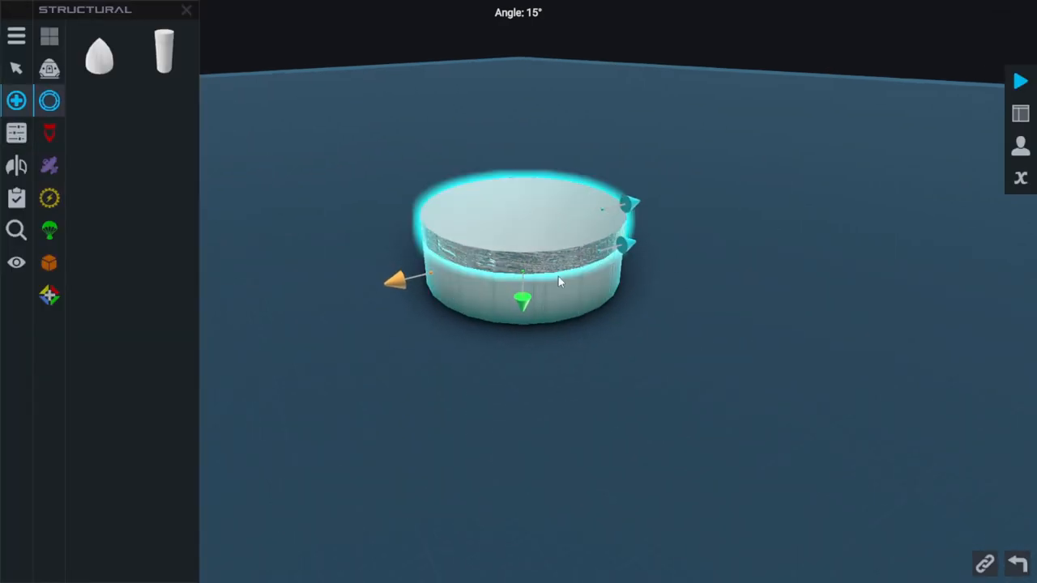
drag(523, 302, 521, 452)
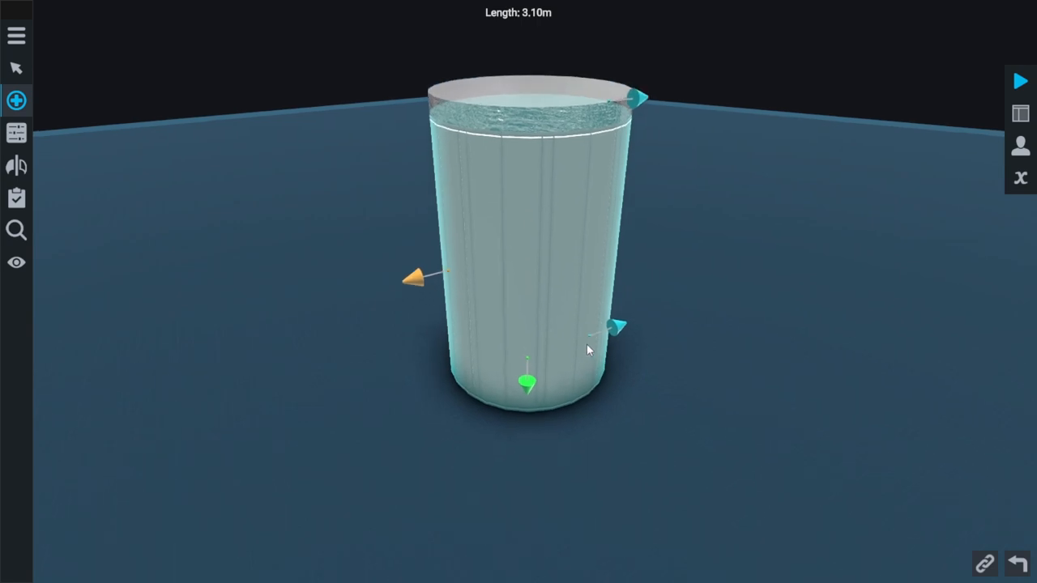
click(16, 101)
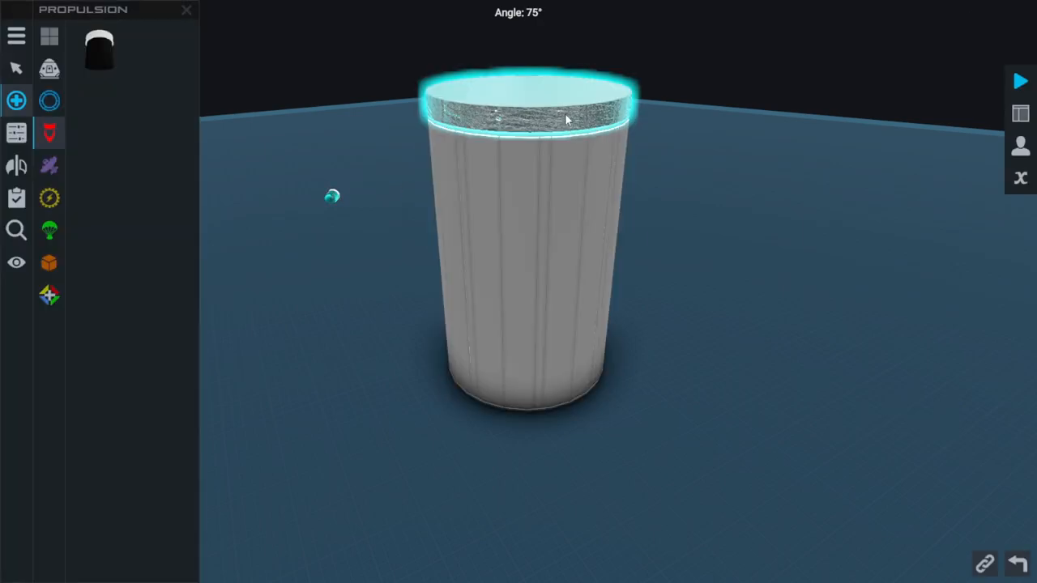
drag(567, 117, 602, 105)
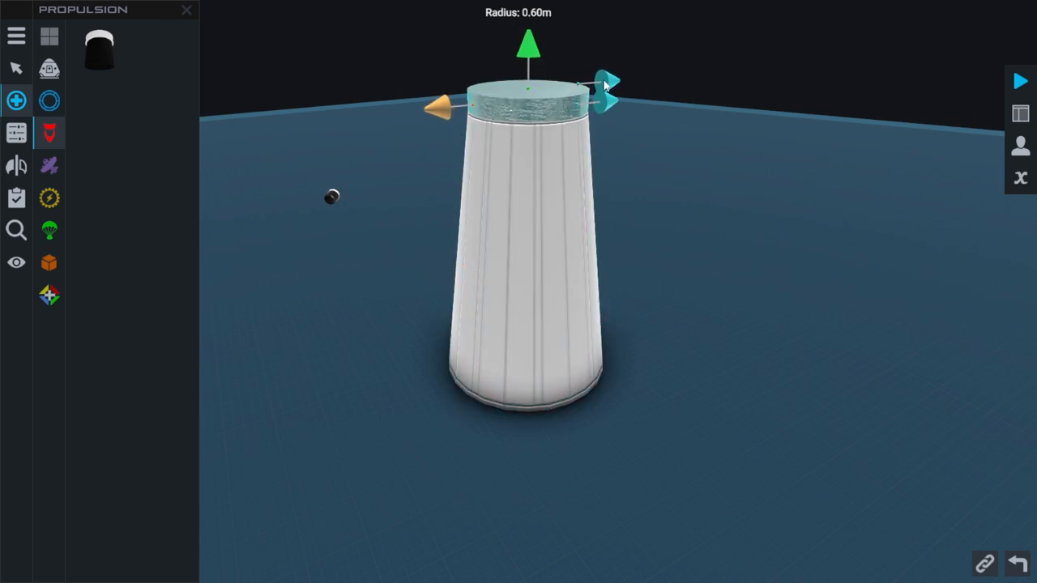
Step: Slim the tank further into a thin 0.10 m column, checking it from the side
drag(612, 89, 645, 79)
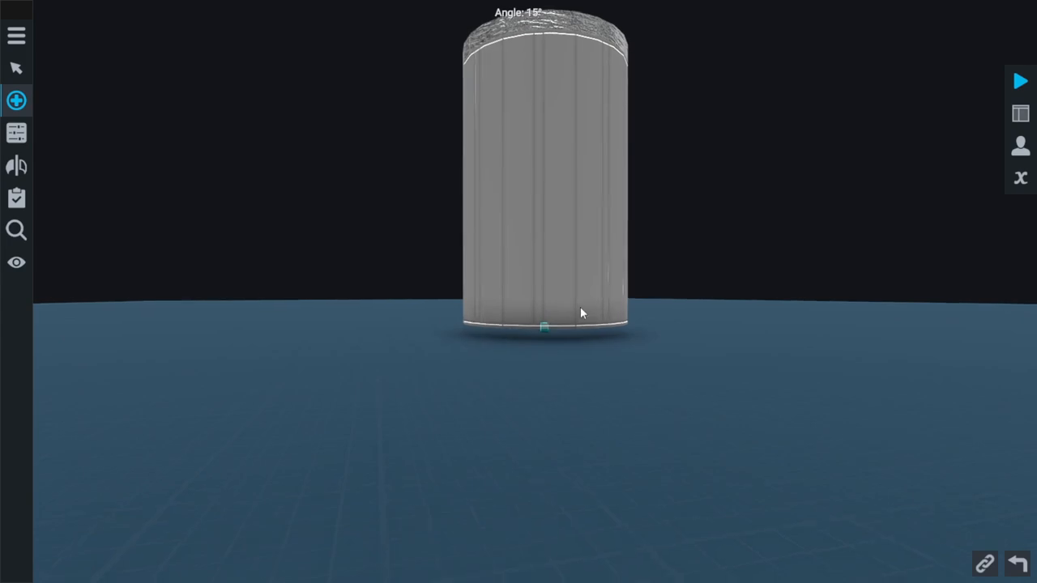
click(16, 101)
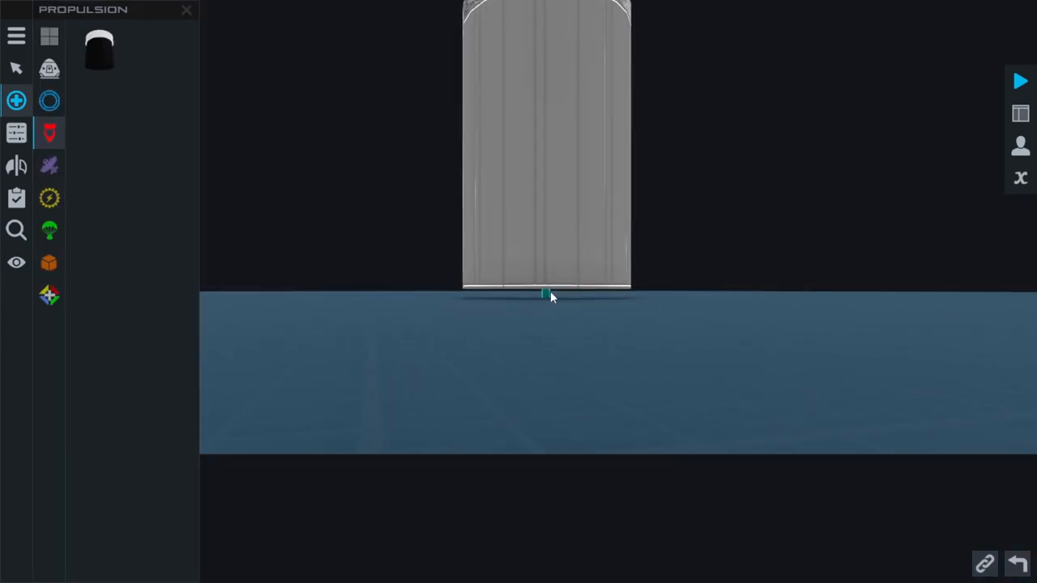
click(1021, 113)
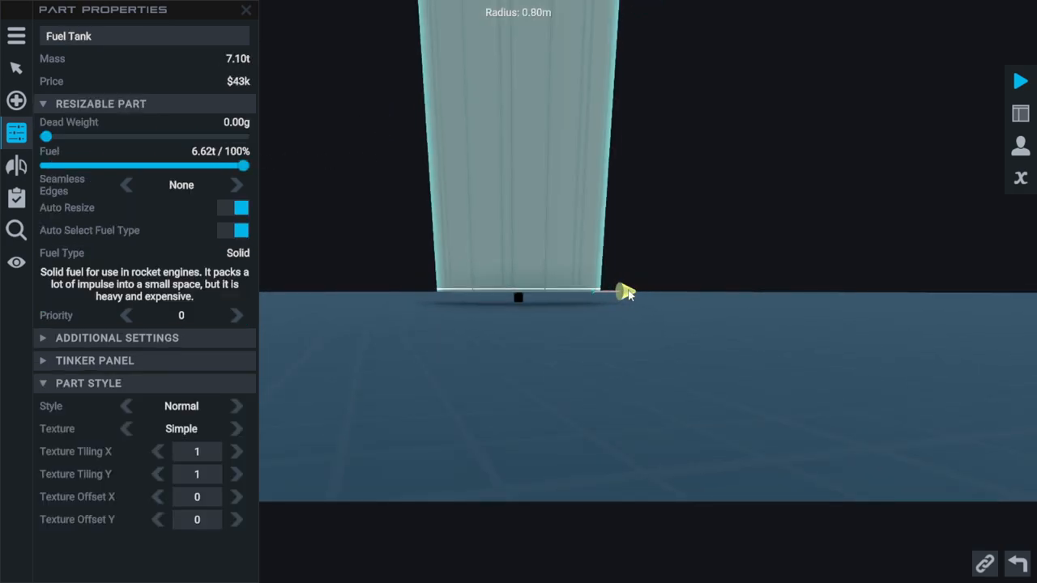
drag(624, 291, 559, 292)
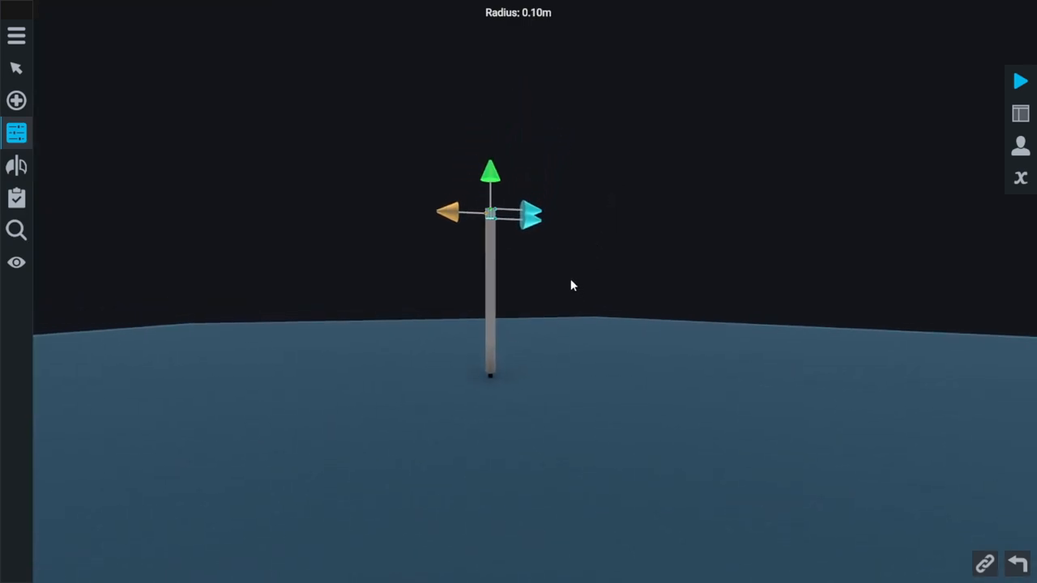
Step: Place a Command Text label on the rocket below the nose cone and select it for editing
click(16, 100)
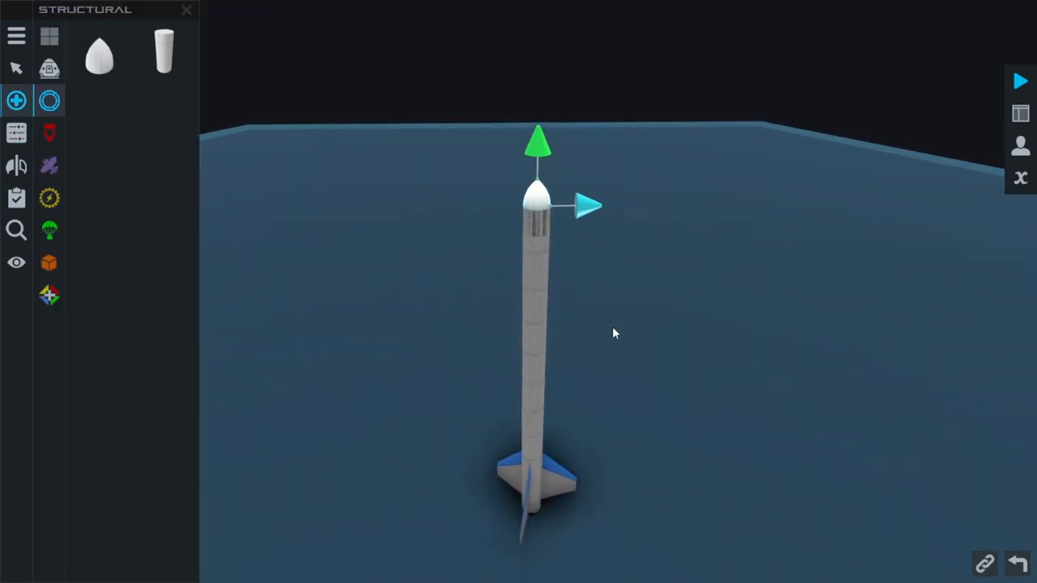
click(49, 68)
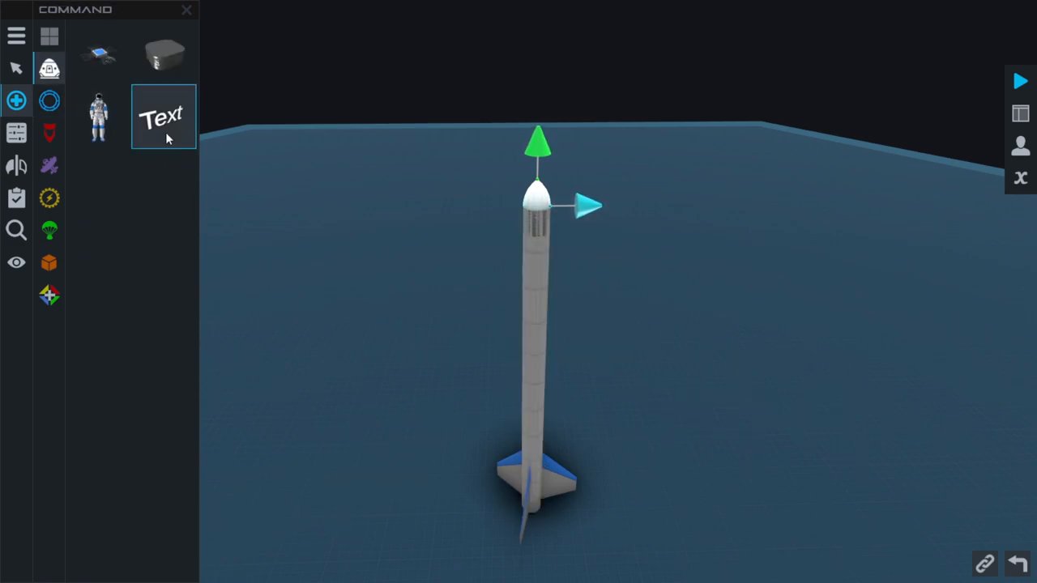
drag(162, 117, 533, 226)
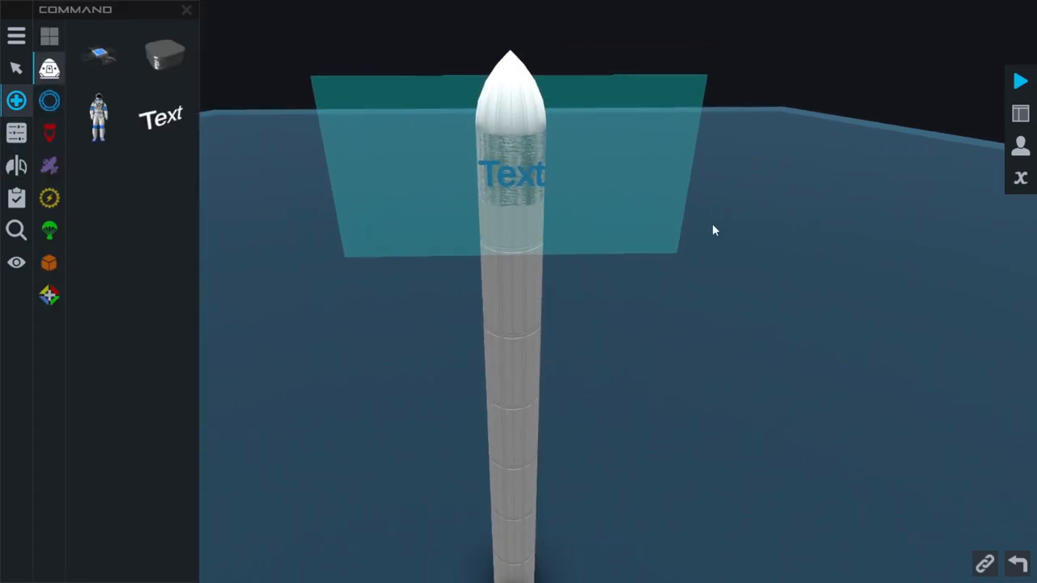
click(1021, 113)
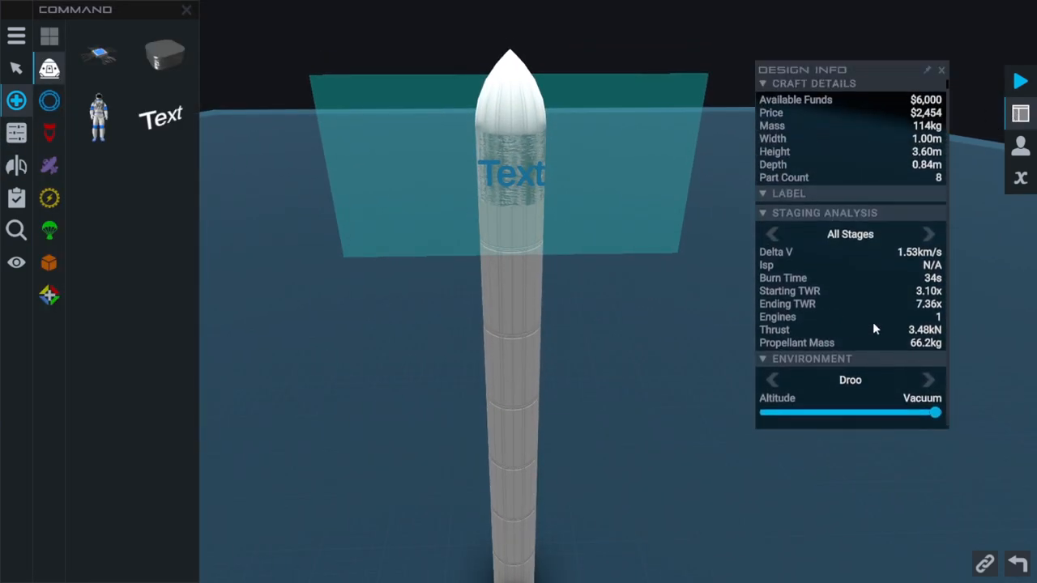
click(97, 117)
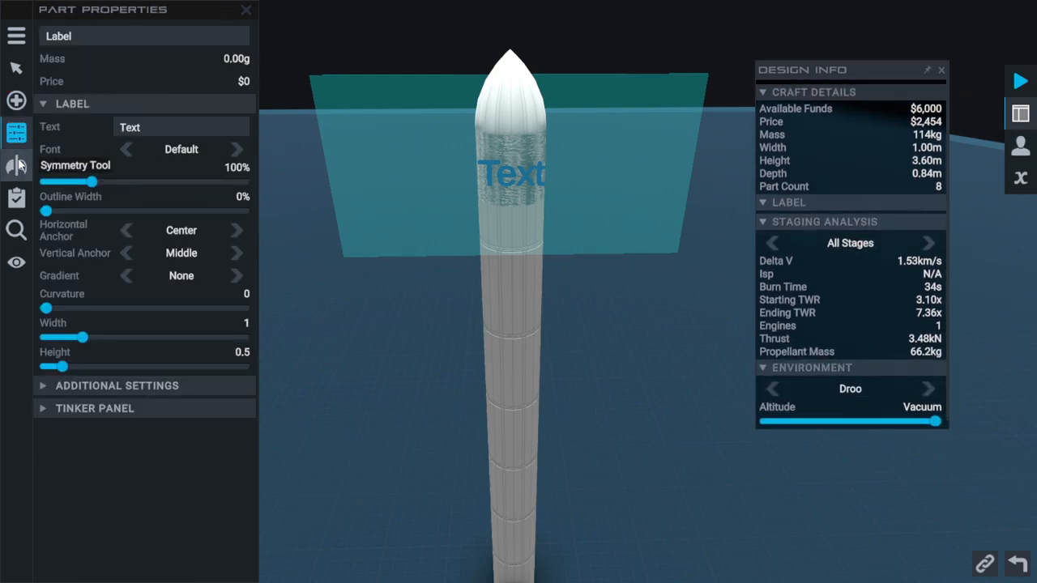
Step: Set the label text to 'Sounding Off', centre its anchors and change its gradient setting
click(179, 126)
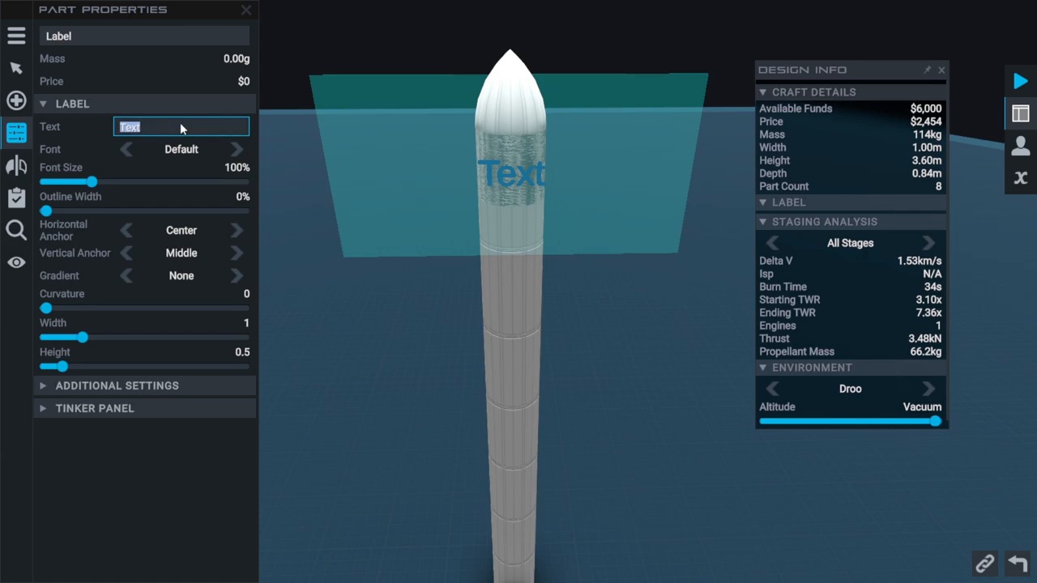
text(Sounding Off)
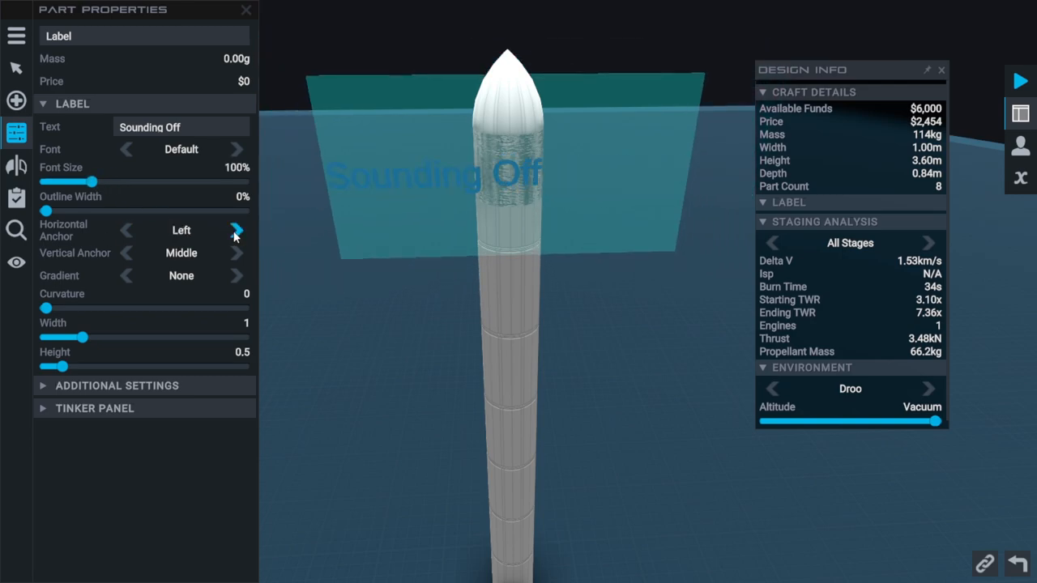
click(236, 230)
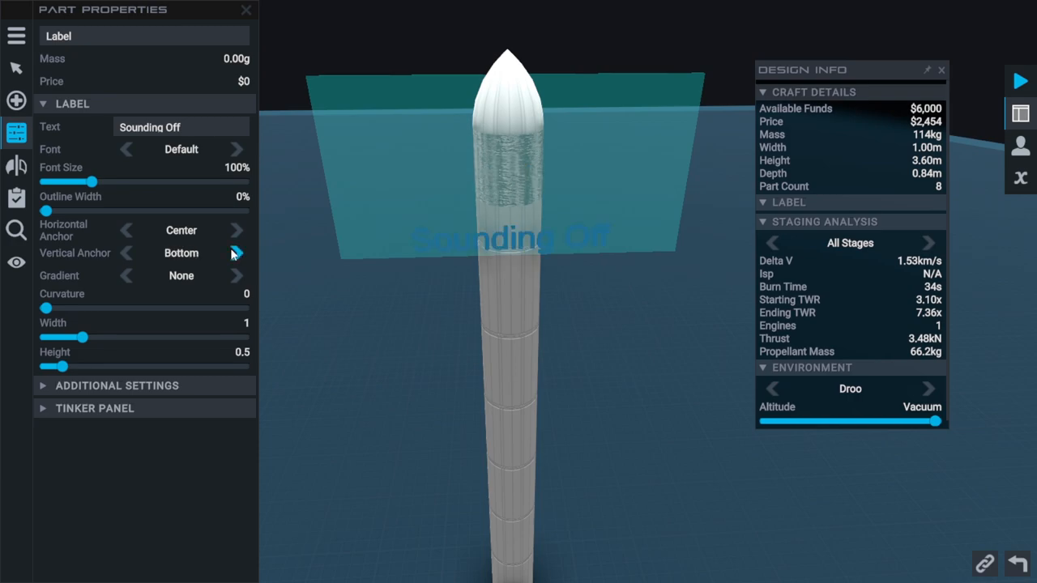
click(237, 253)
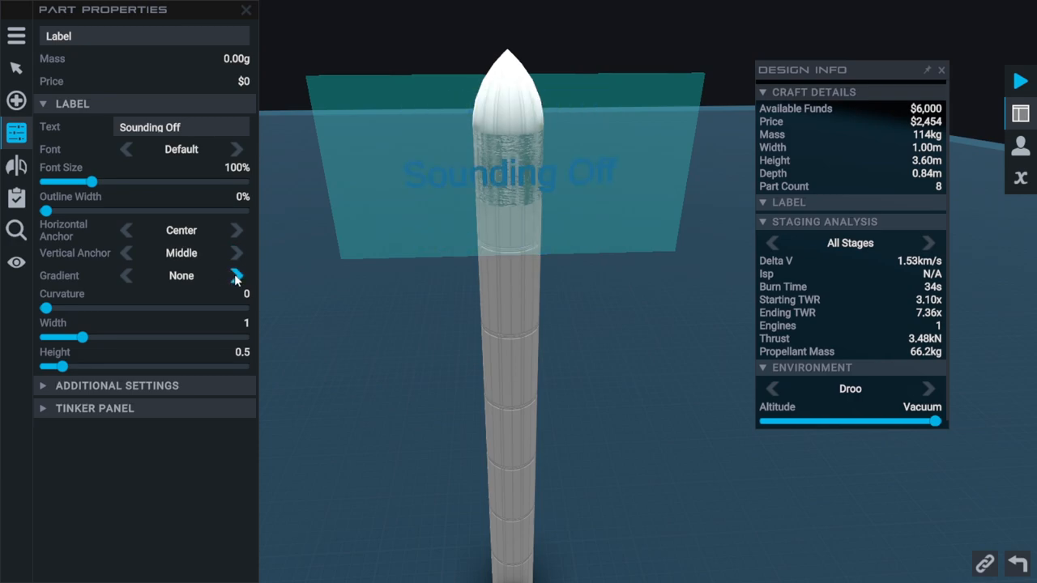
click(236, 276)
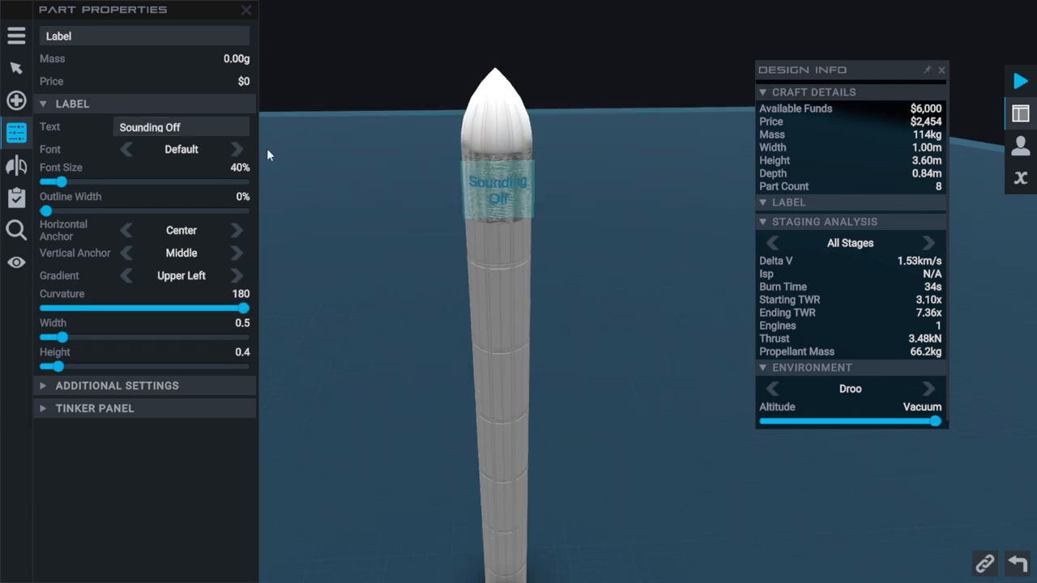
mouse_move(554, 204)
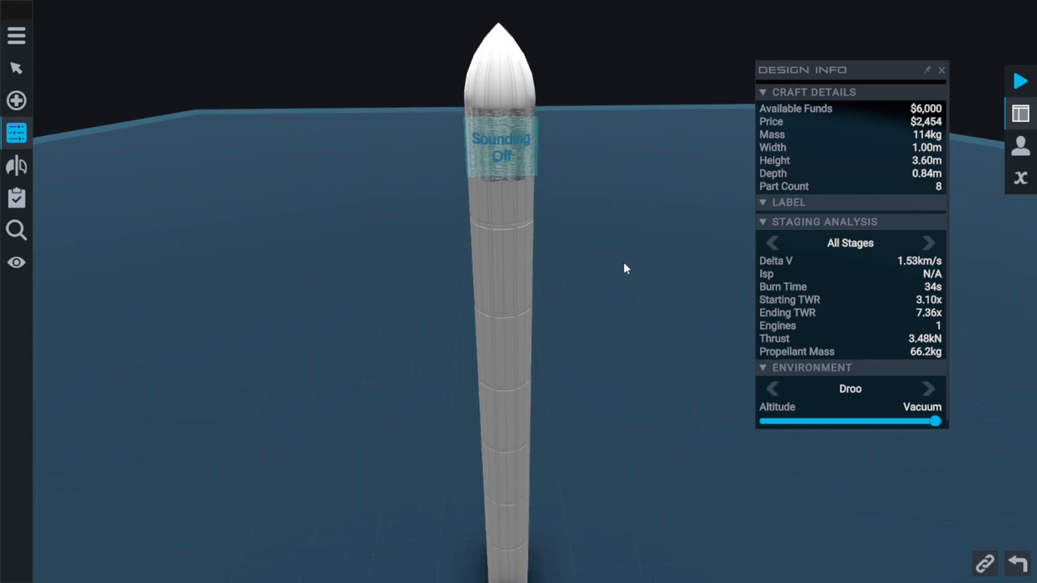
click(1021, 179)
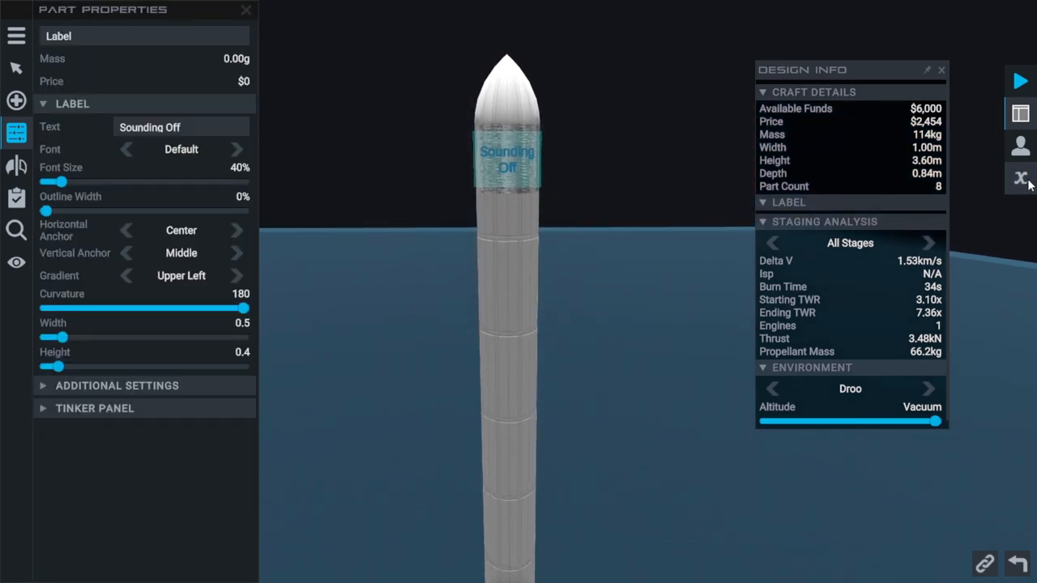
Step: Enter the Vizzy editor and browse the block categories back to Craft Instructions
click(1020, 178)
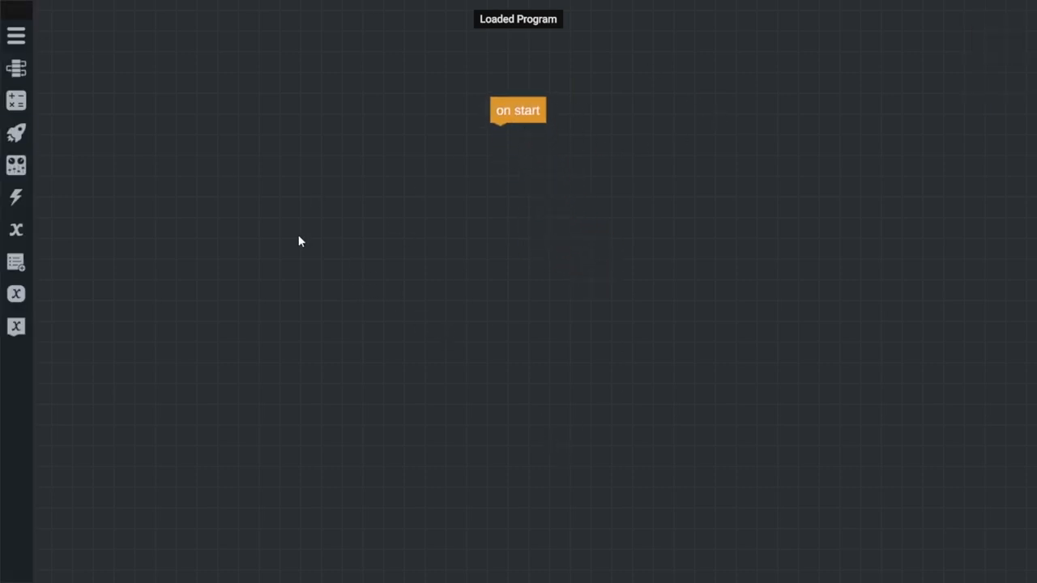
click(16, 165)
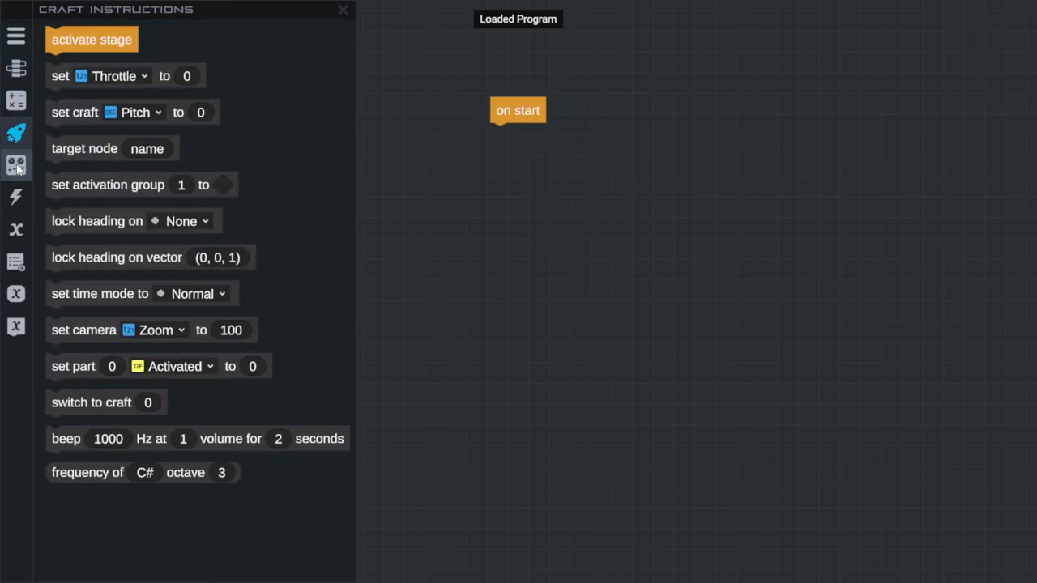
click(16, 196)
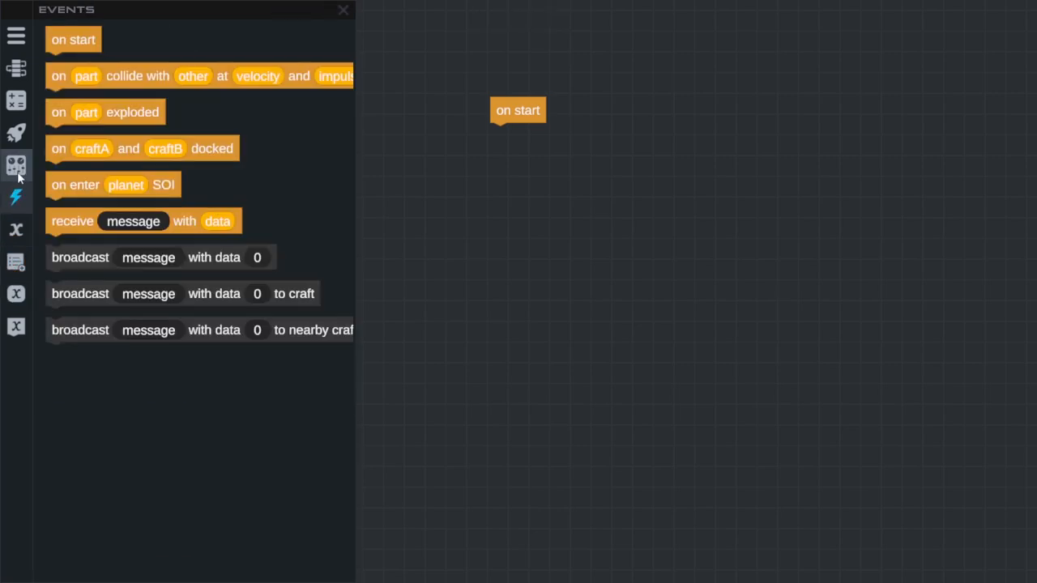
click(16, 68)
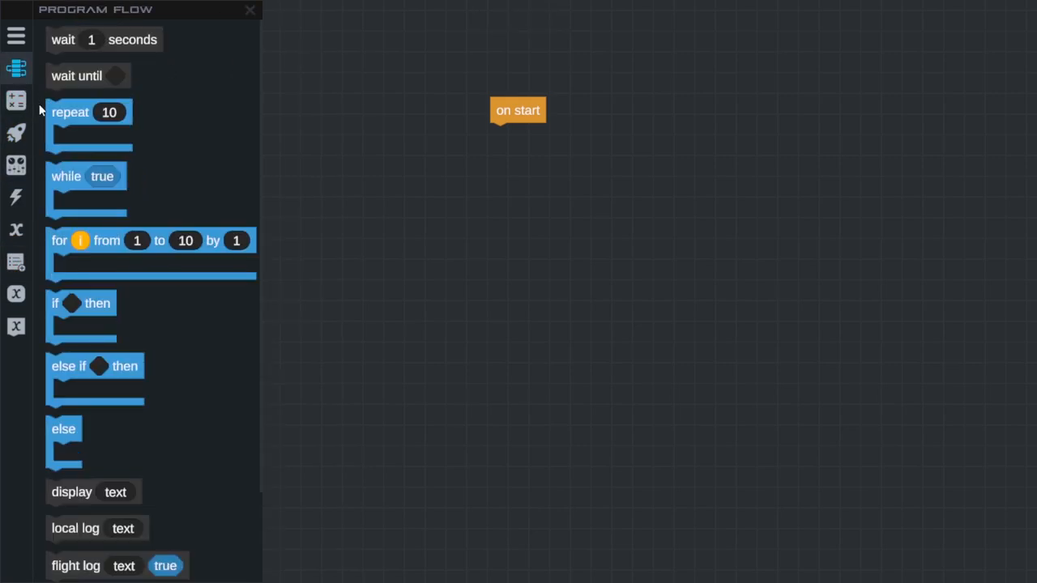
click(16, 100)
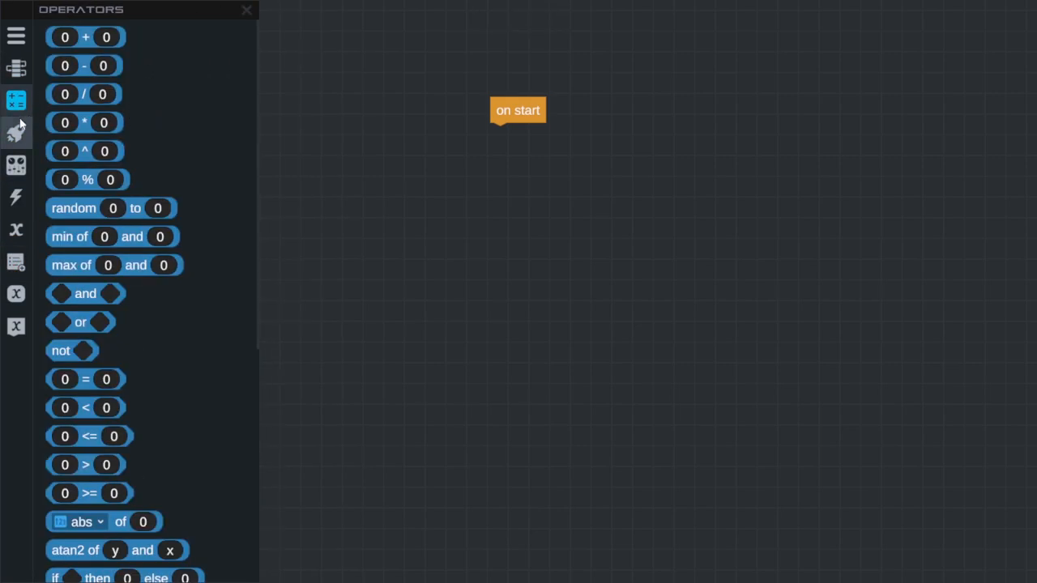
click(16, 133)
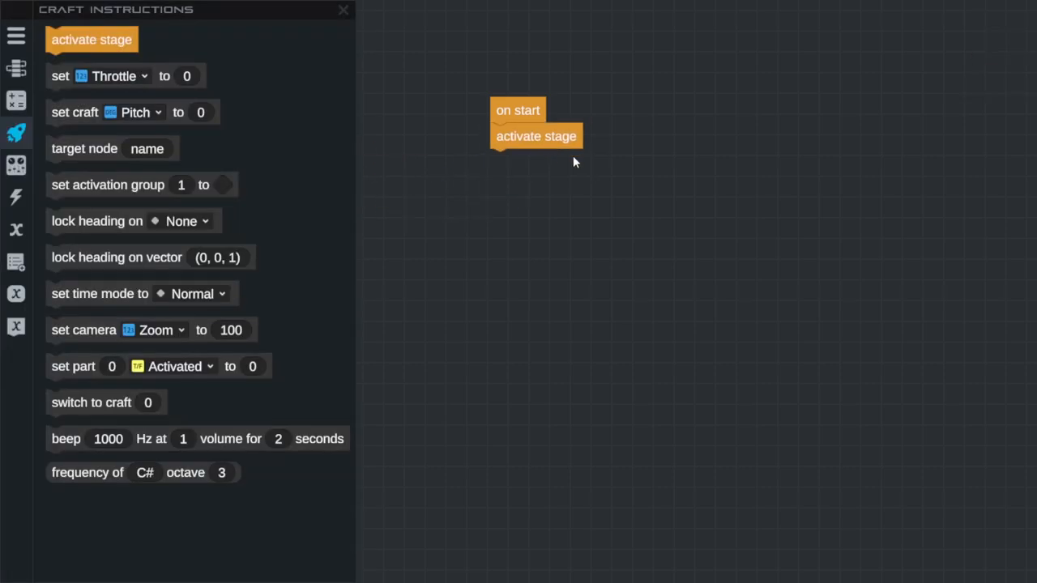
mouse_move(80, 114)
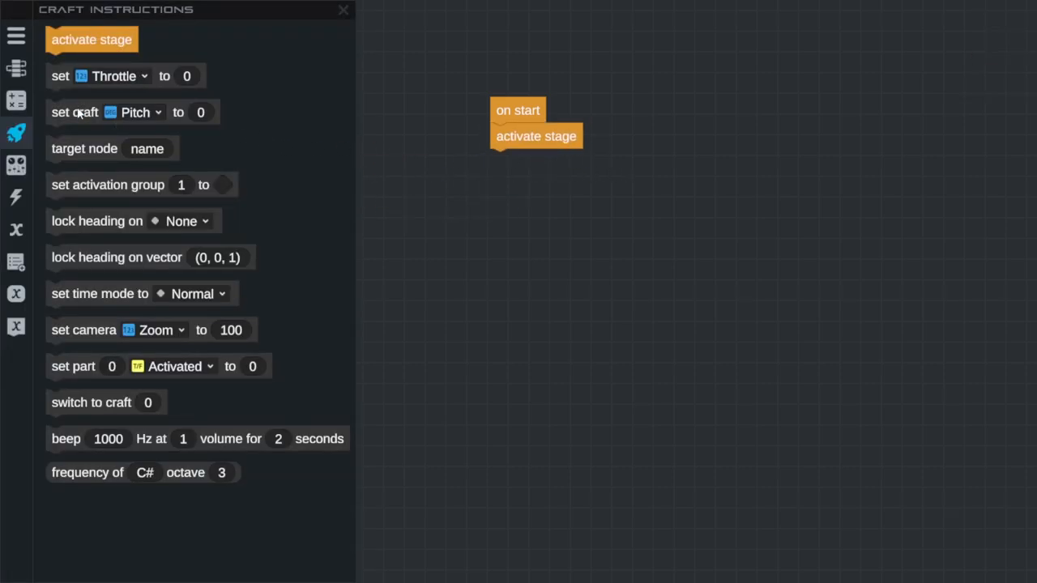
Step: Add throttle 1 and pitch 90 blocks under activate stage, then Save to Craft
drag(99, 76, 525, 158)
text(90)
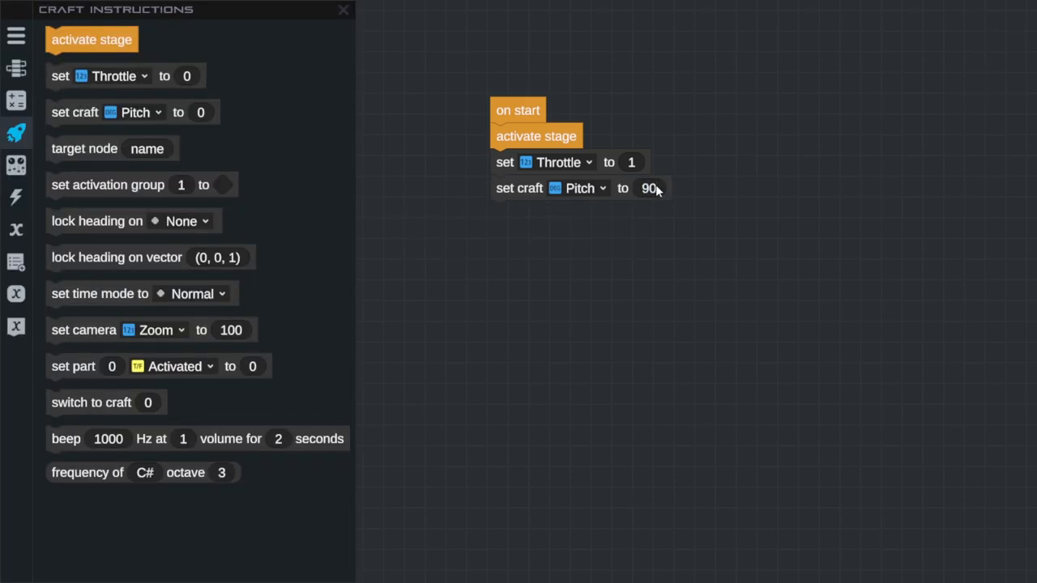
drag(518, 110, 541, 138)
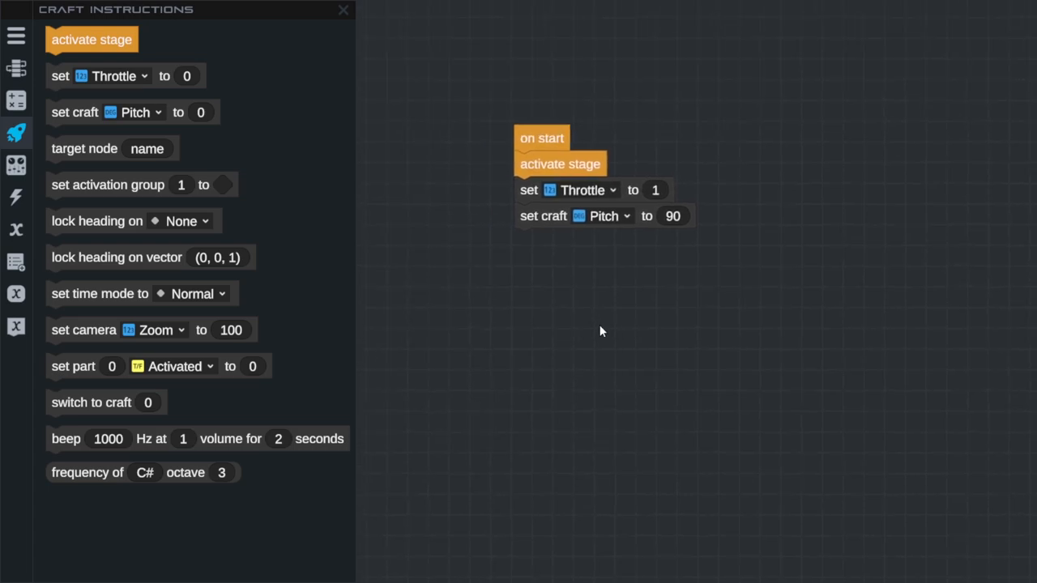
click(342, 10)
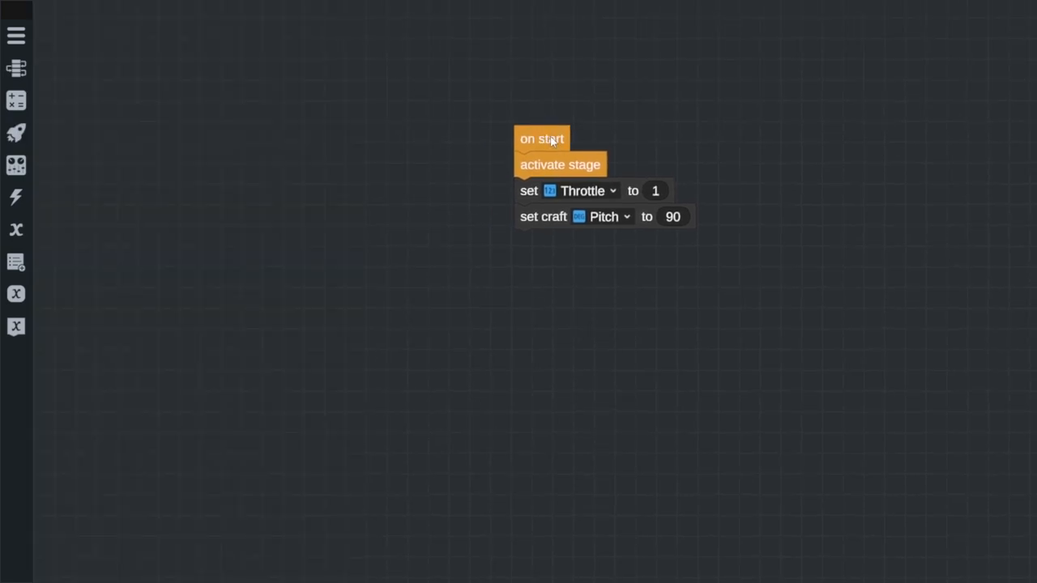
mouse_move(581, 172)
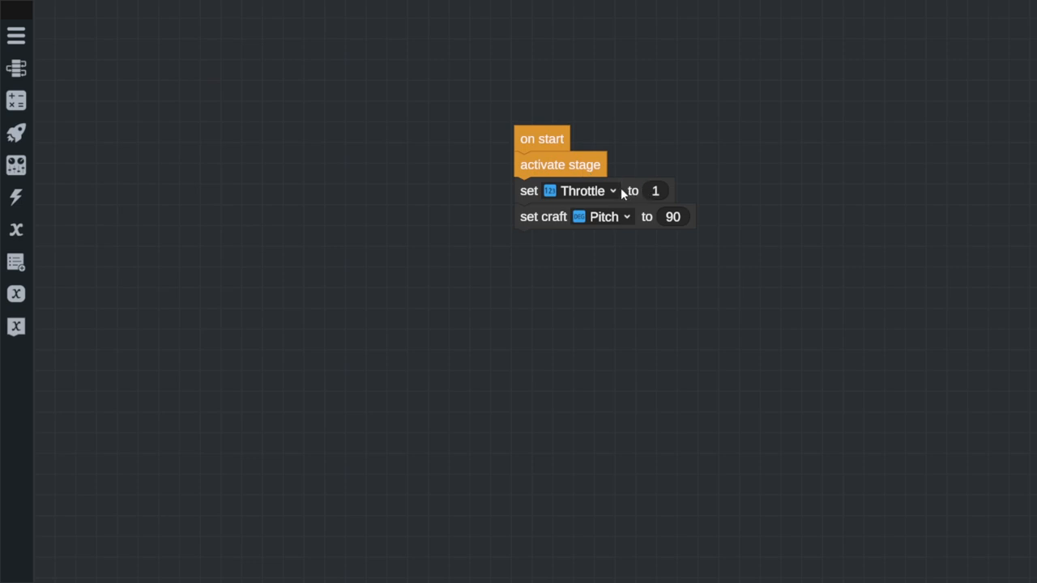
mouse_move(679, 224)
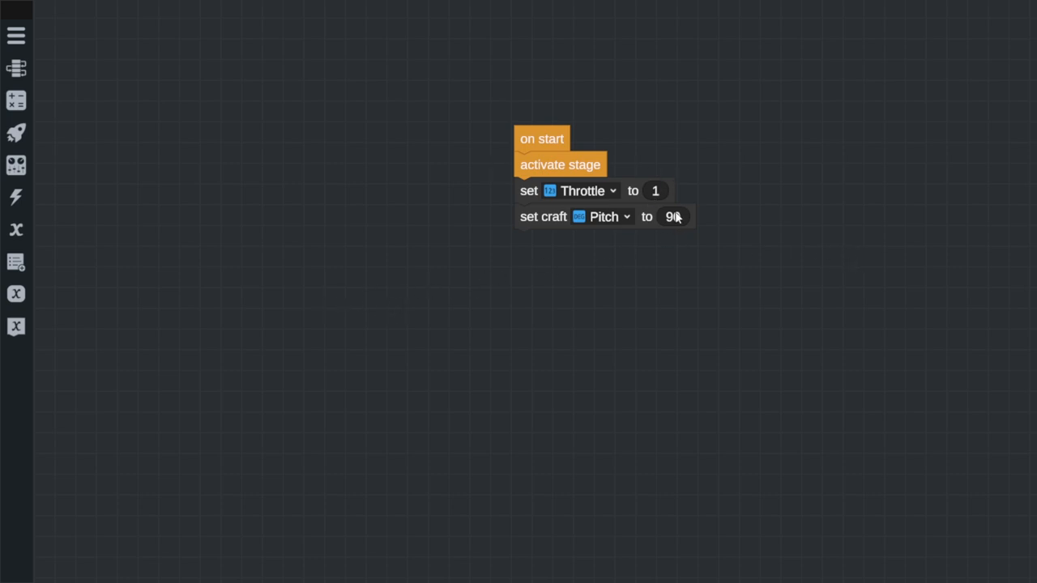
click(16, 35)
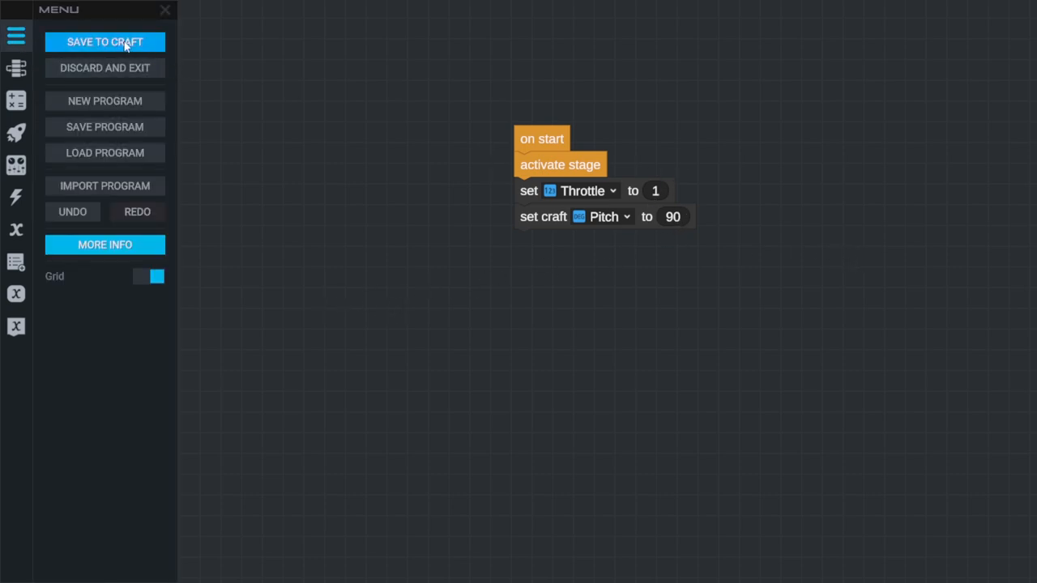
click(103, 42)
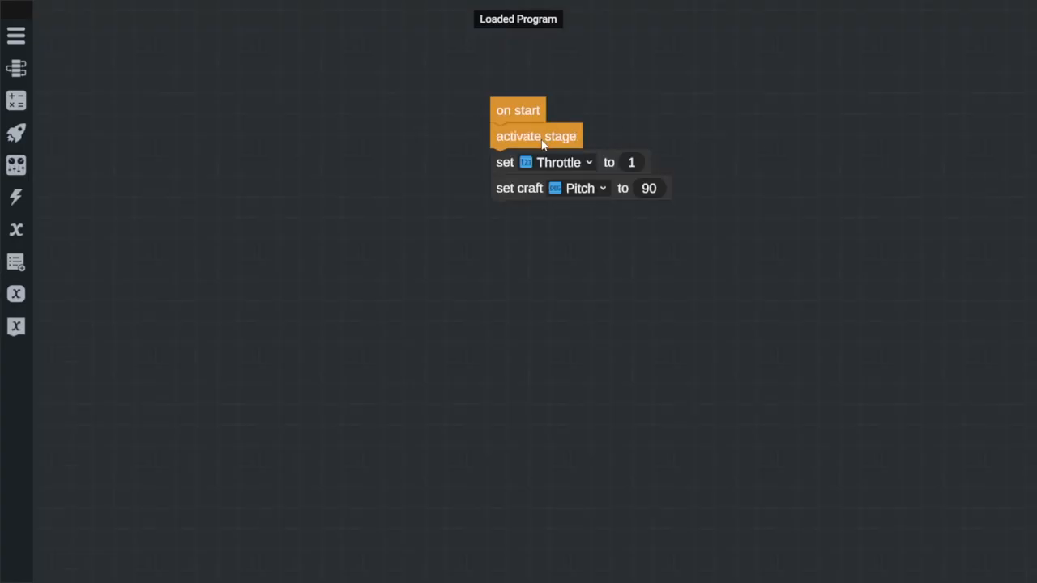
Step: Detach the staging blocks and start a countdown with display 5 and 4 after one-second waits
drag(536, 136, 541, 246)
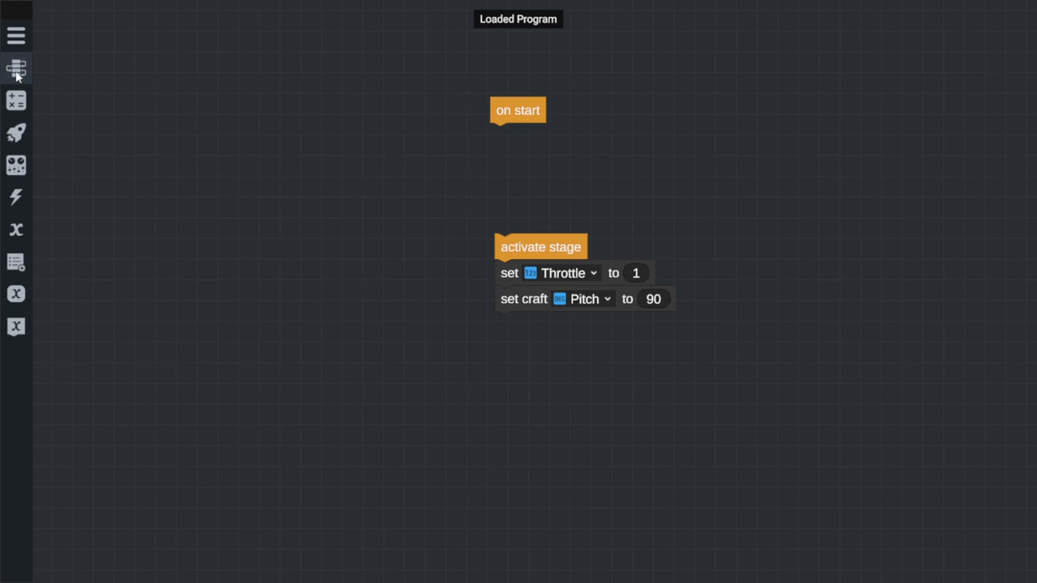
click(17, 68)
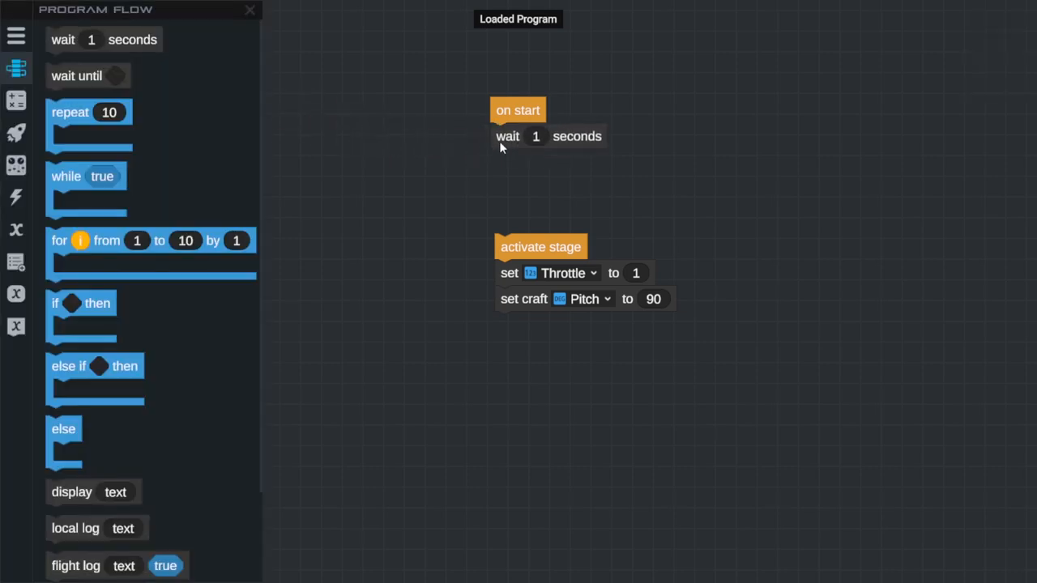
scroll(down, 3)
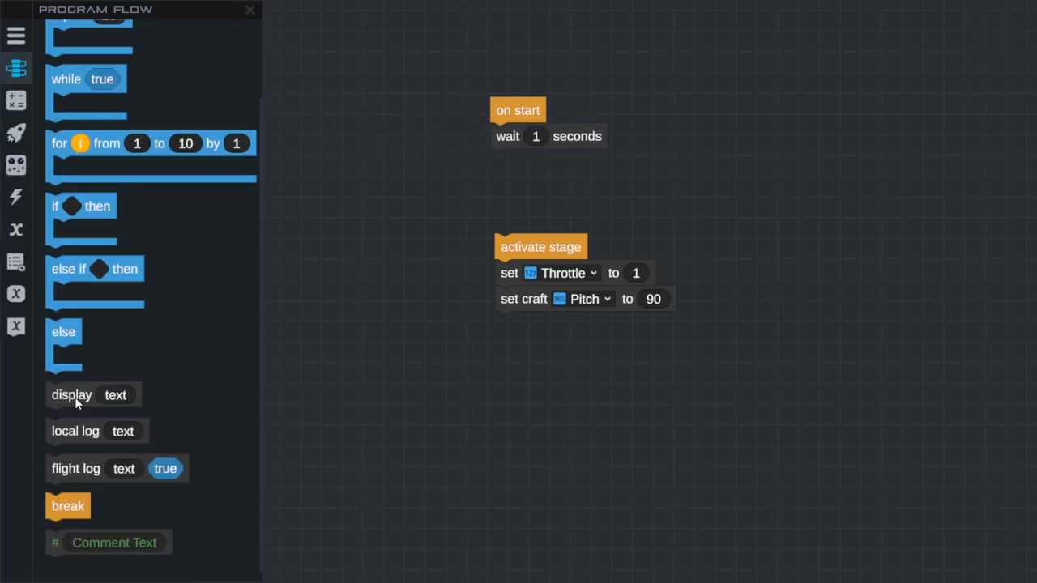
drag(71, 395, 515, 162)
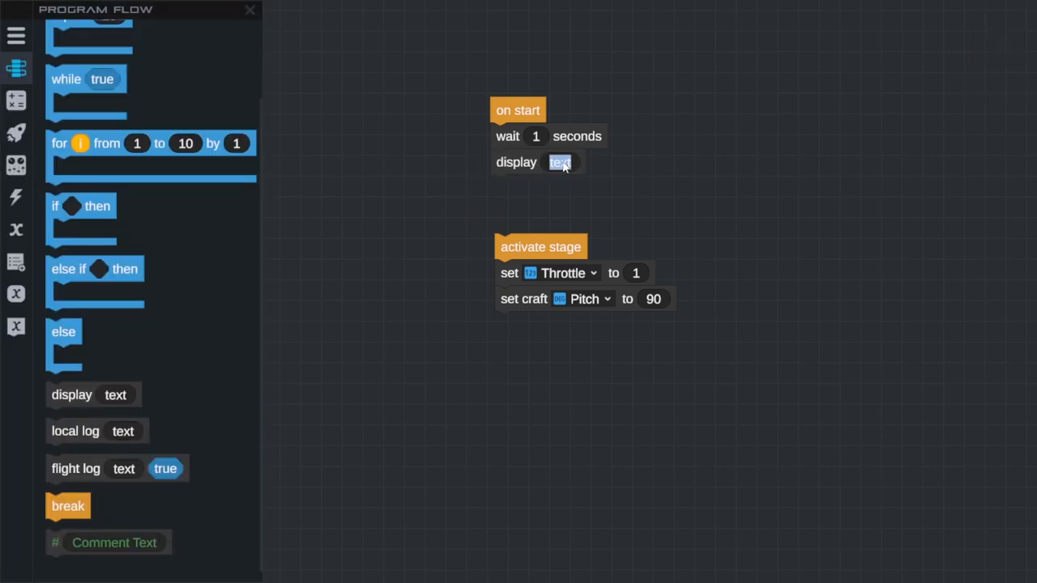
text(5)
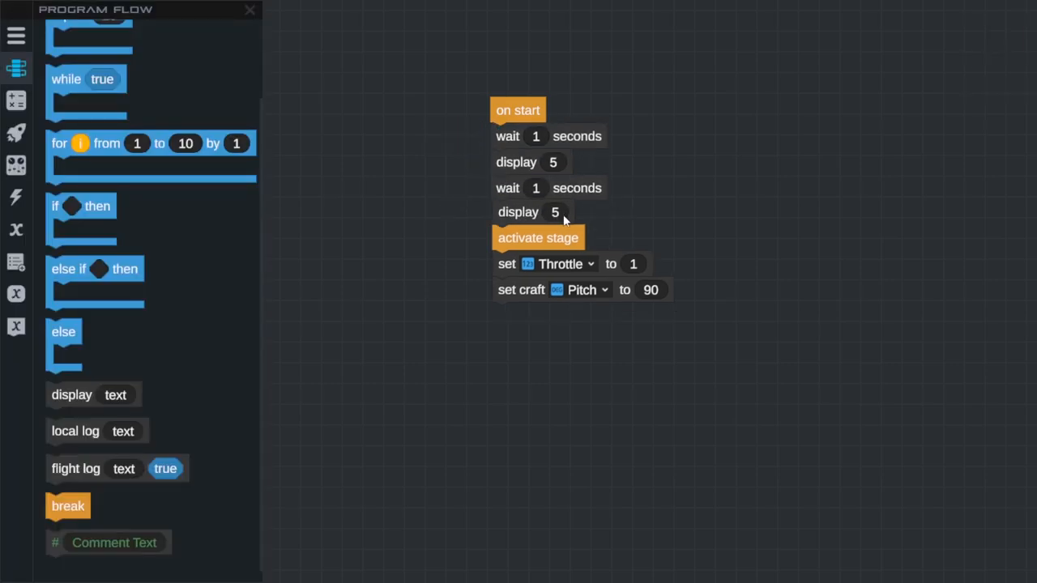
drag(537, 236, 534, 389)
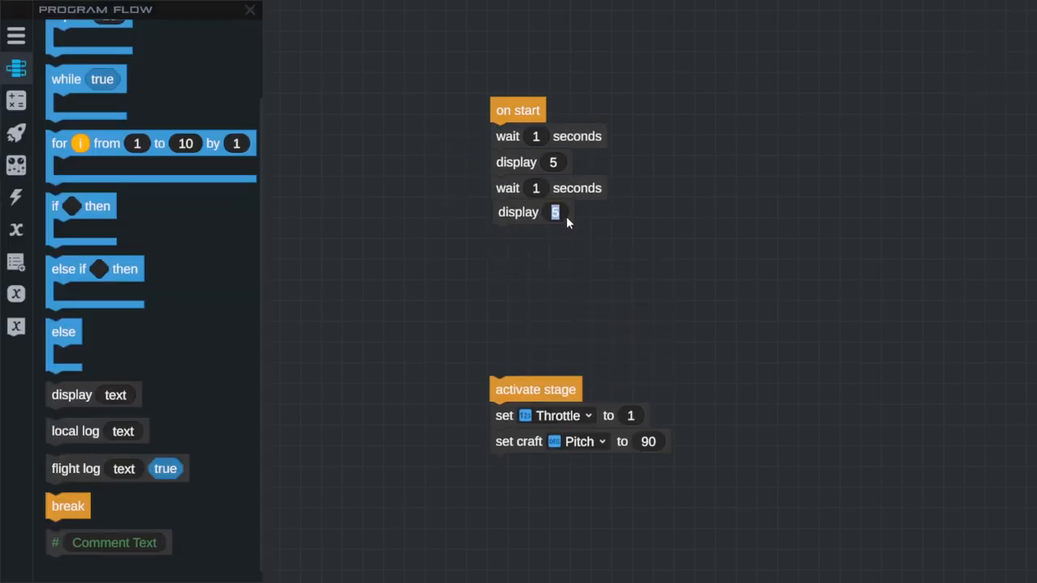
text(4)
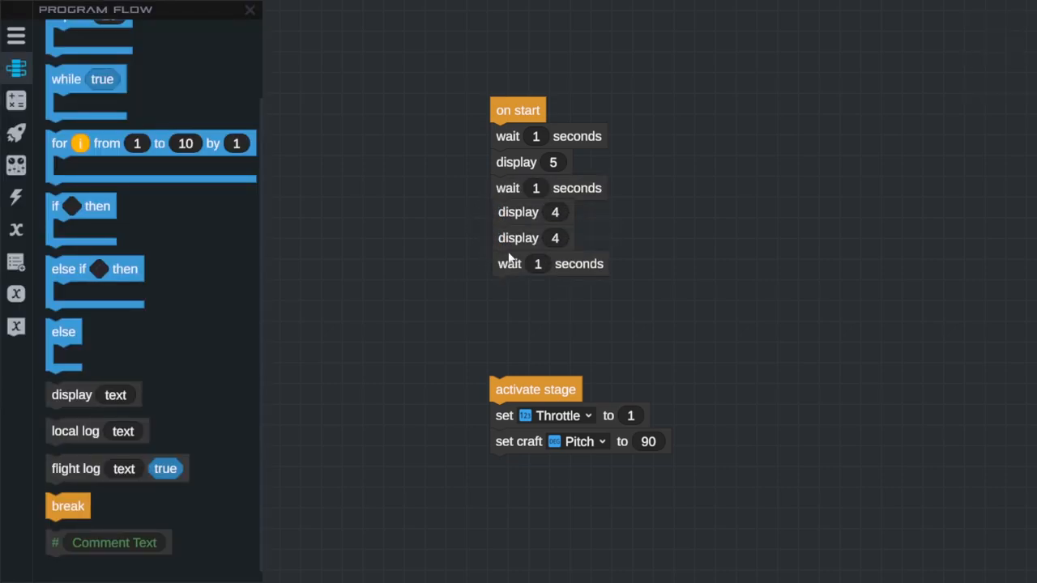
Step: Extend the countdown down to 1 and finish it with a 'Blasst off' message
drag(509, 262, 549, 288)
text(3)
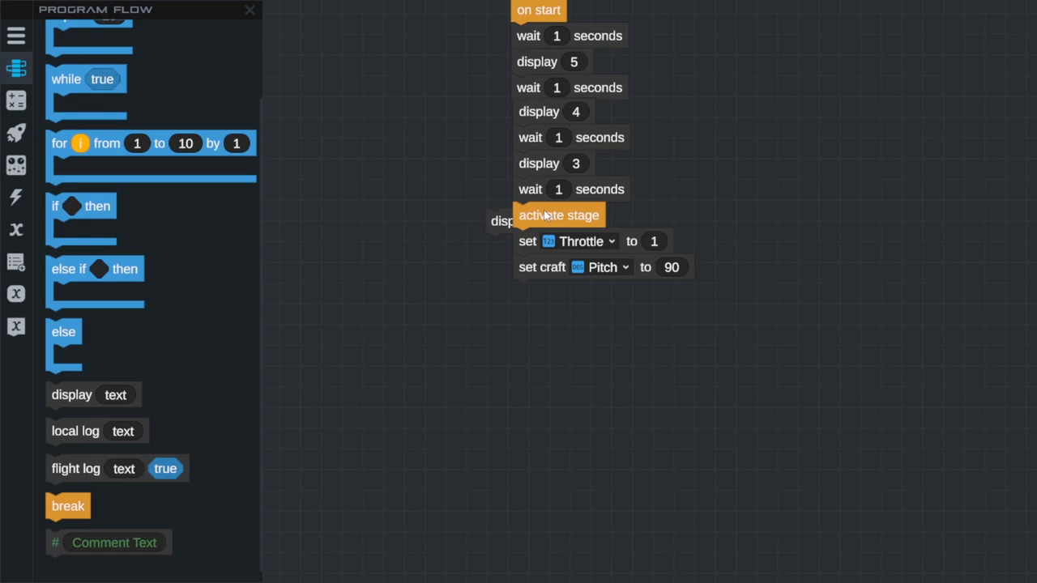
drag(558, 214, 564, 340)
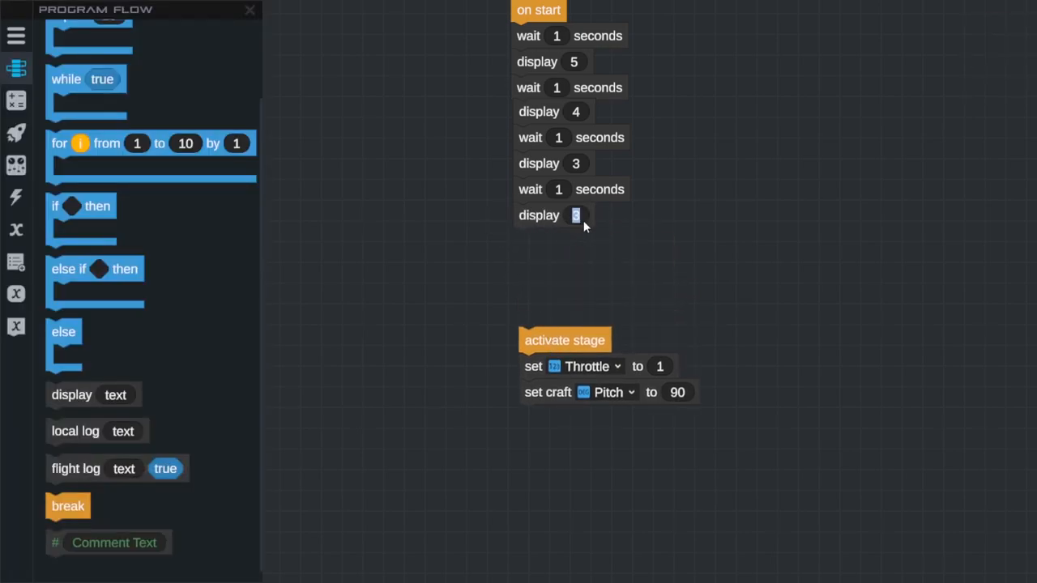
text(2)
text(1)
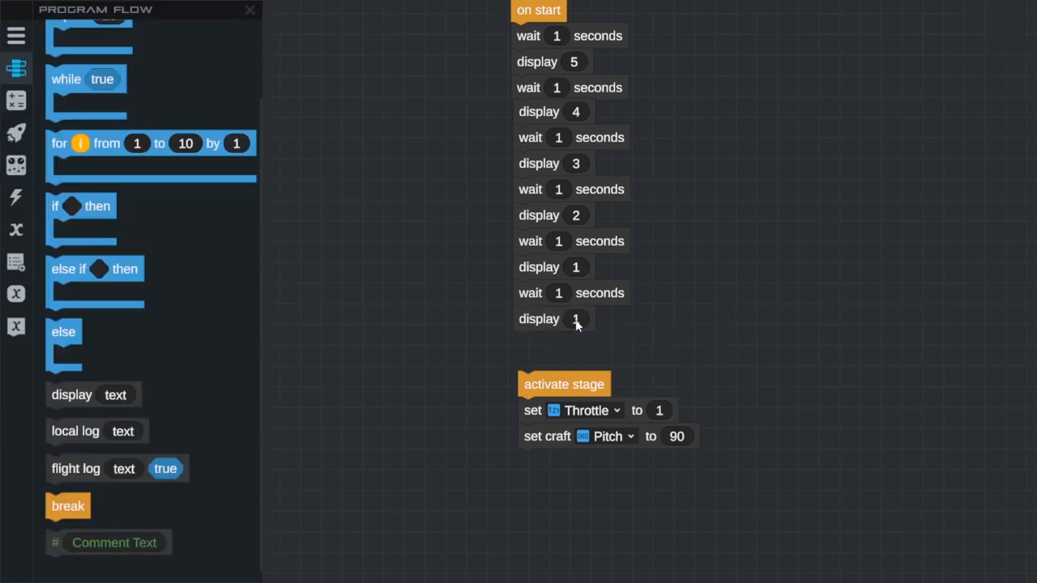
text(Bla)
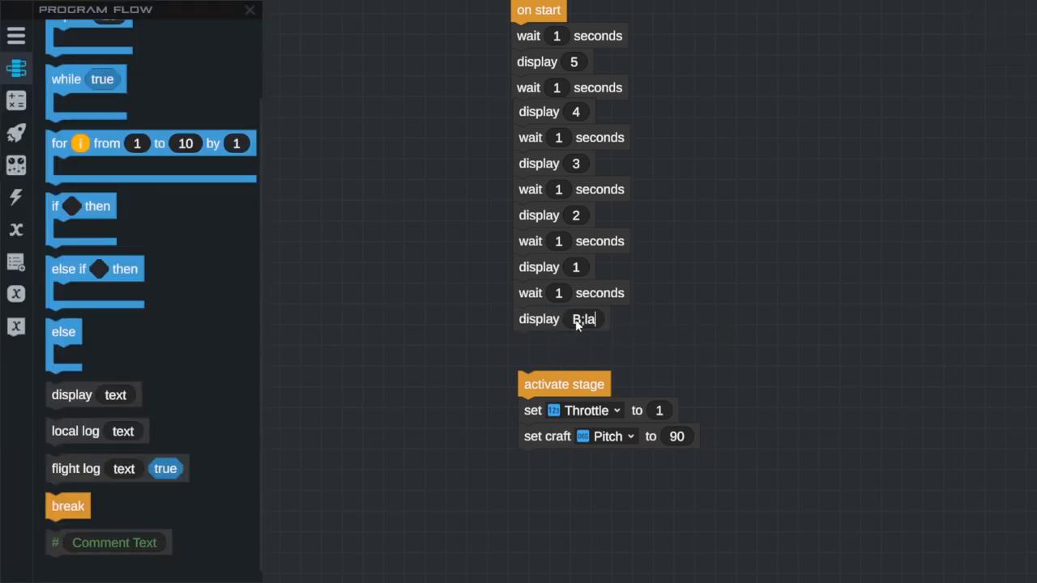
text(Blasst off)
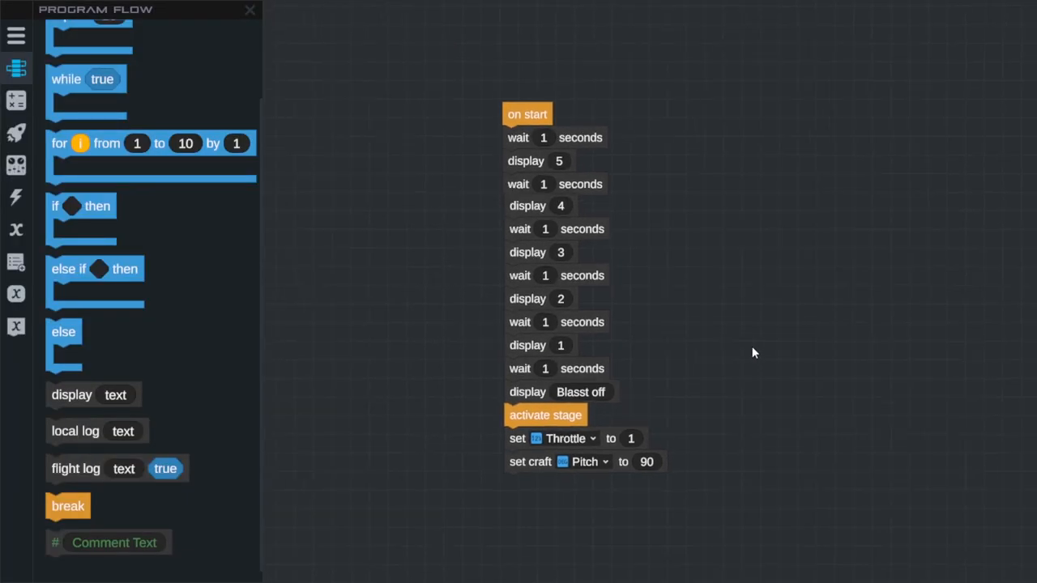
mouse_move(366, 223)
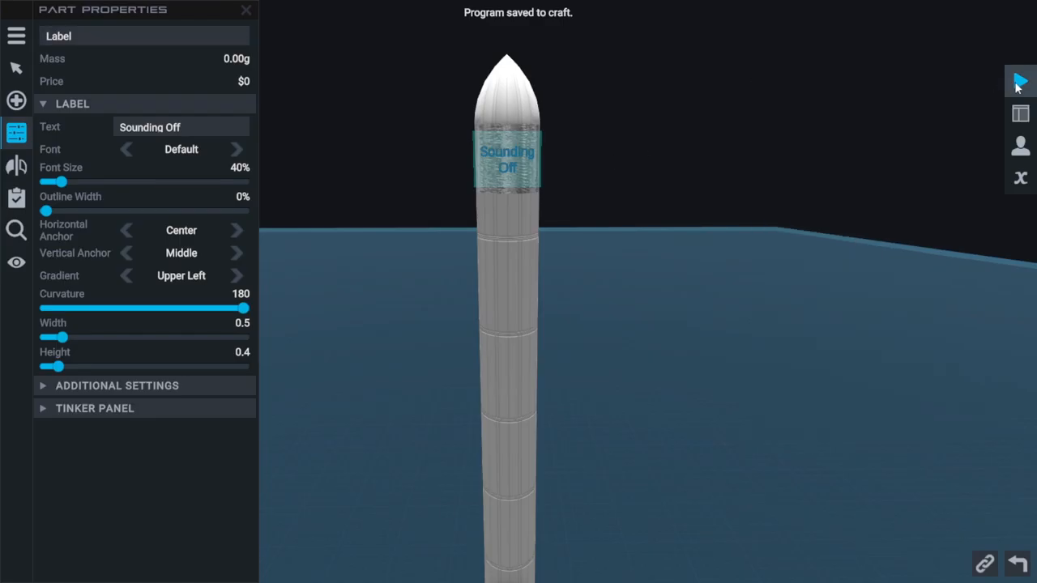
Step: Launch from Juno Village Pad, then end the flight on the pad and return to the designer
click(1019, 81)
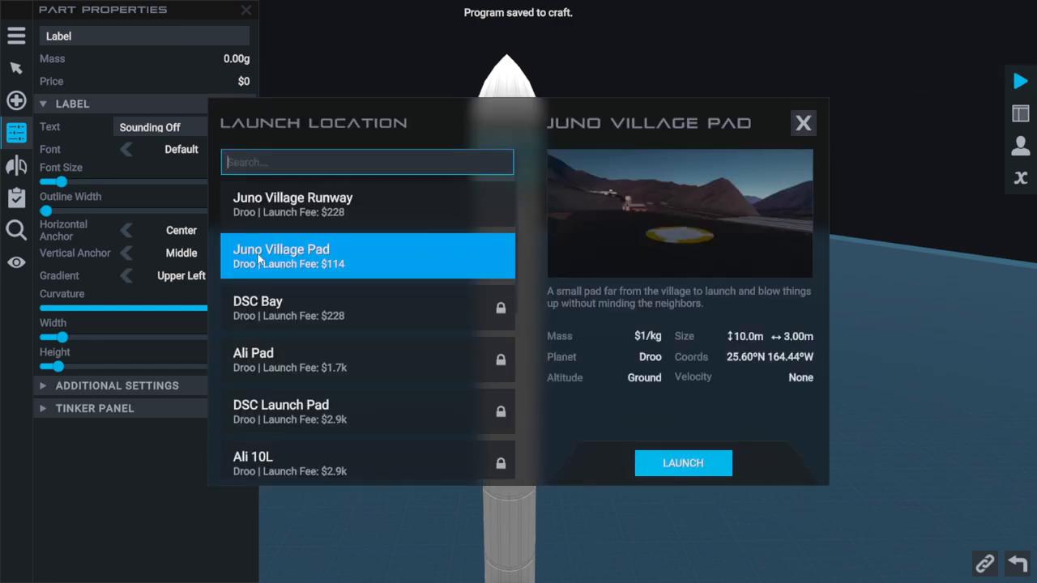
click(683, 463)
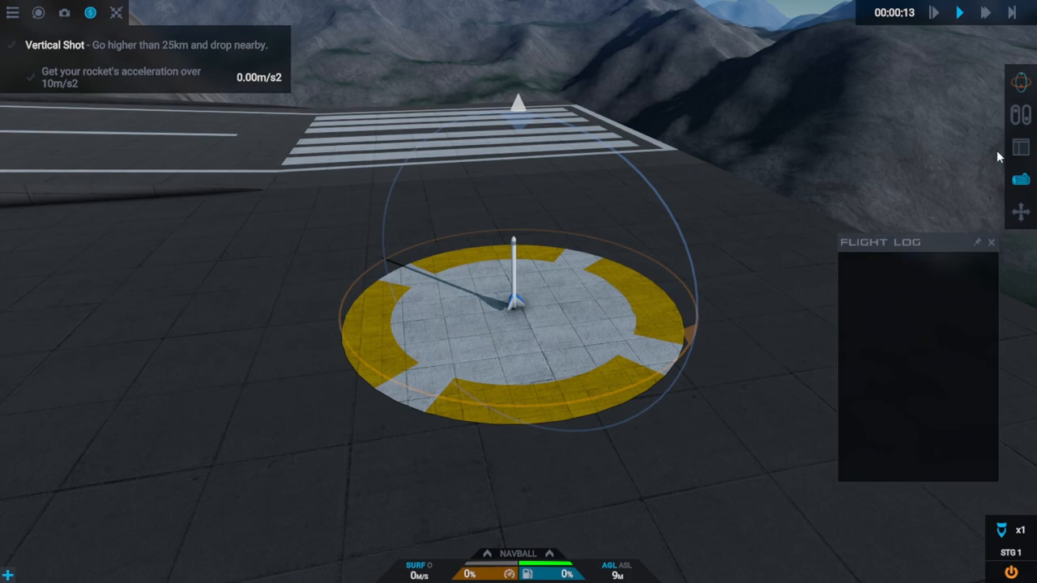
click(1021, 149)
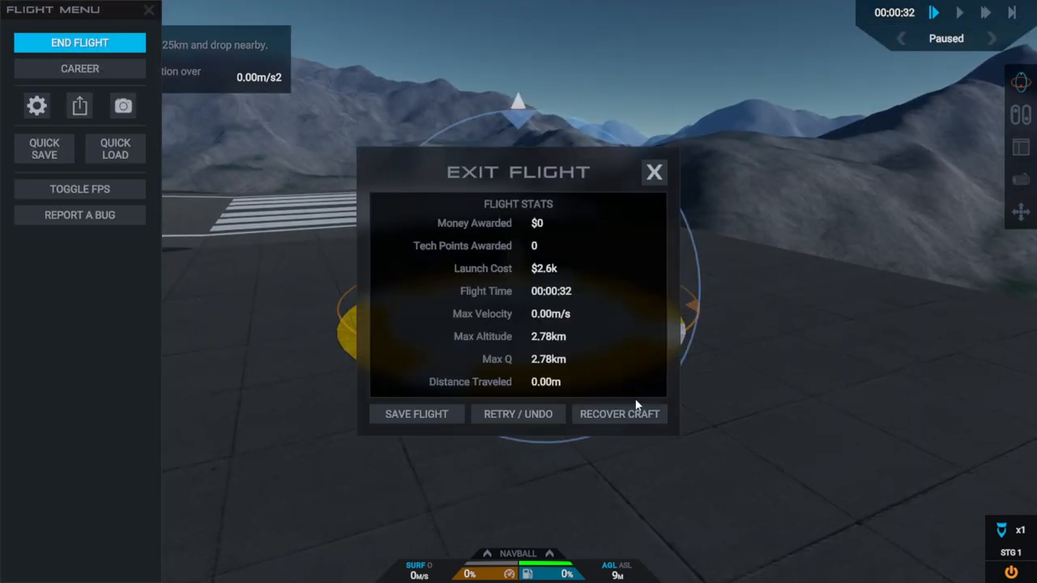
click(618, 415)
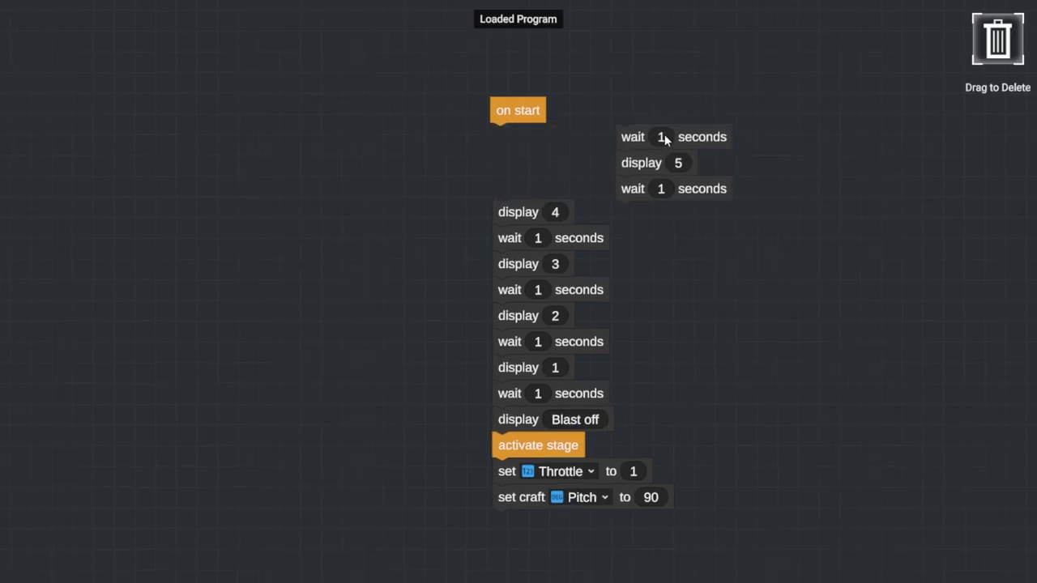
Step: Rejoin the detached countdown blocks under on start into one stack and save the program
drag(672, 136, 518, 139)
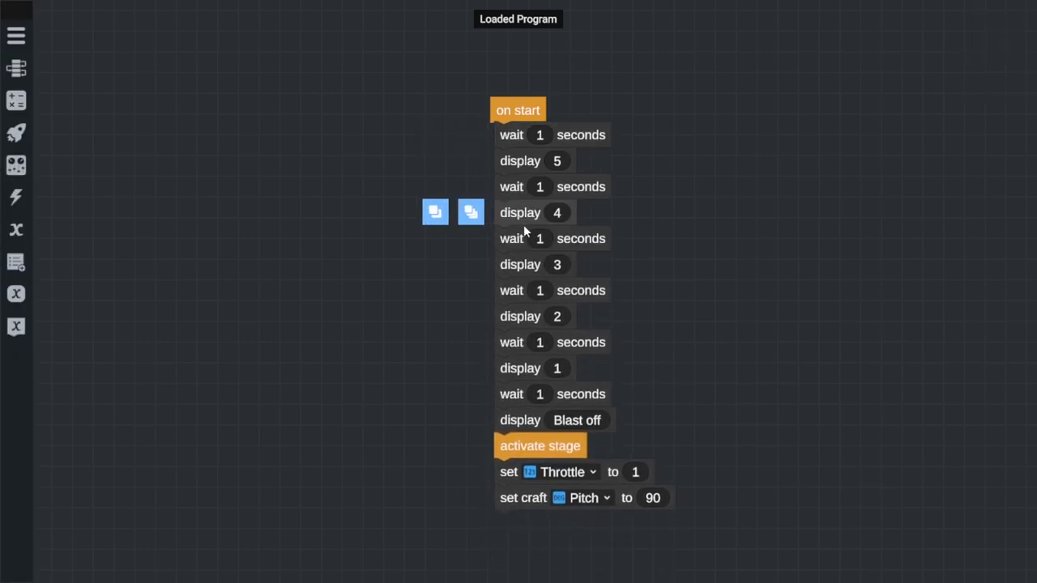
drag(518, 134, 567, 170)
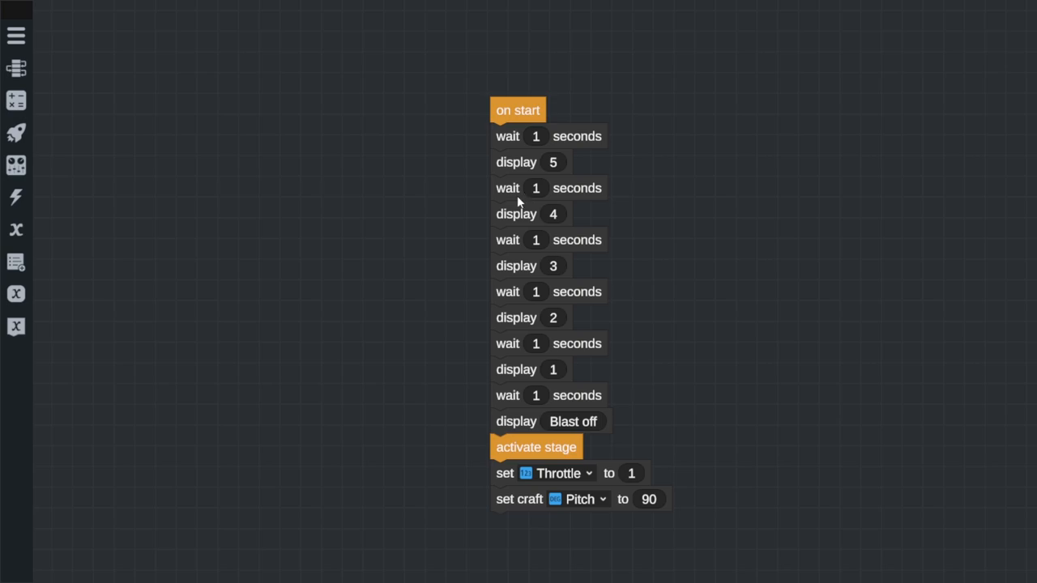
mouse_move(508, 192)
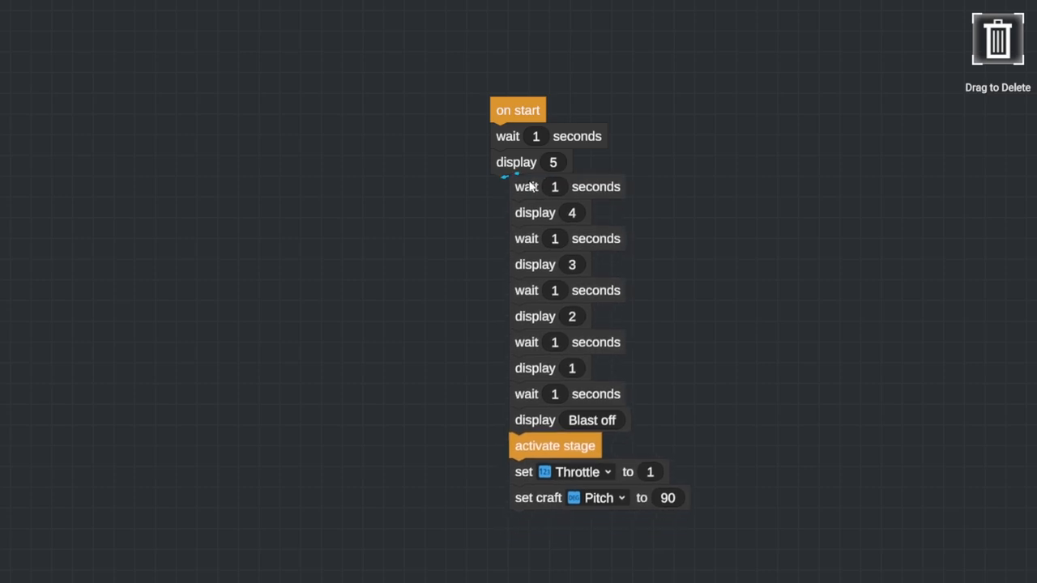
click(17, 35)
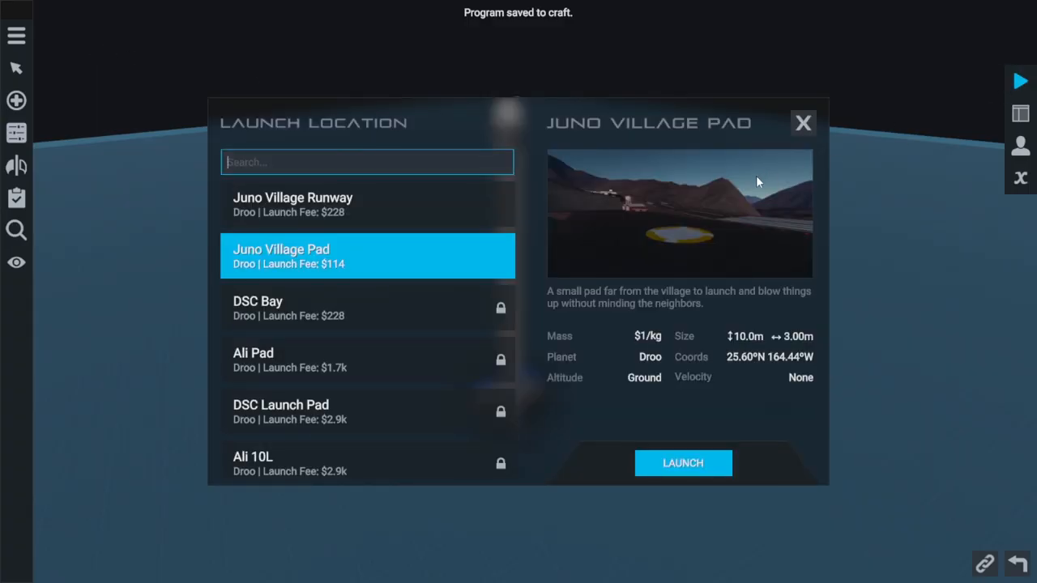
Step: Launch from Juno Village Pad, stage with Space and watch Flight Info until the rocket crashes
click(682, 464)
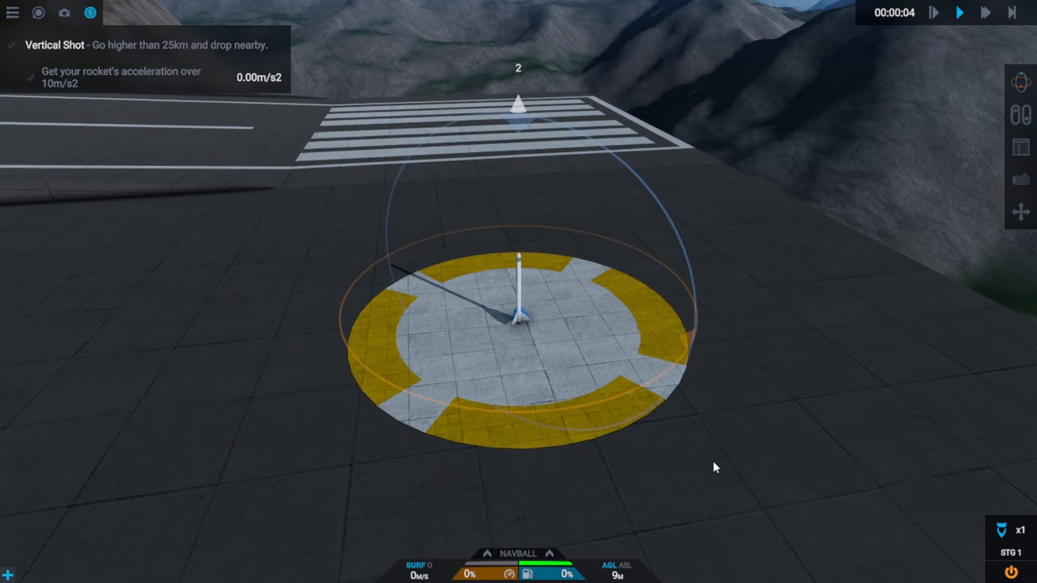
key(space)
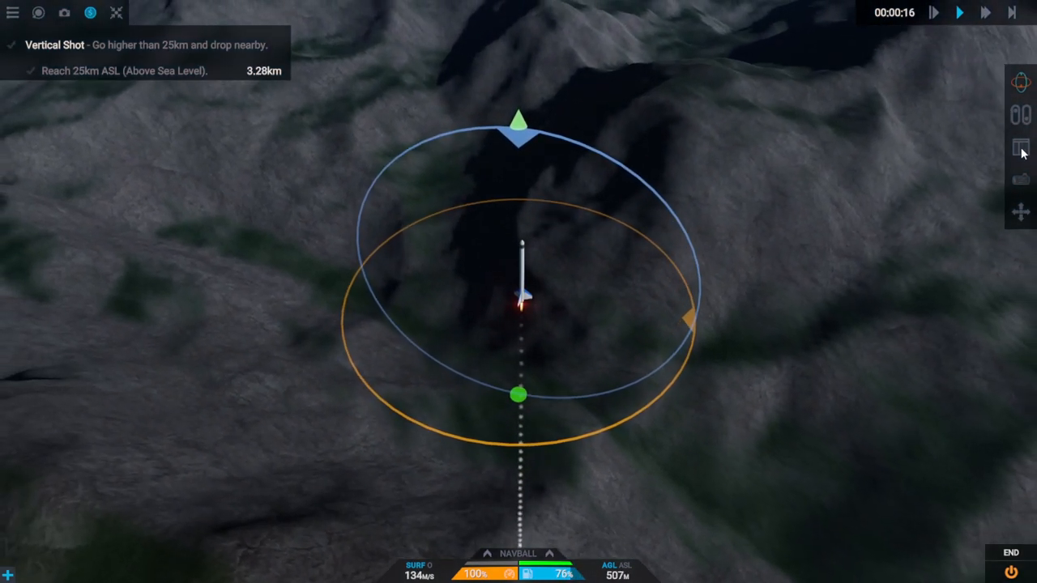
click(1021, 146)
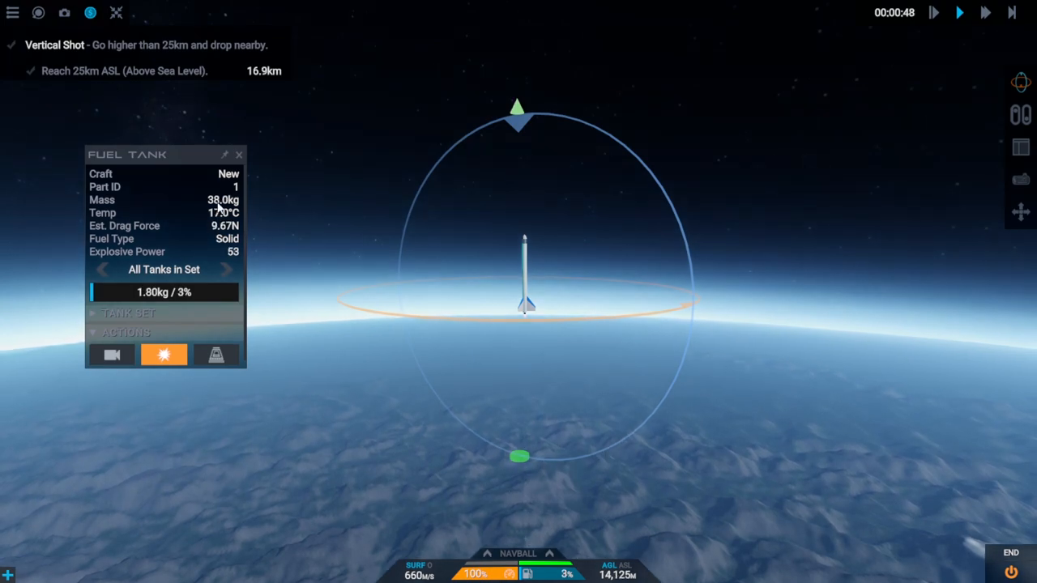
click(1021, 146)
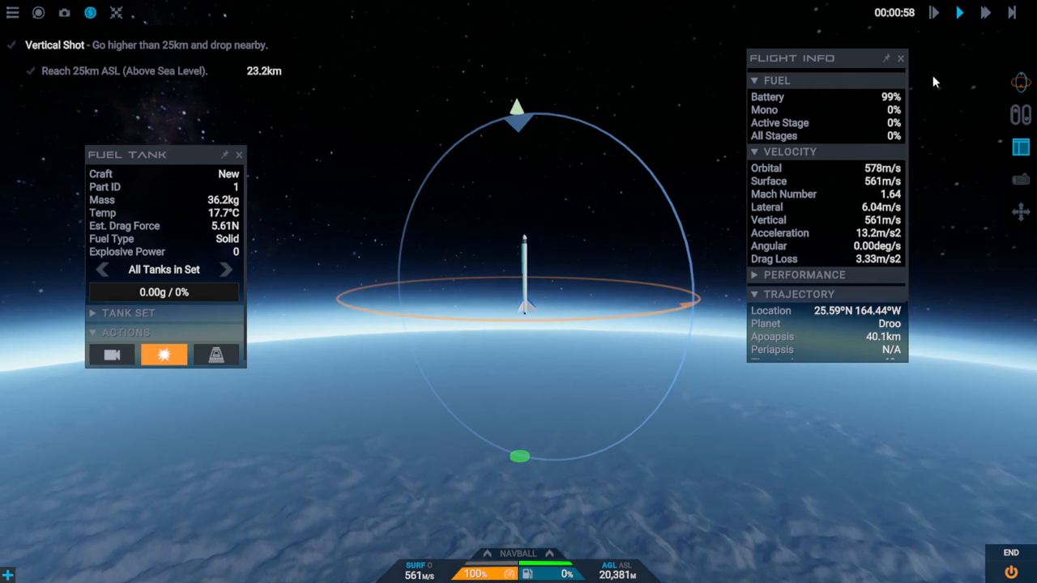
click(985, 13)
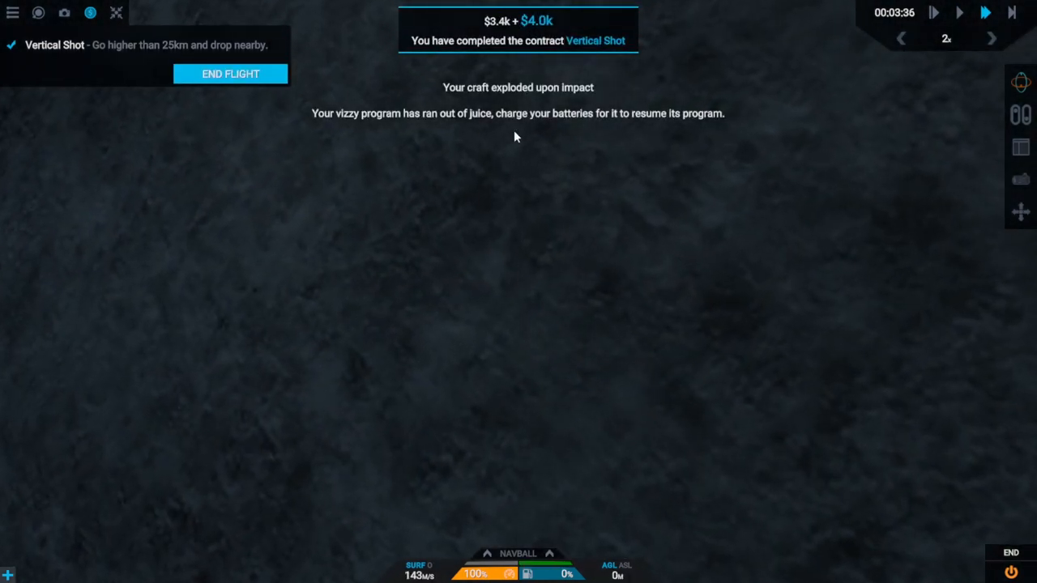
mouse_move(473, 113)
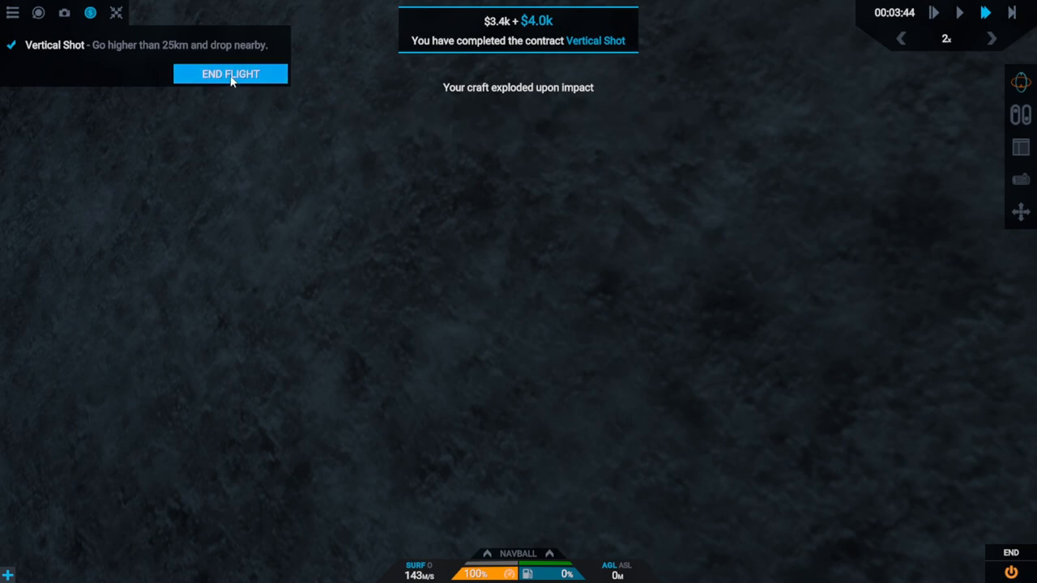
Step: End the destroyed flight and save it, returning to the Contracts screen
click(230, 74)
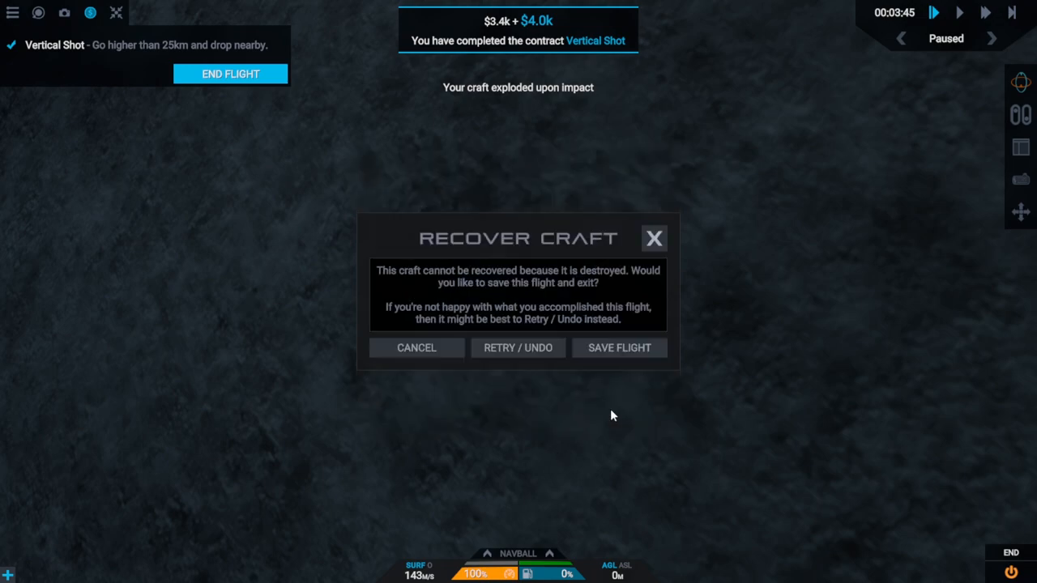
mouse_move(619, 347)
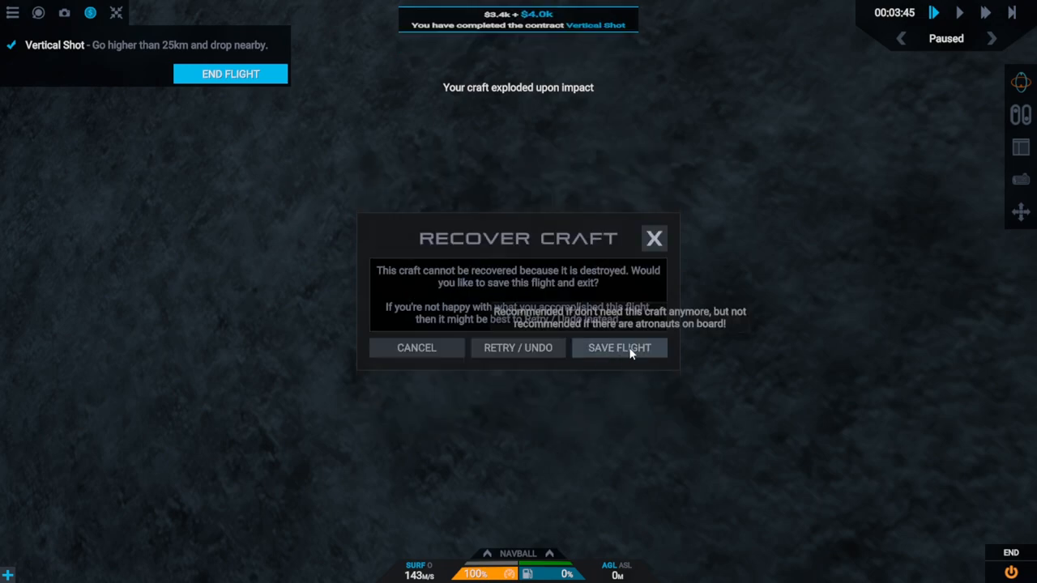
click(619, 346)
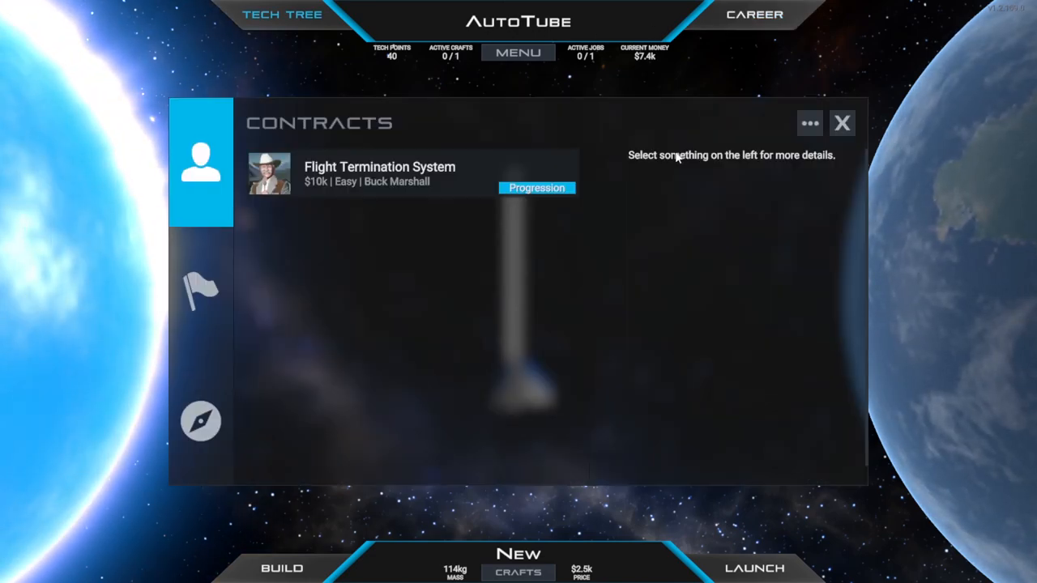
Step: Accept the Flight Termination System contract and close the contracts window
click(379, 173)
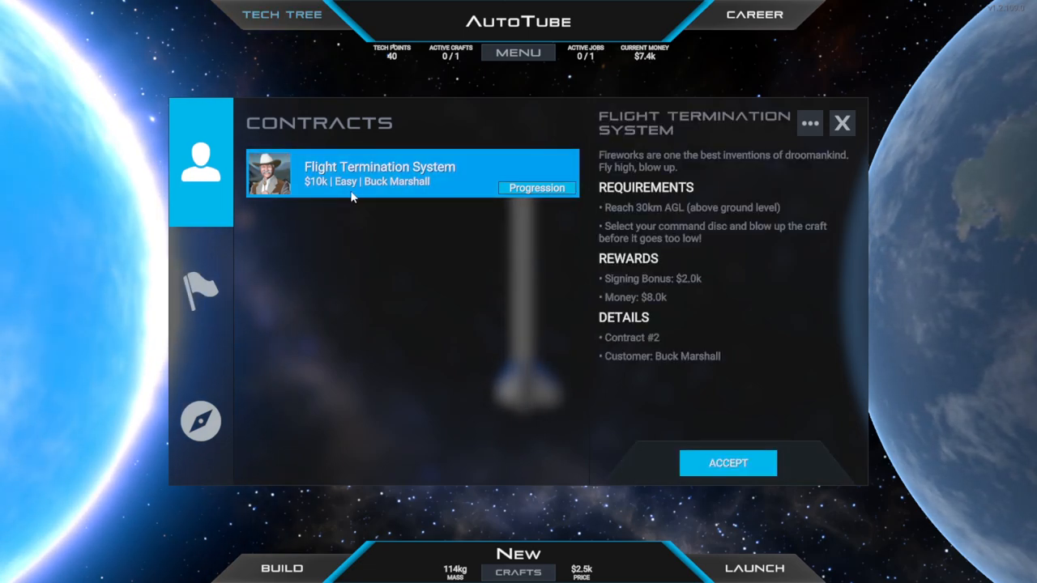
mouse_move(677, 140)
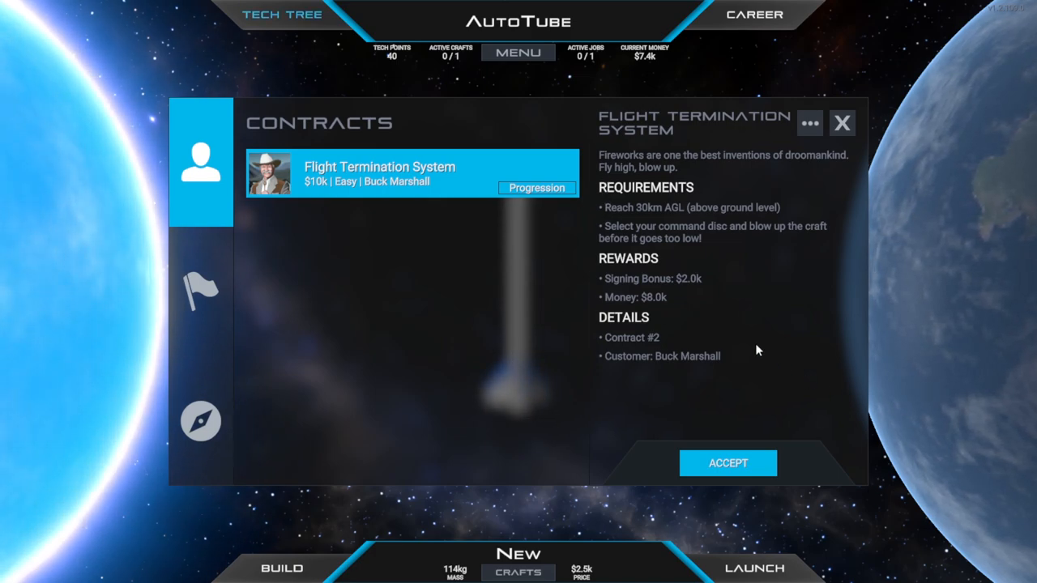
mouse_move(658, 200)
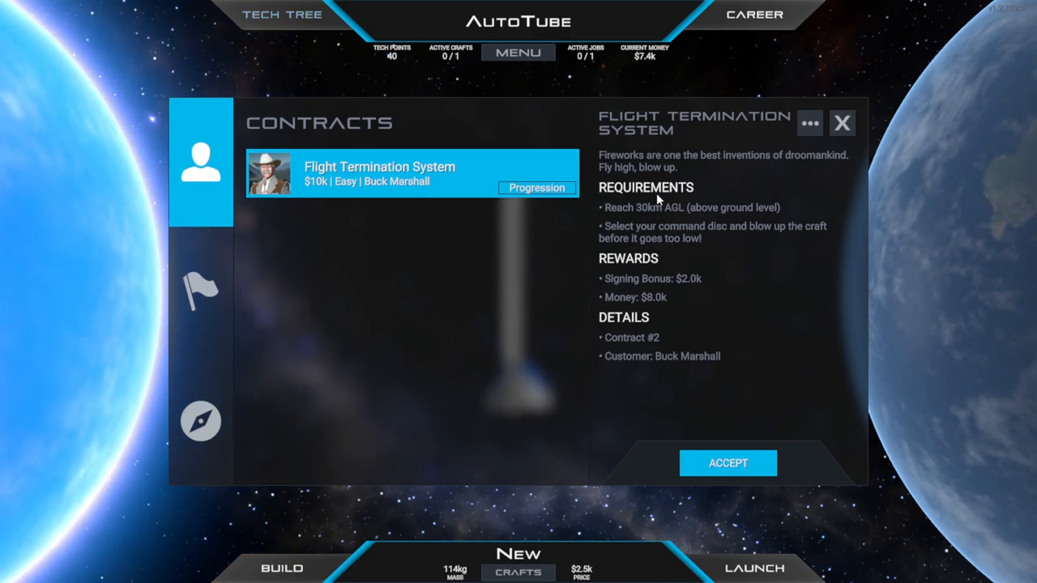
mouse_move(807, 170)
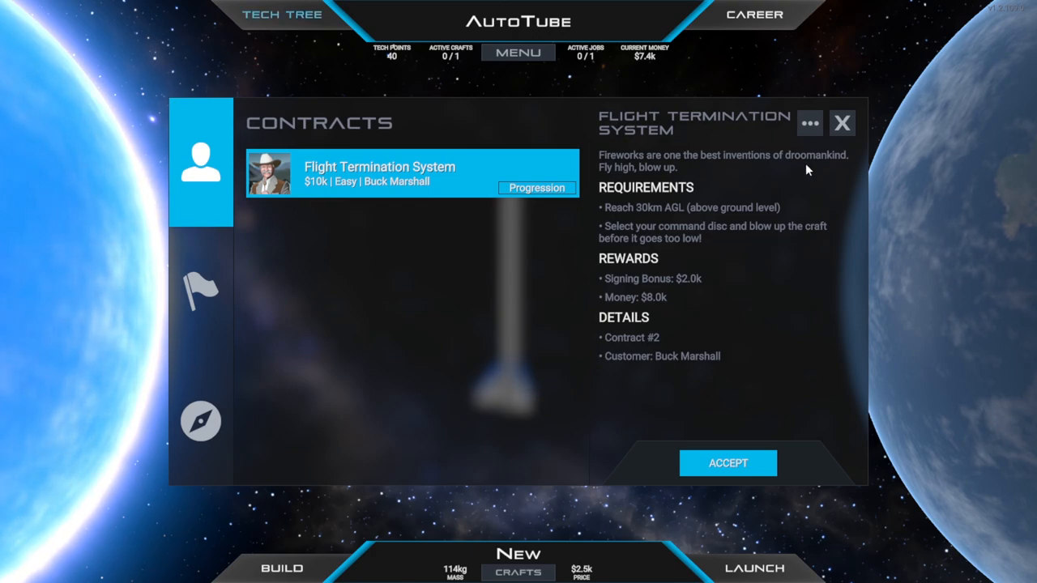
mouse_move(839, 193)
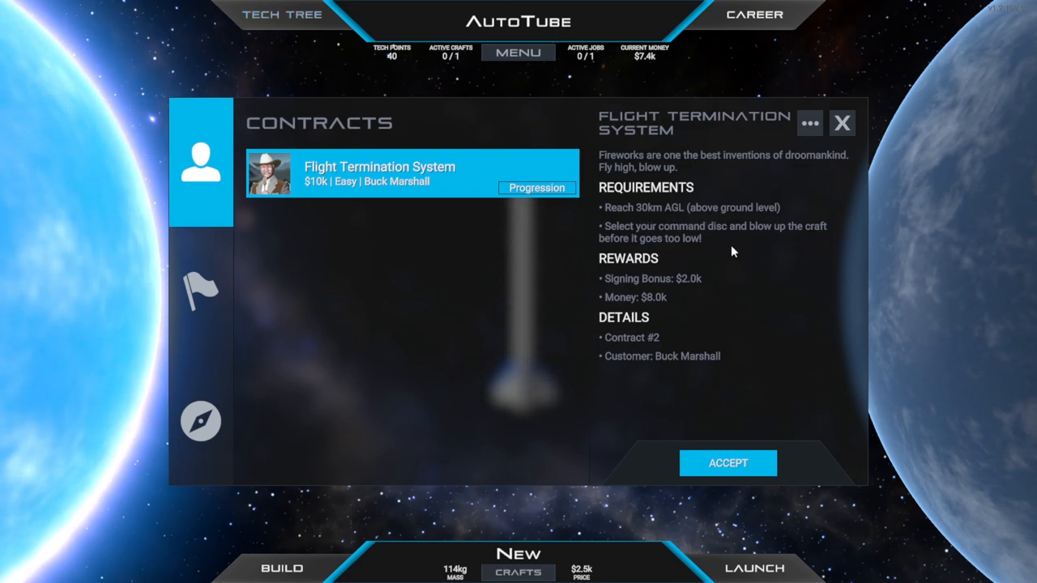
mouse_move(805, 240)
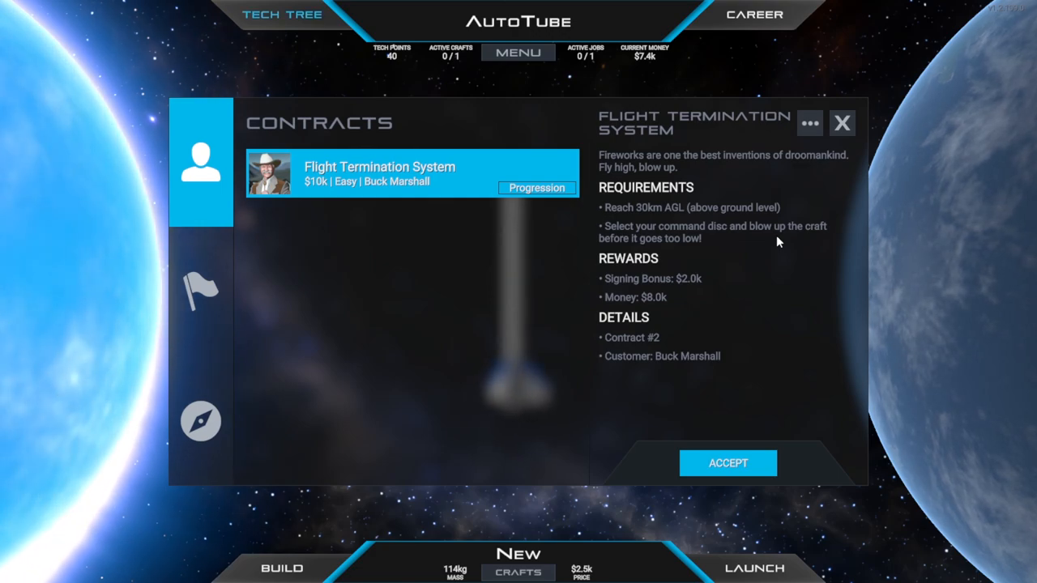
mouse_move(674, 272)
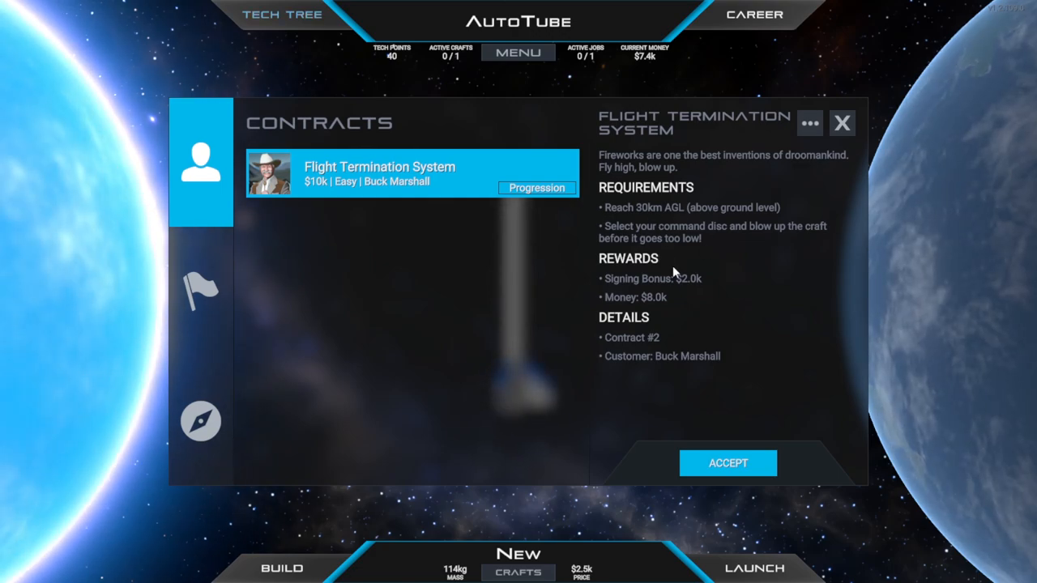
click(726, 463)
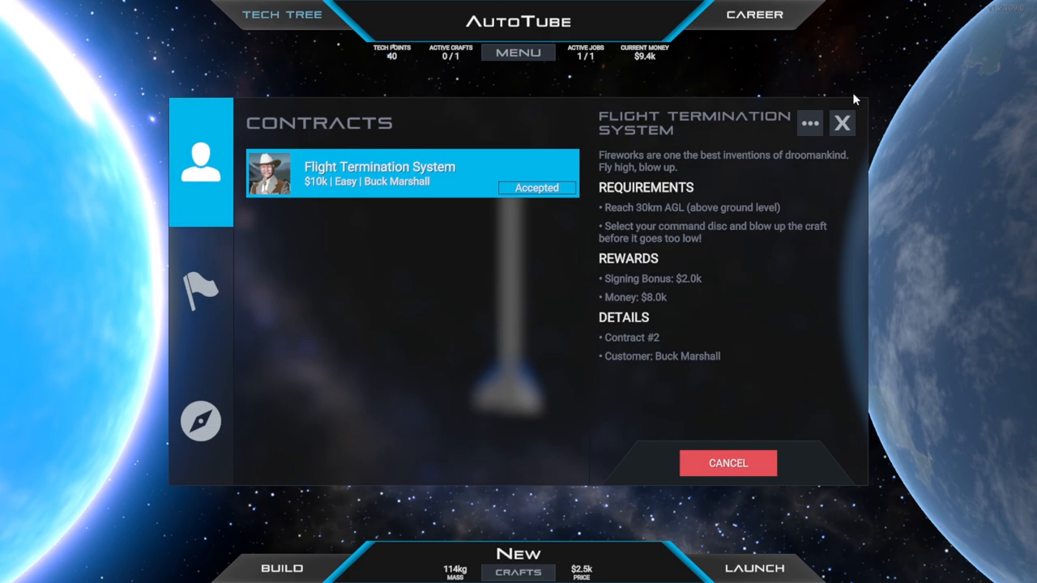
mouse_move(842, 123)
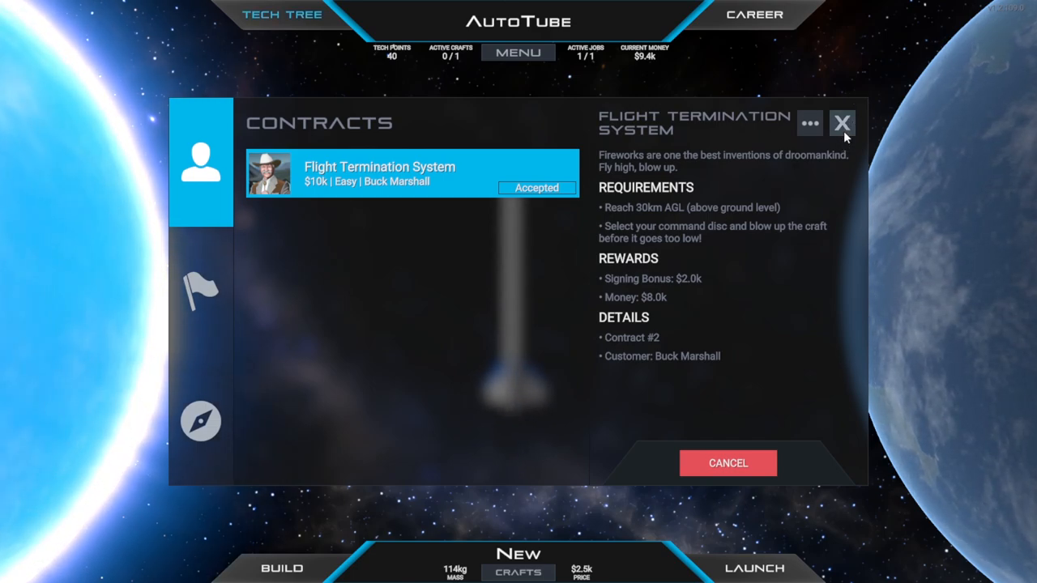
click(842, 123)
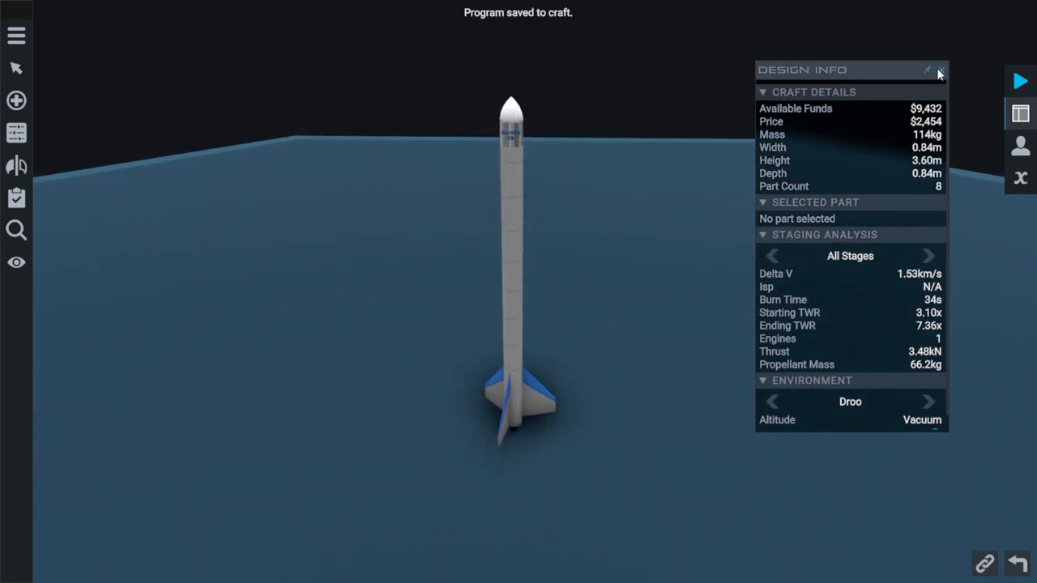
Step: Add a 'wait until' block after the pitch setting in the Vizzy flight program
click(939, 69)
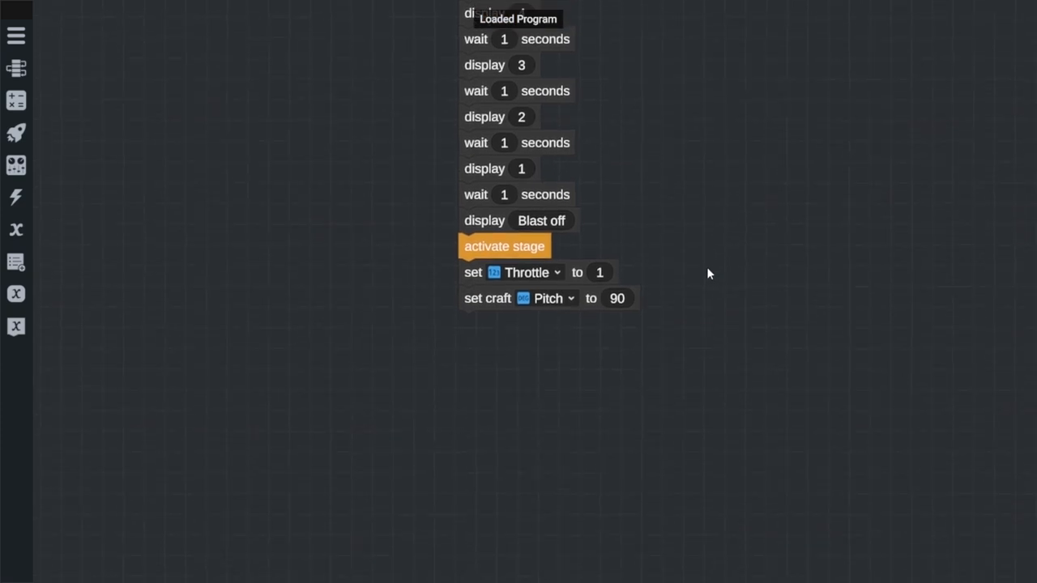
click(16, 68)
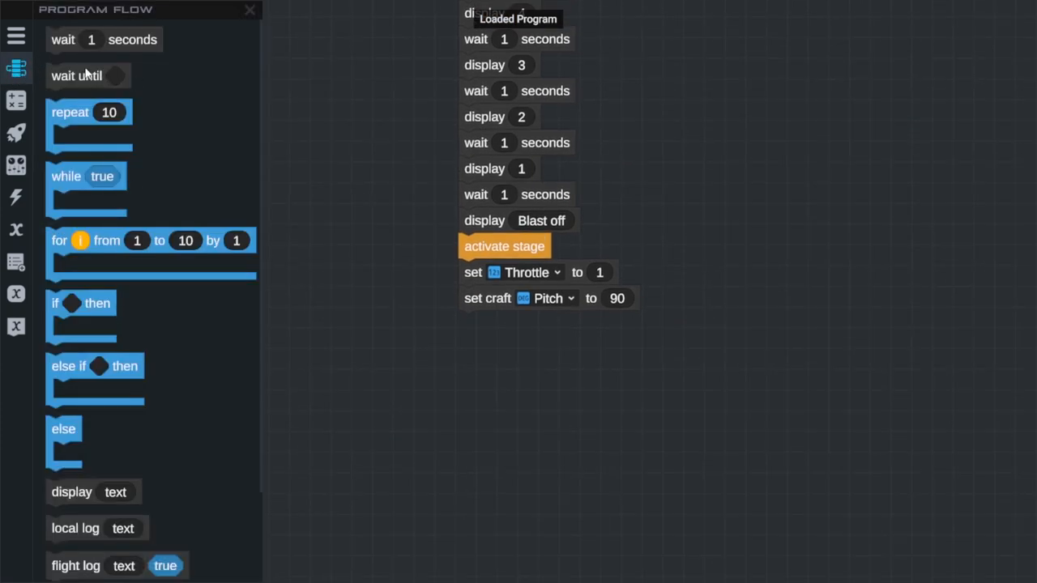
drag(76, 76, 490, 324)
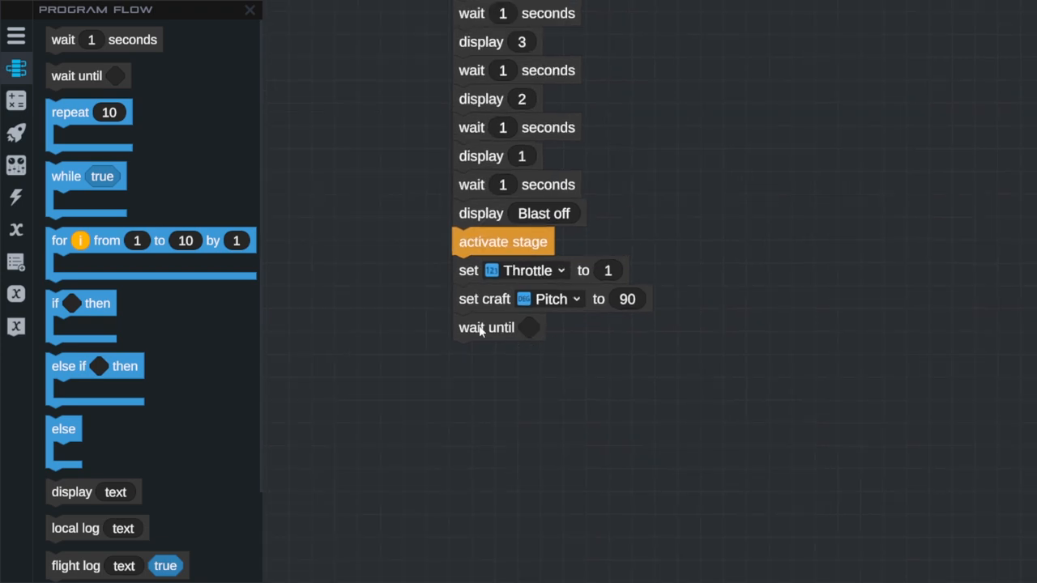
click(16, 101)
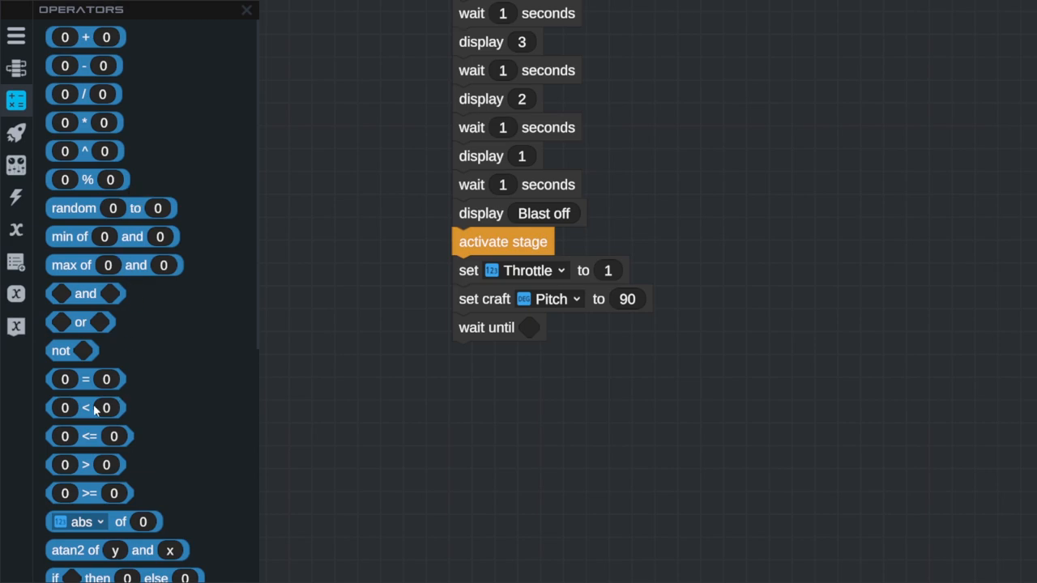
mouse_move(77, 470)
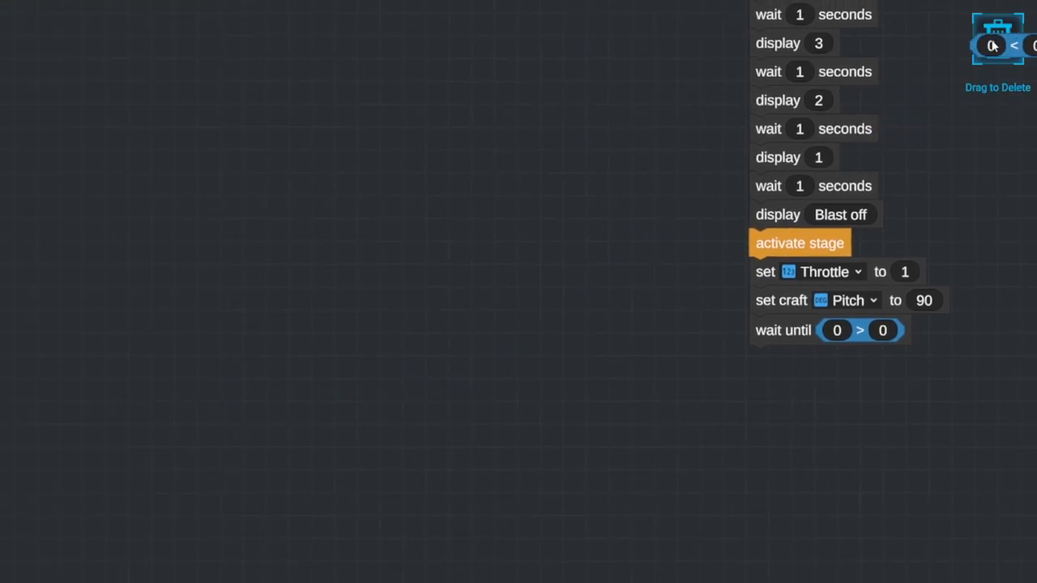
click(16, 100)
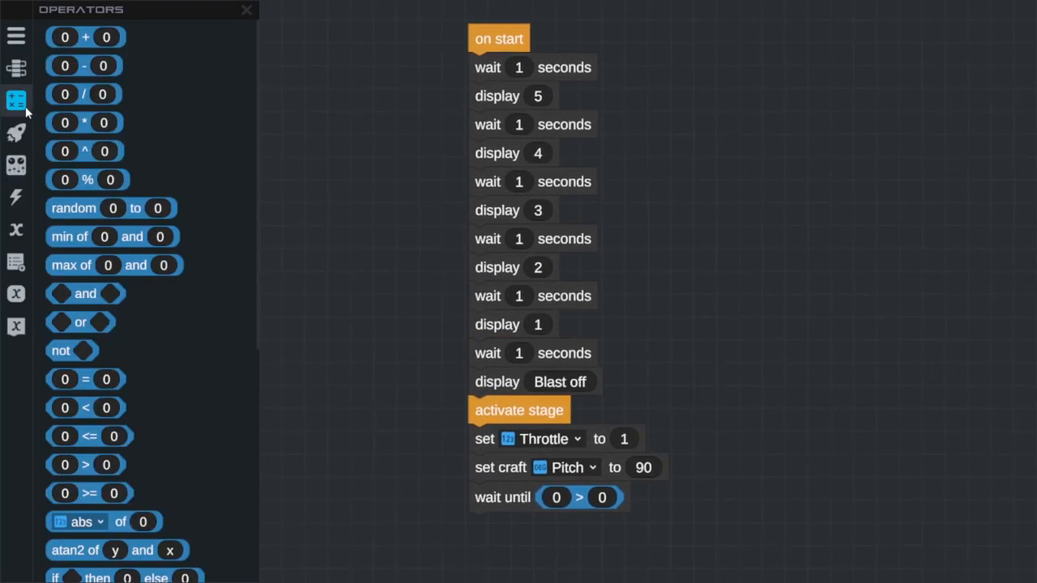
Step: Make the wait condition altitude AGL greater than 30000
click(17, 133)
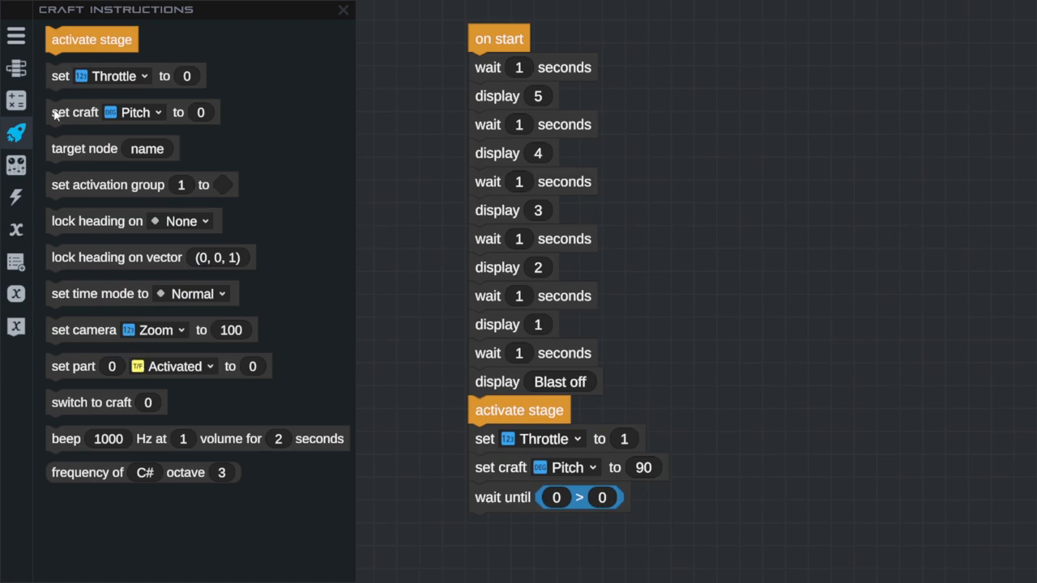
click(17, 68)
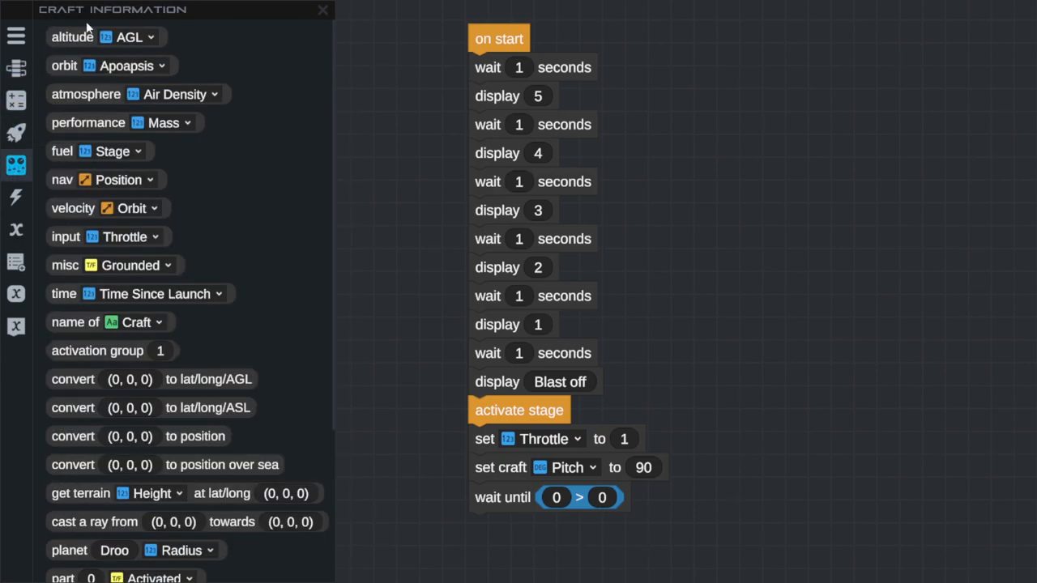
drag(72, 35, 555, 499)
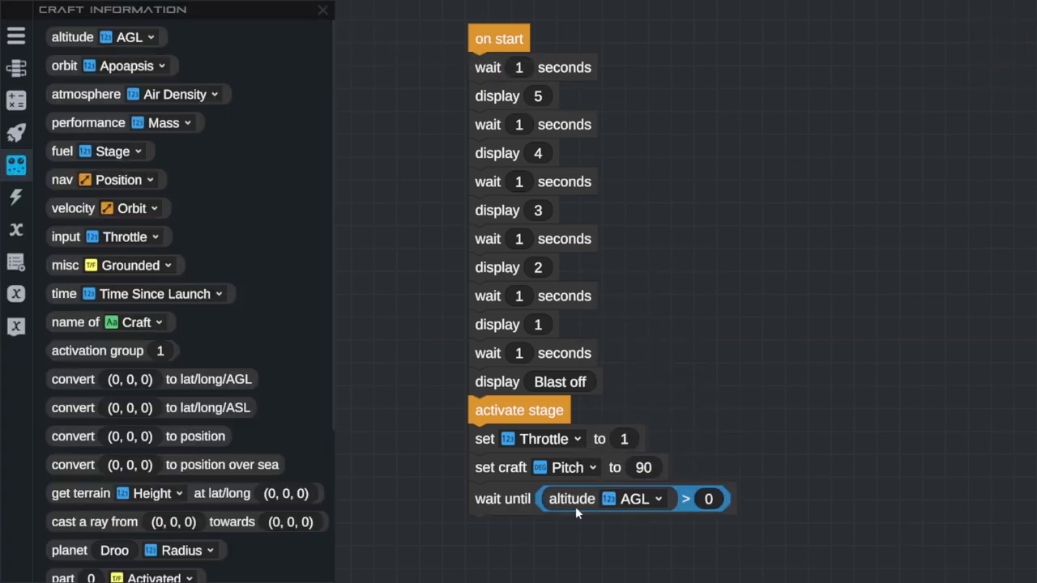
click(658, 498)
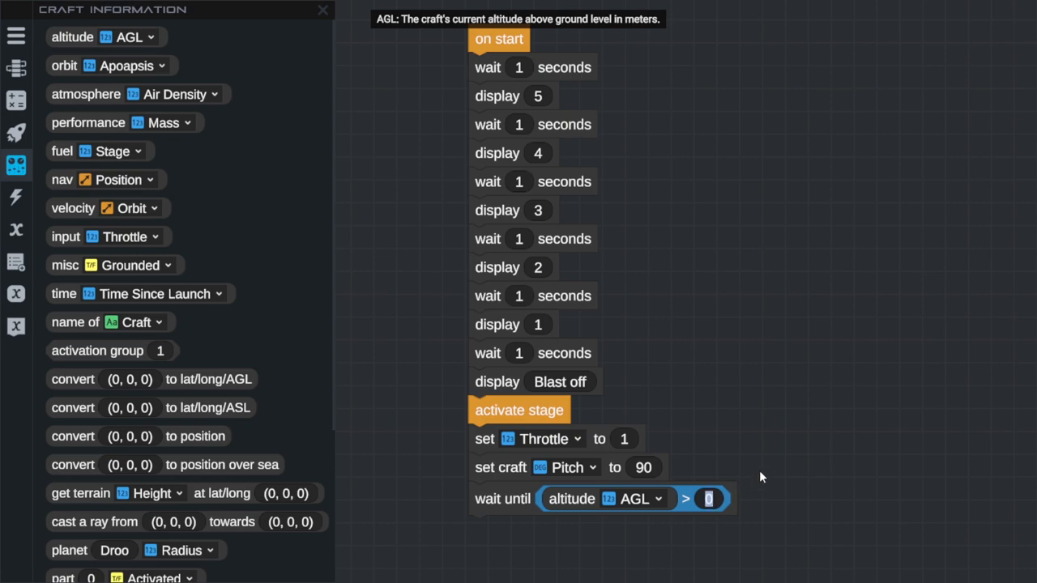
mouse_move(421, 283)
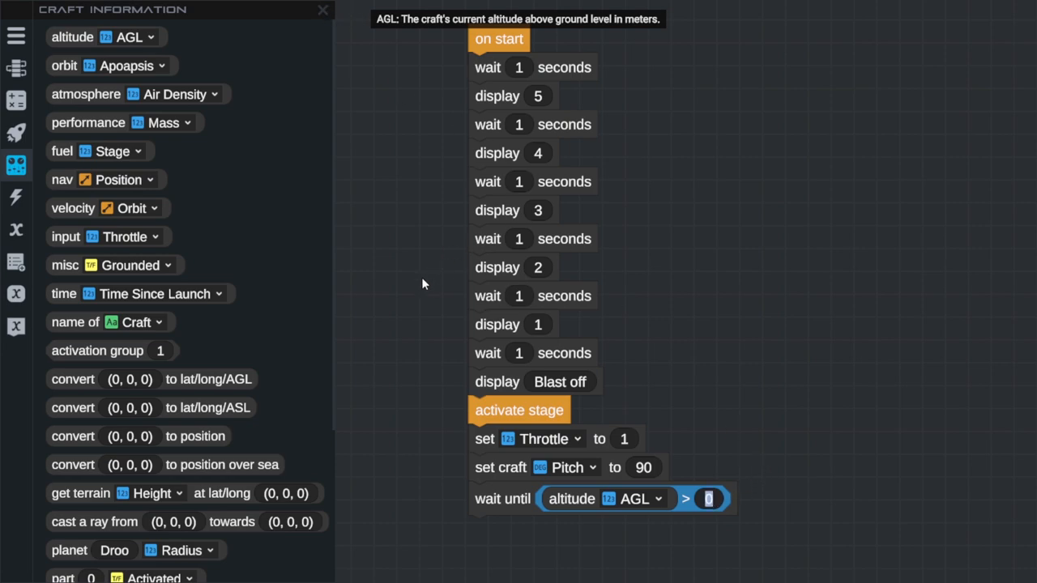
text(30000)
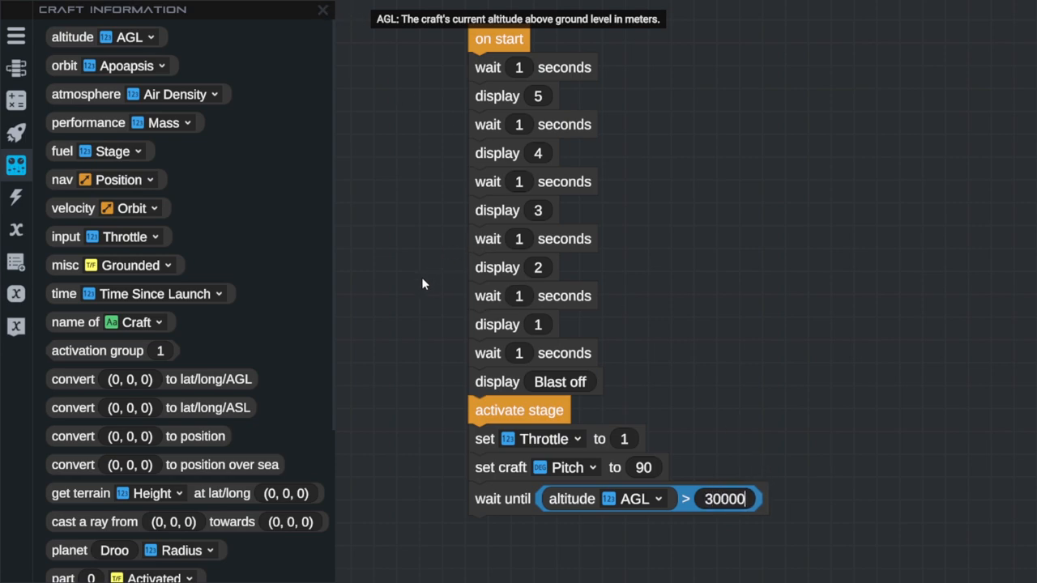
scroll(down, 3)
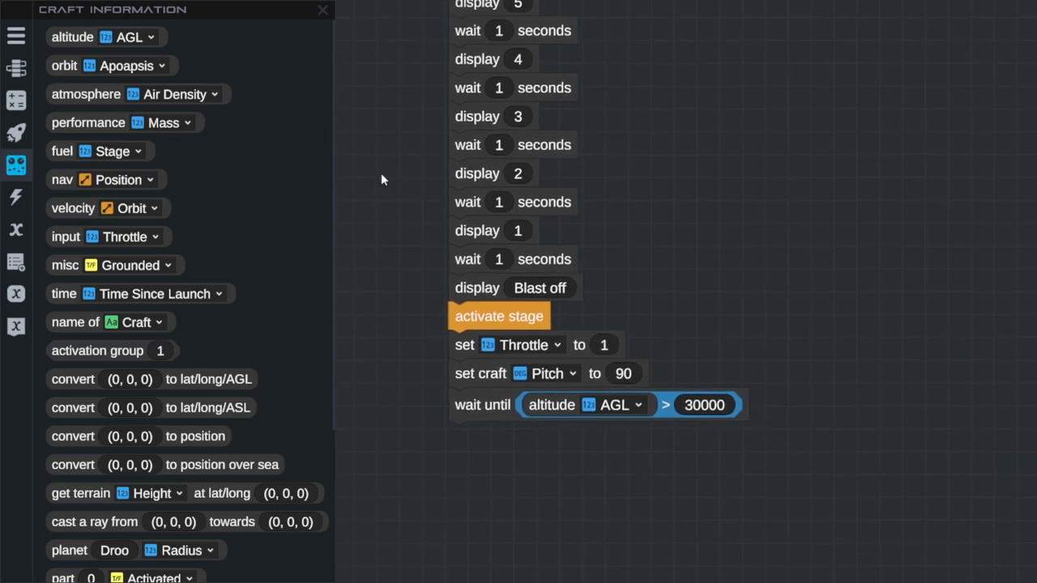
scroll(down, 3)
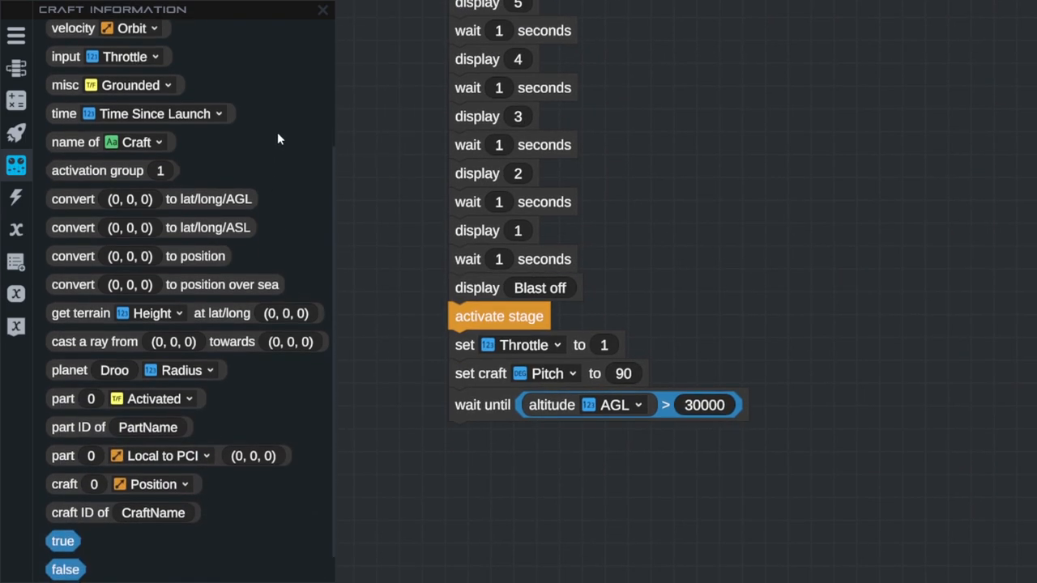
click(16, 197)
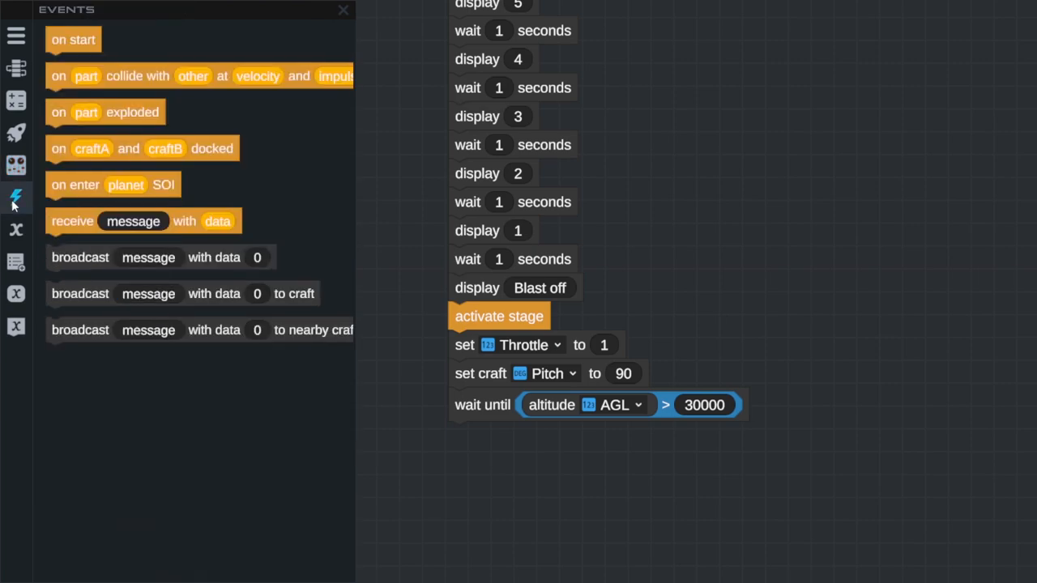
Step: Add a 'set part 0 Explode to 1' step below the altitude wait
click(16, 133)
text(1)
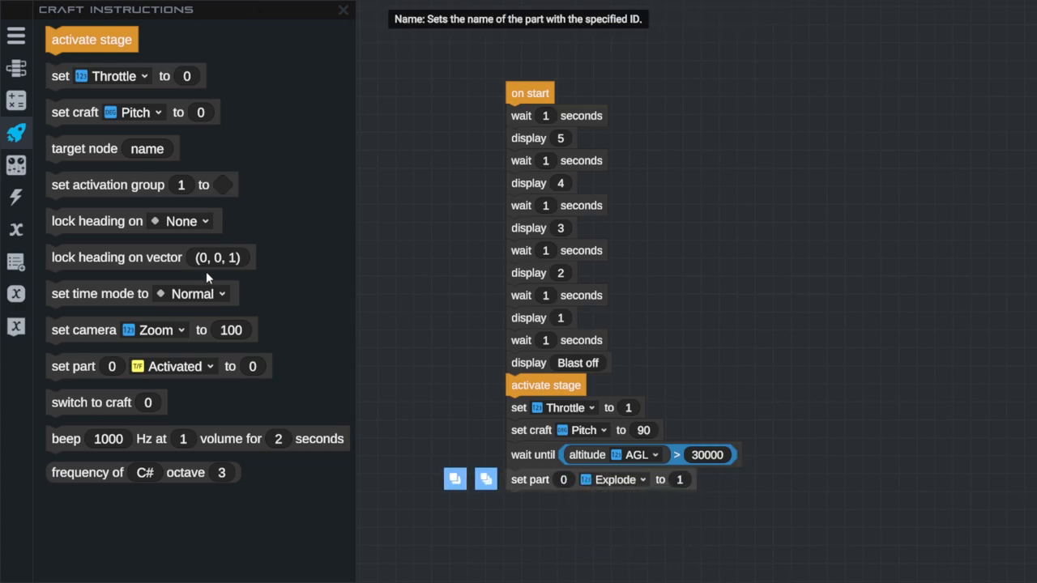
mouse_move(136, 282)
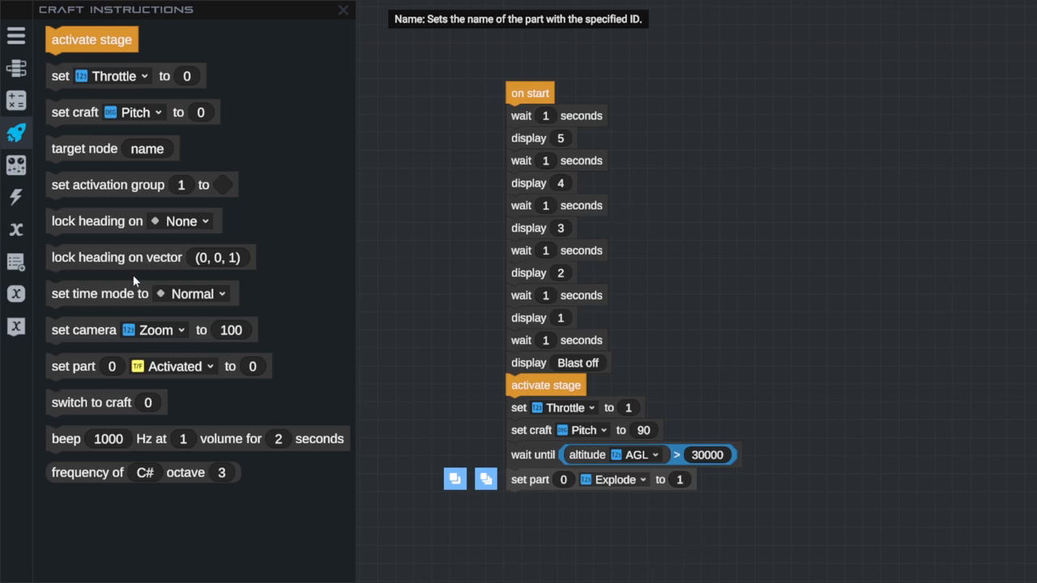
click(564, 479)
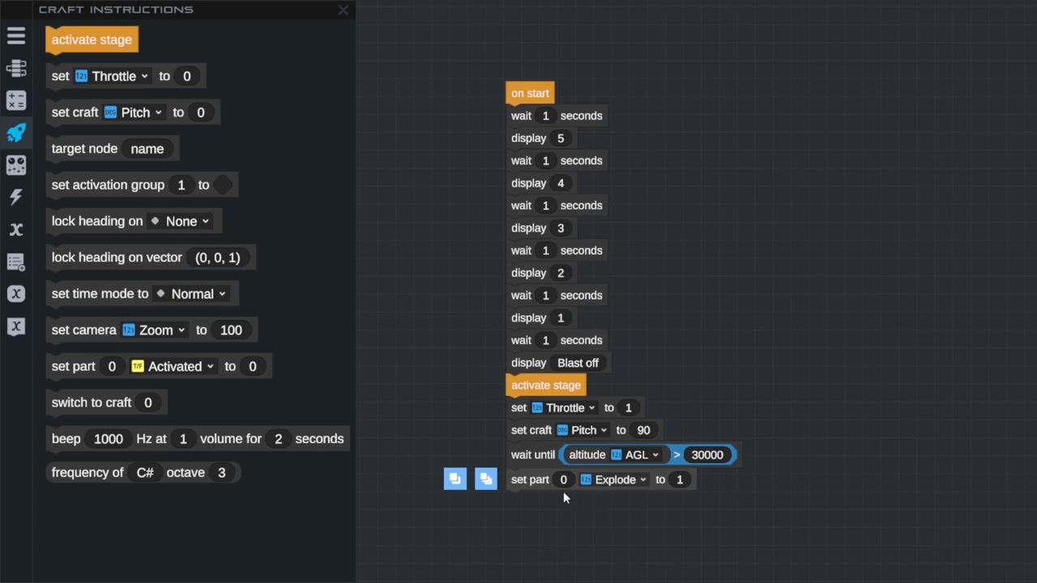
mouse_move(492, 97)
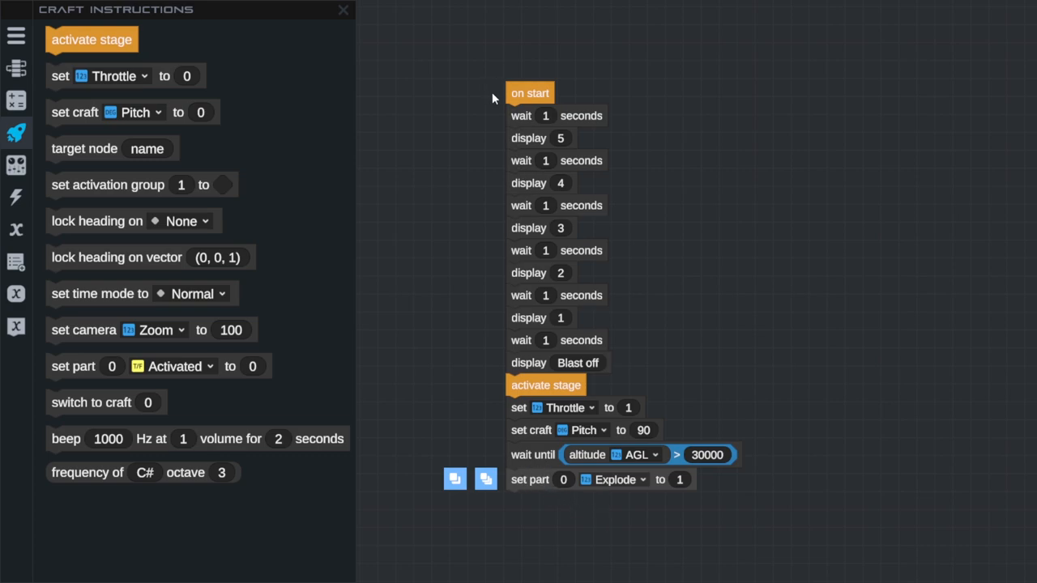
mouse_move(749, 470)
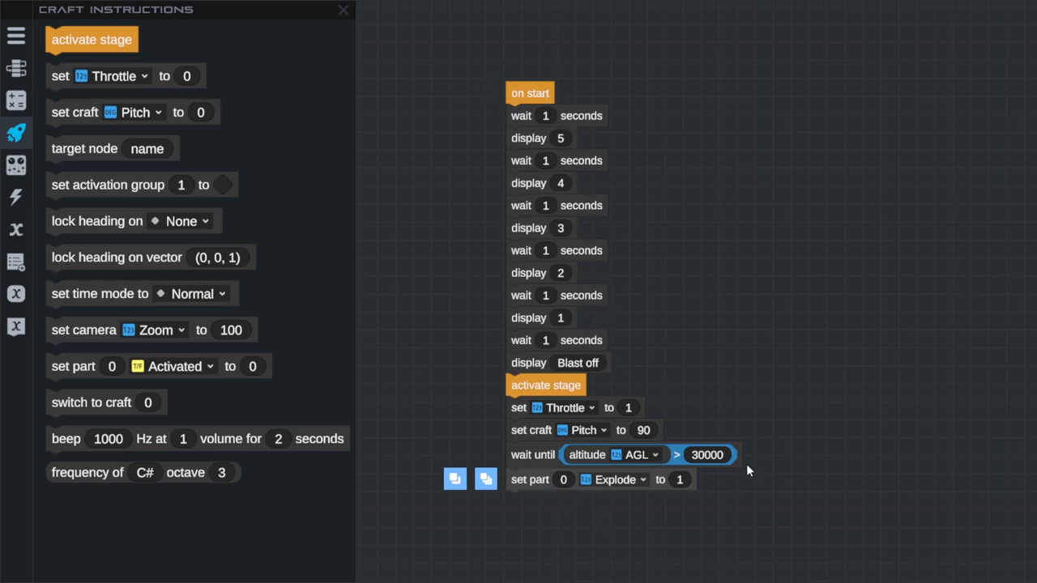
mouse_move(543, 534)
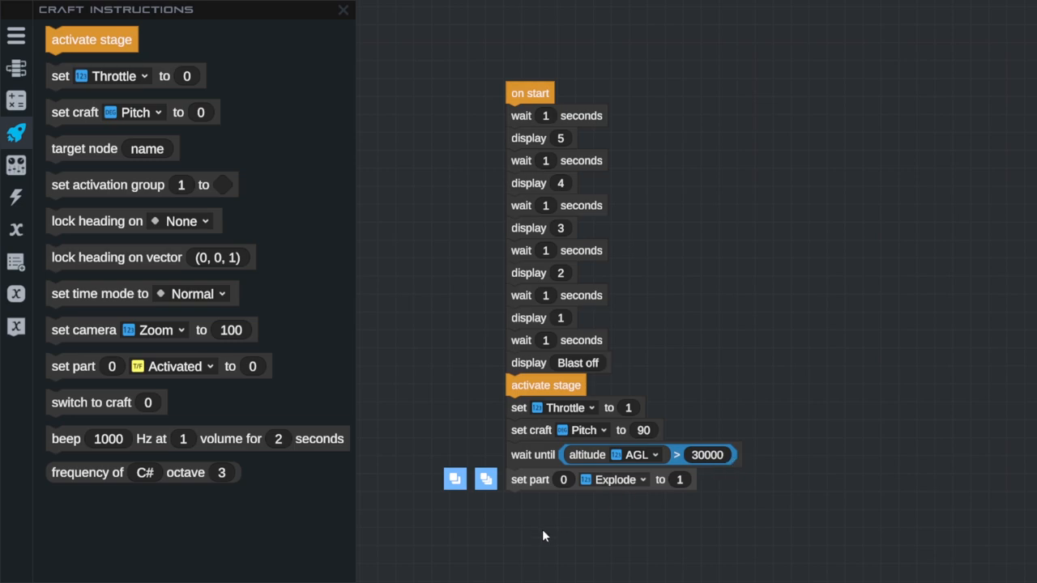
mouse_move(548, 483)
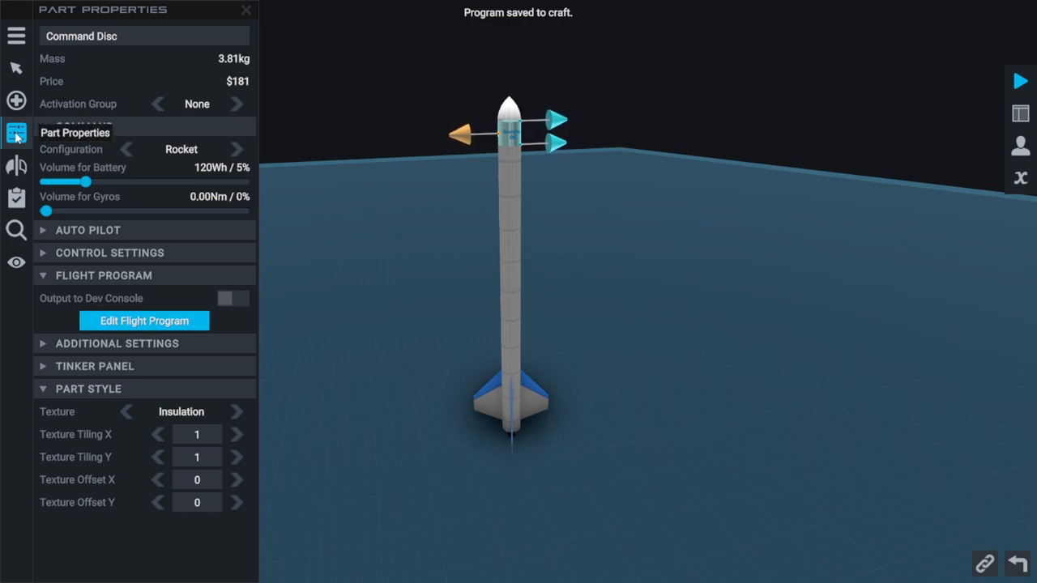
Step: Select the Command Disc and reopen its flight program in the Vizzy editor
click(116, 343)
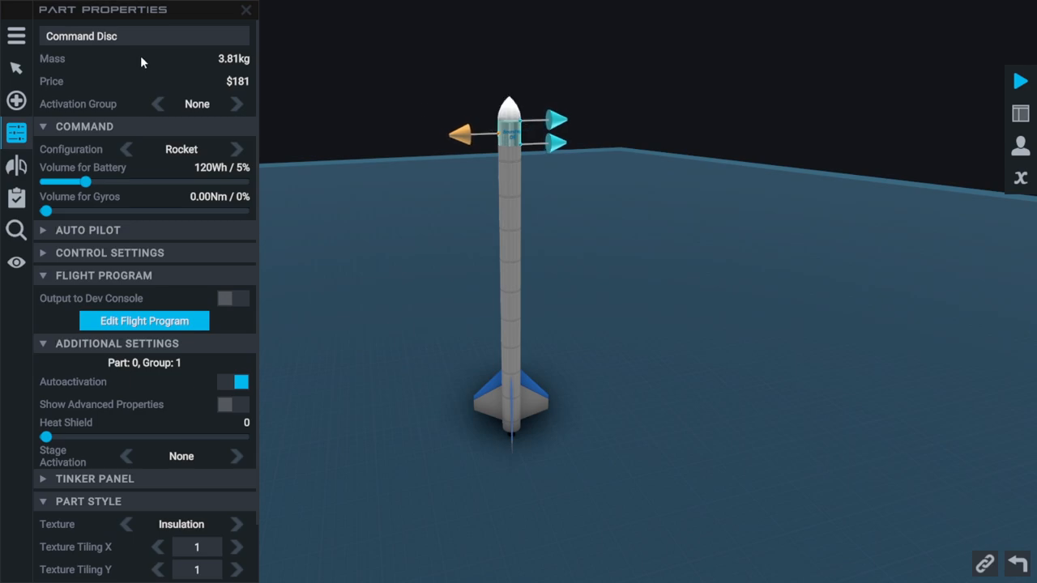
mouse_move(1020, 208)
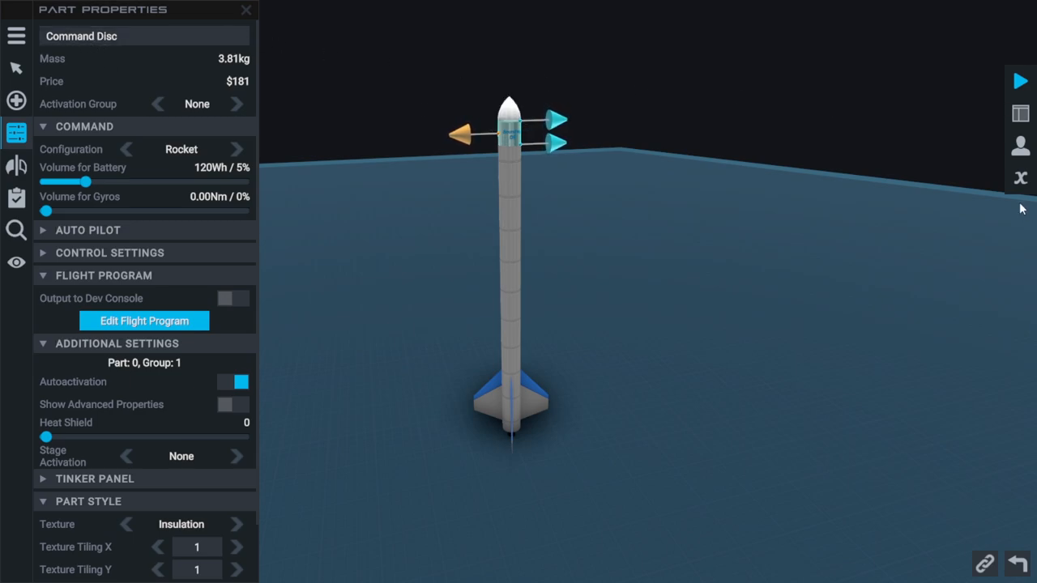
click(142, 321)
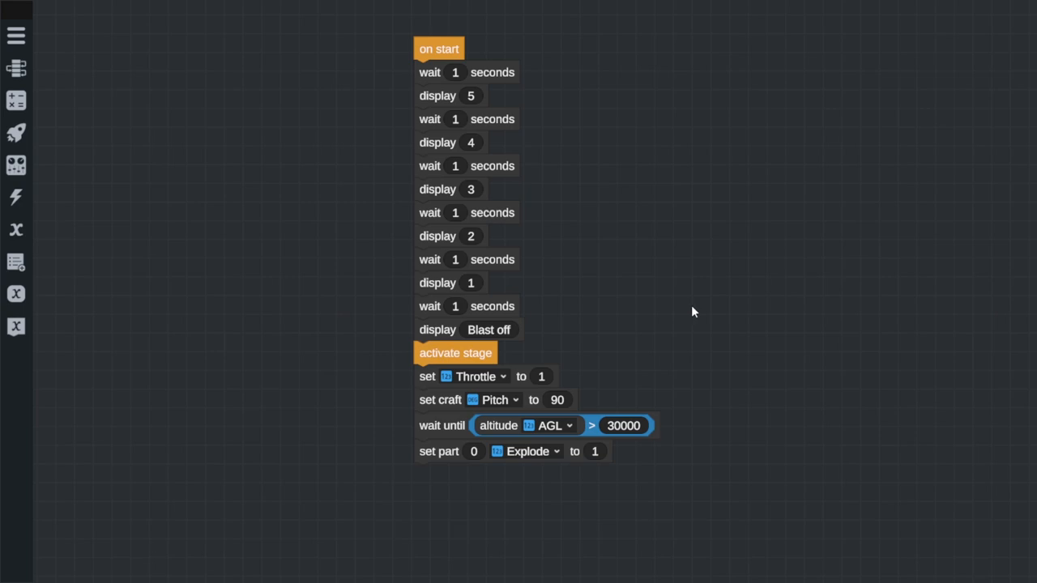
Step: Replace the wait step with a 'while altitude AGL < 30100' loop after the pitch setting
scroll(down, 3)
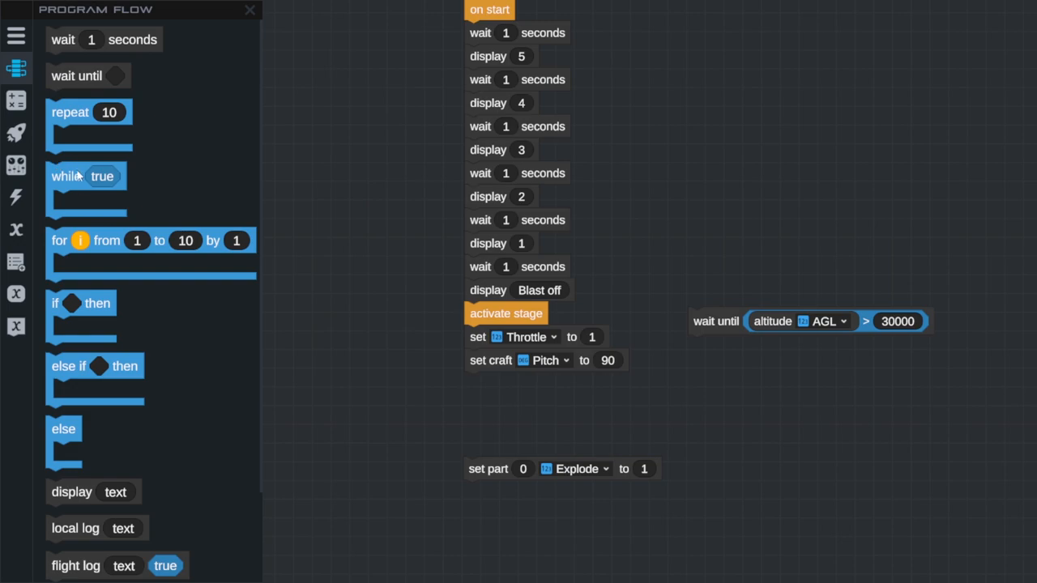
drag(87, 175, 501, 396)
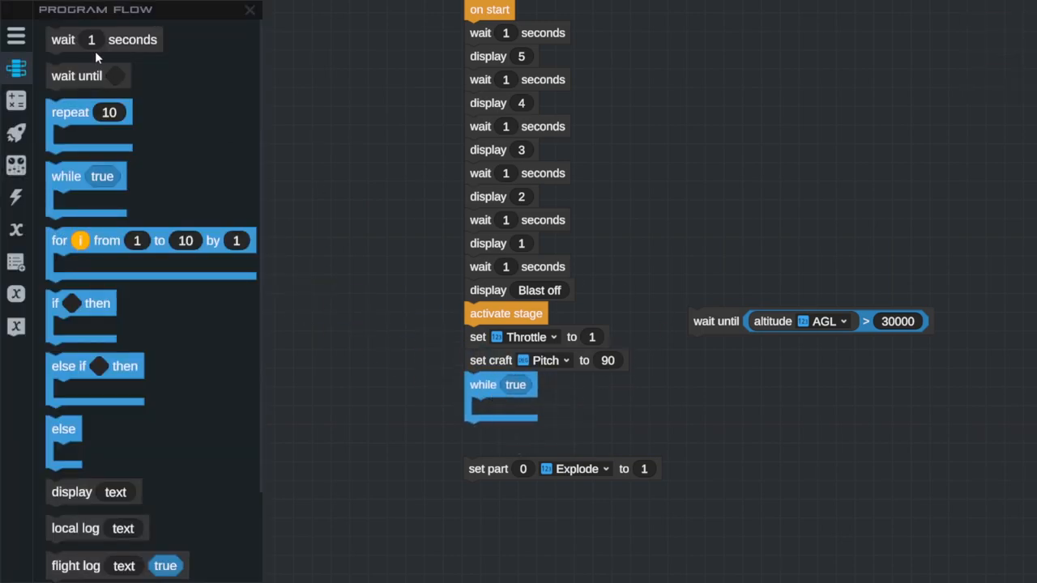
click(16, 100)
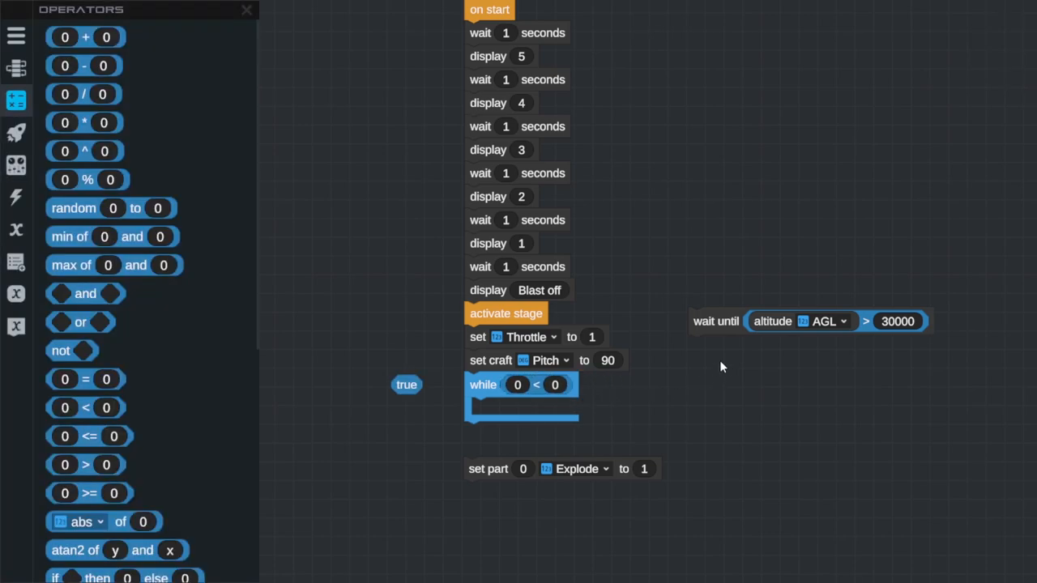
drag(802, 321, 535, 389)
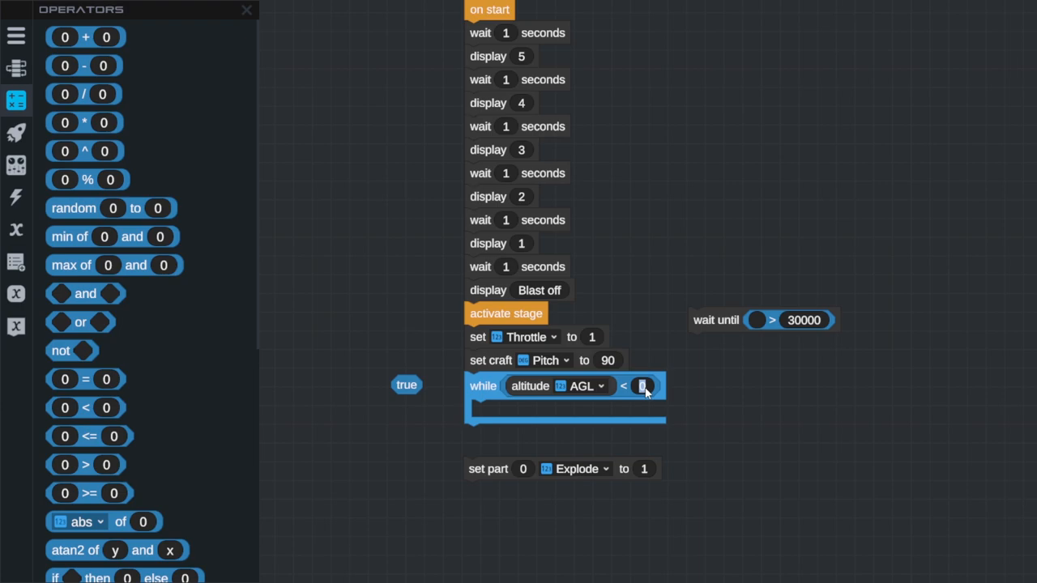
text(3)
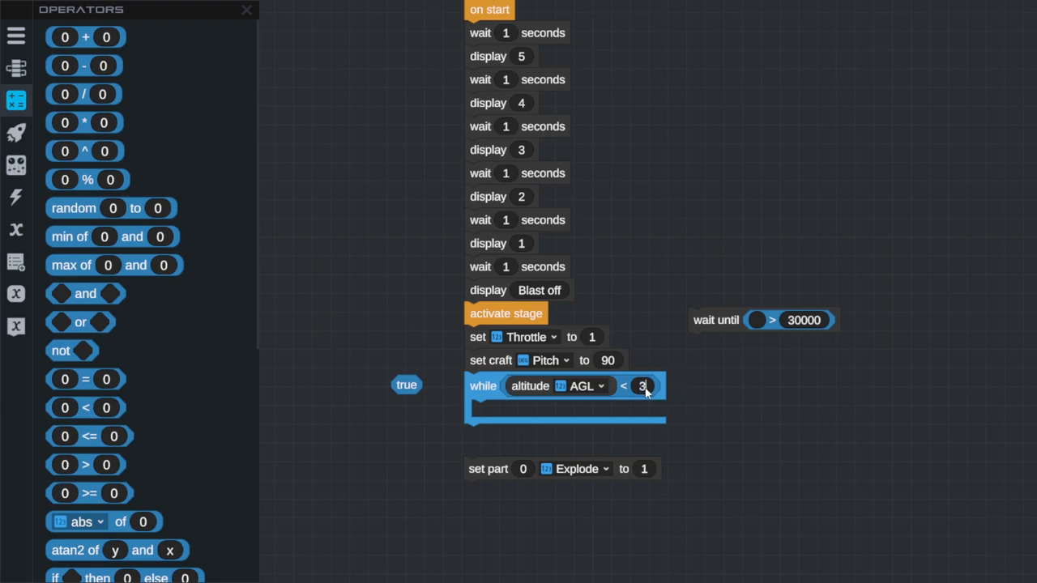
text(0)
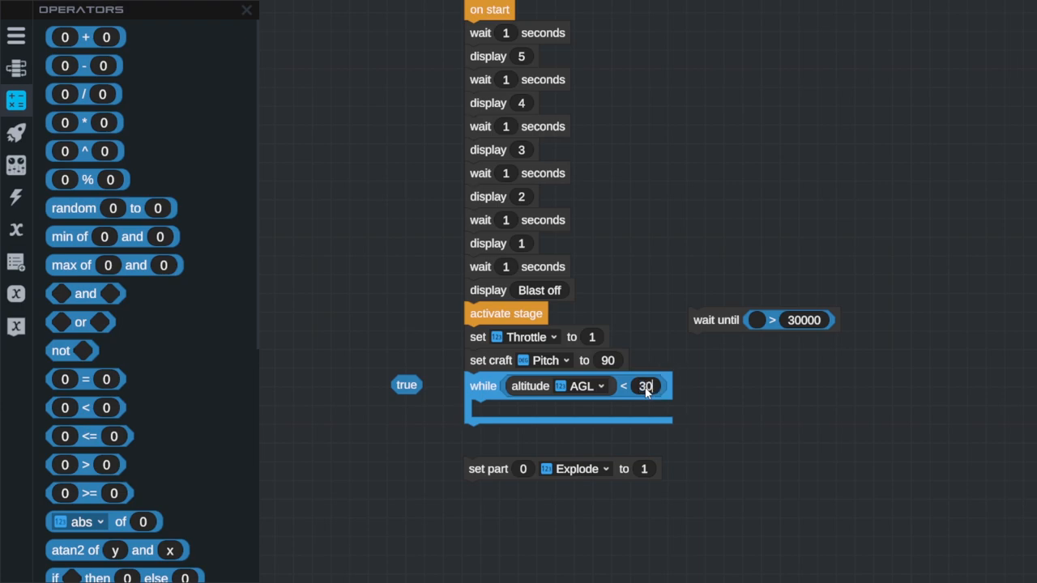
text(30100)
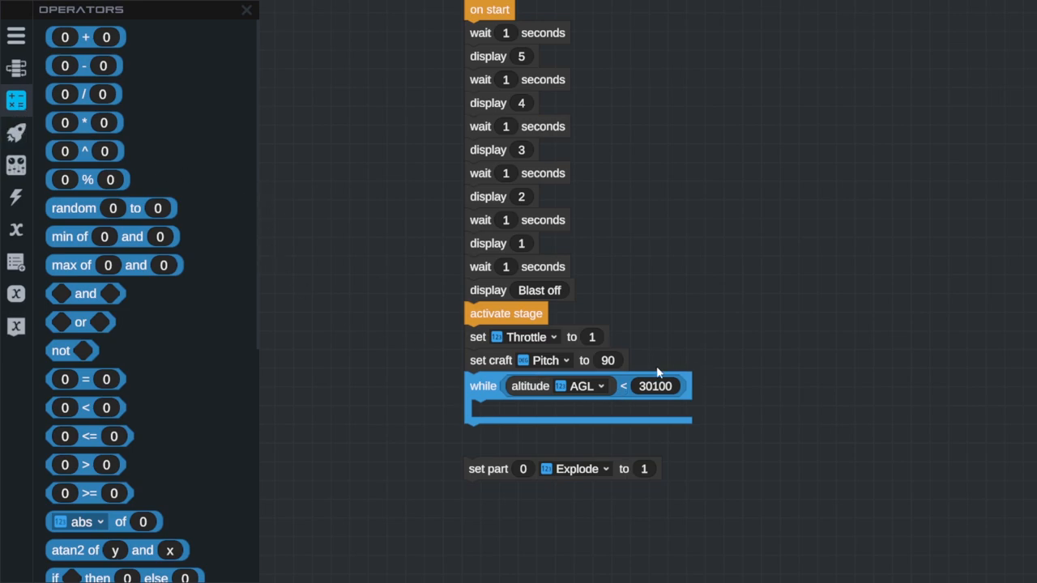
click(16, 68)
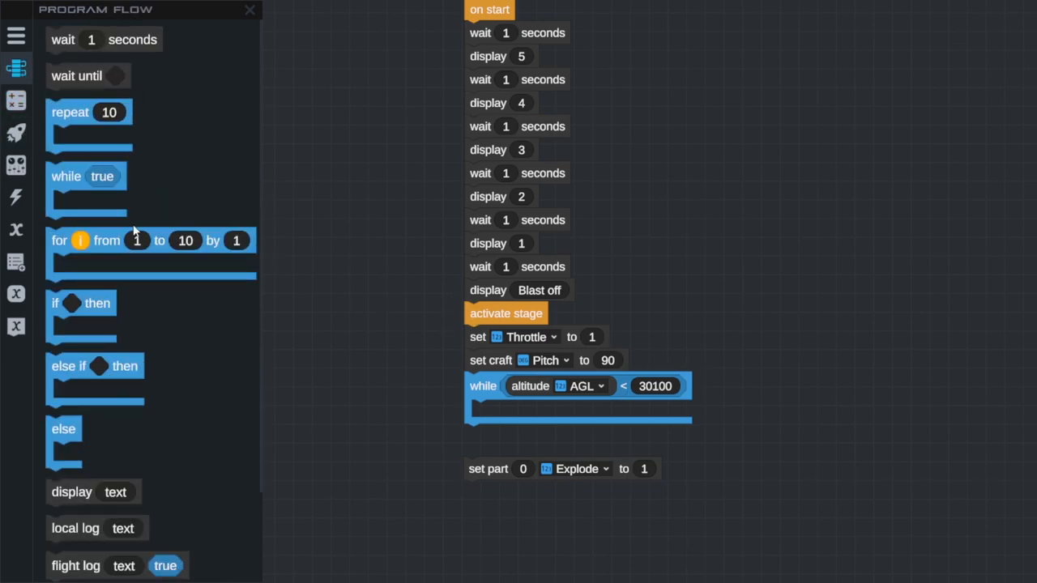
Step: Flight-log altitude AGL inside the loop and attach the explode step after it
drag(75, 566, 518, 411)
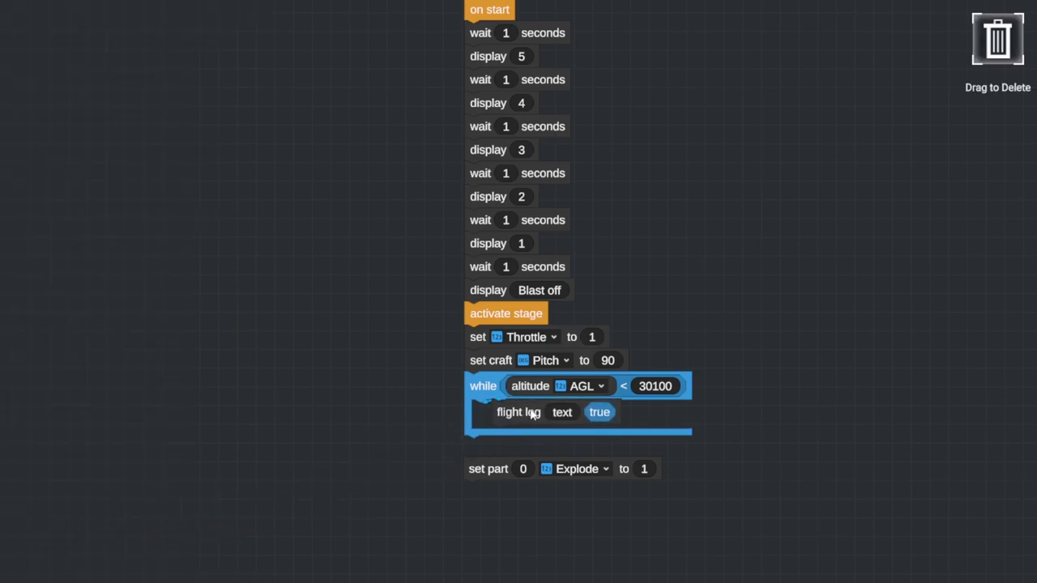
click(16, 68)
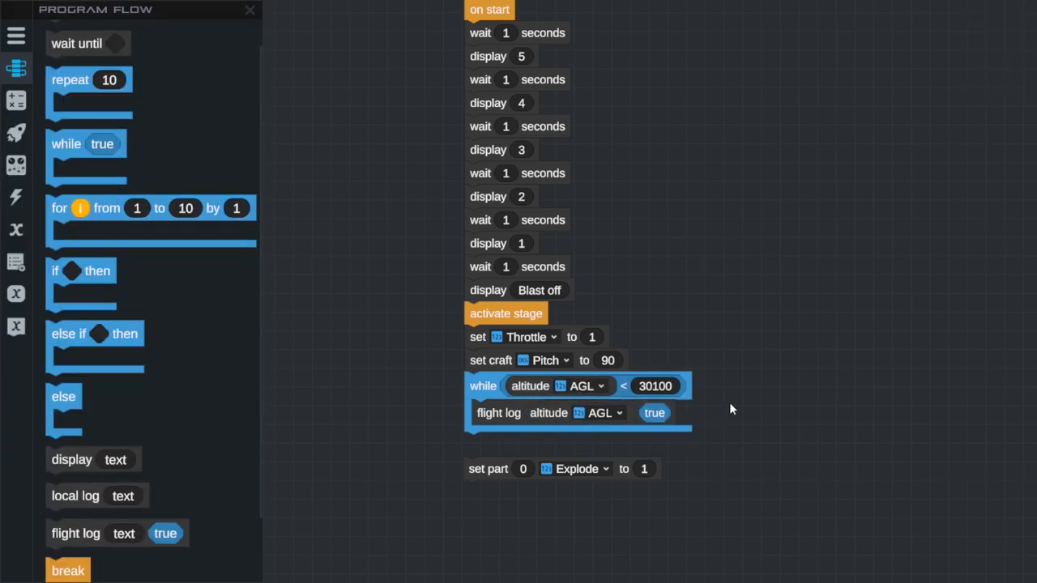
mouse_move(515, 483)
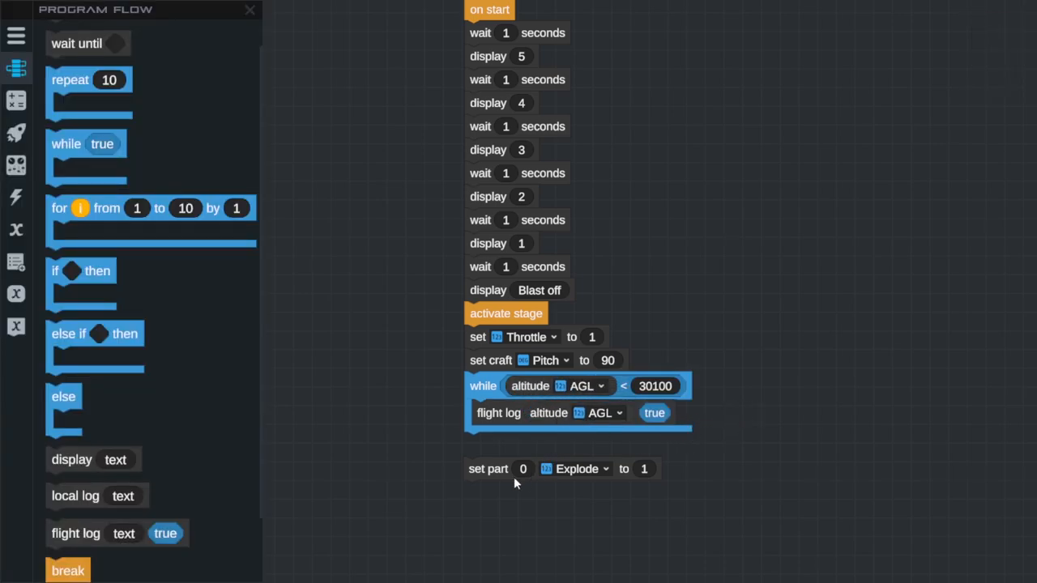
drag(489, 468, 489, 444)
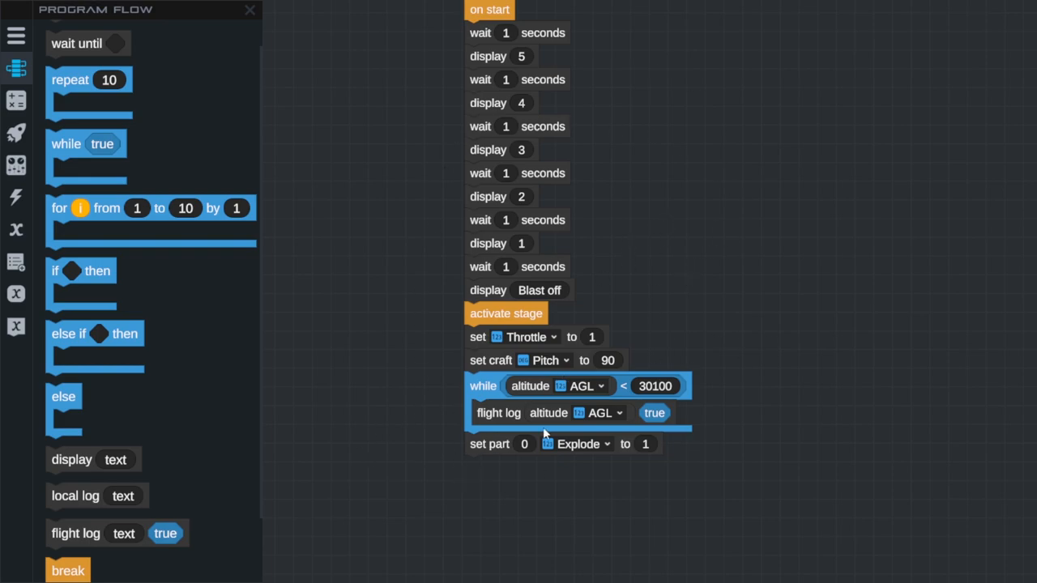
mouse_move(36, 38)
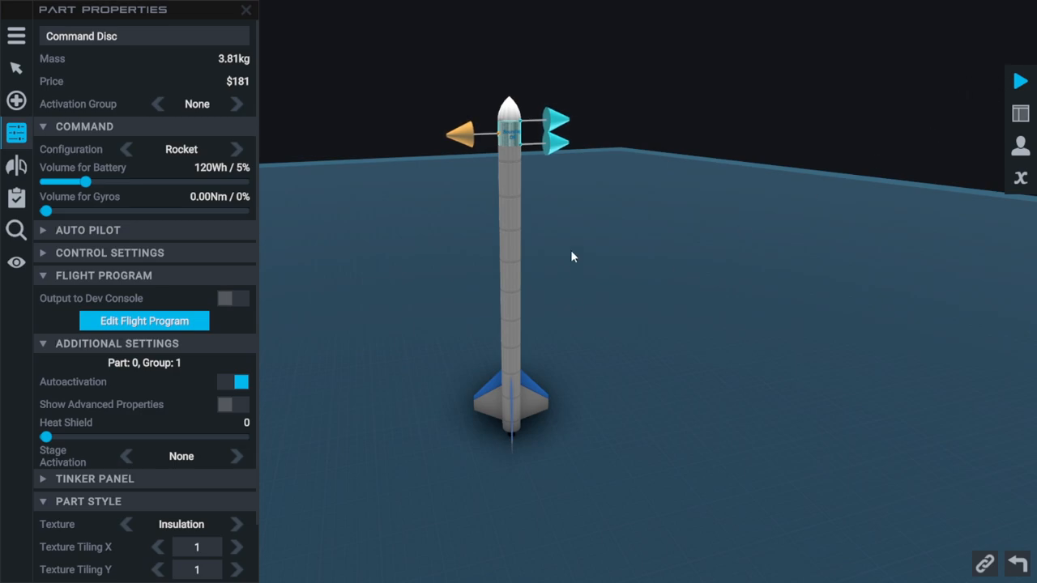
mouse_move(289, 62)
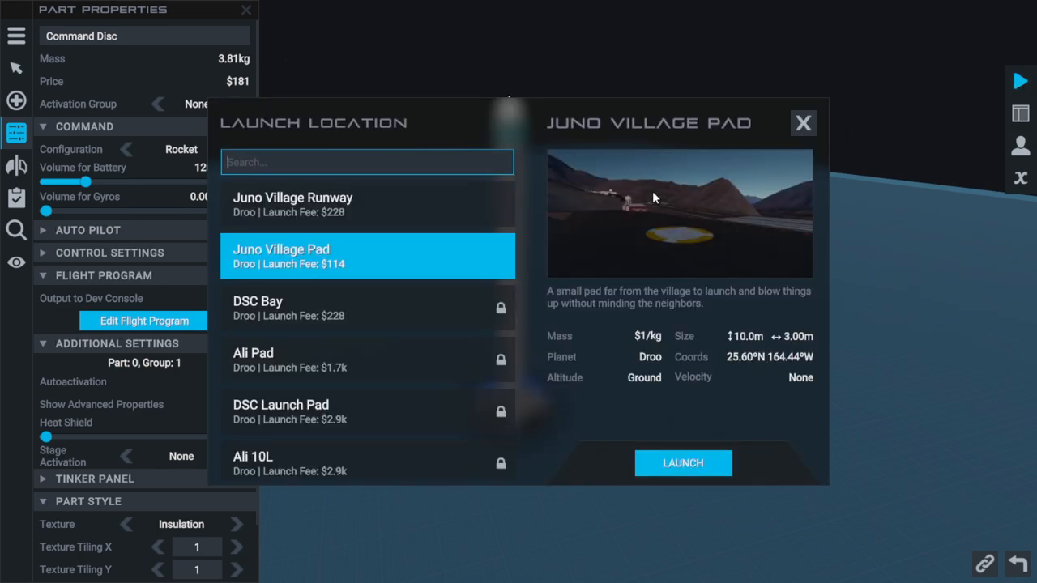
mouse_move(683, 463)
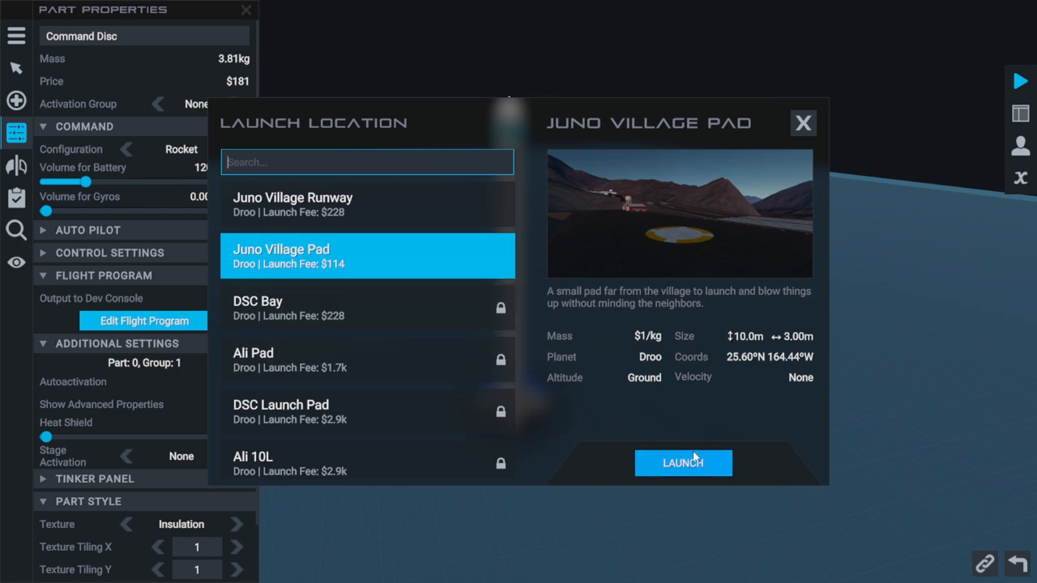
Step: Launch the rocket from Juno Village Pad
click(682, 463)
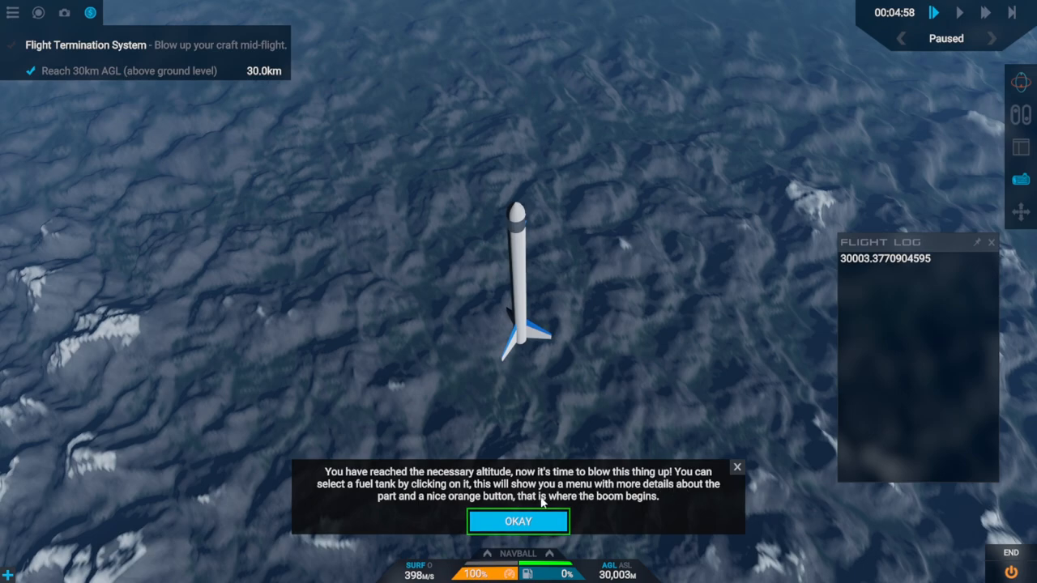
Step: Dismiss the altitude-reached tutorial message and confirm closing the tutorial
click(735, 466)
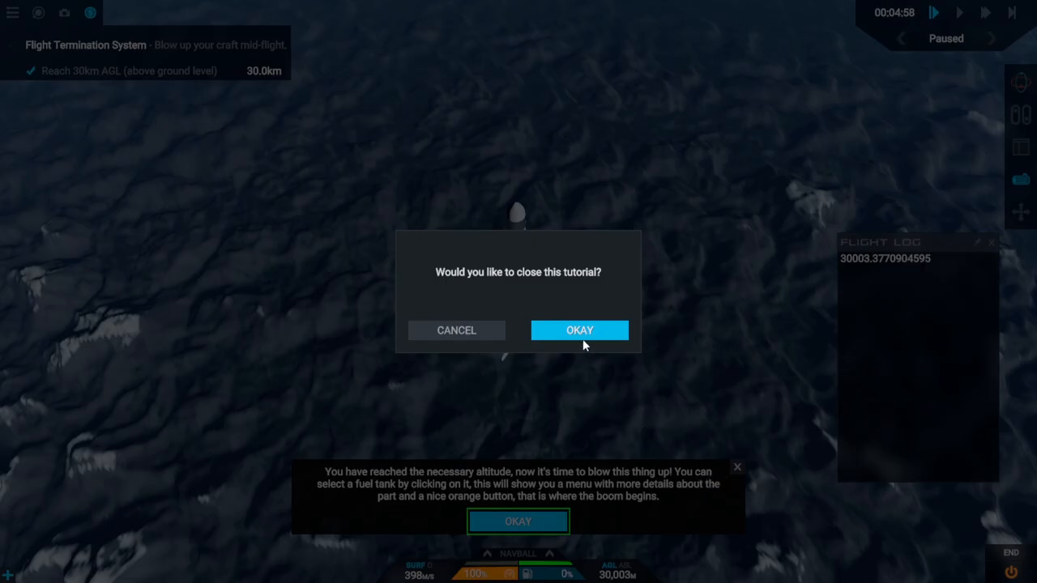
click(579, 331)
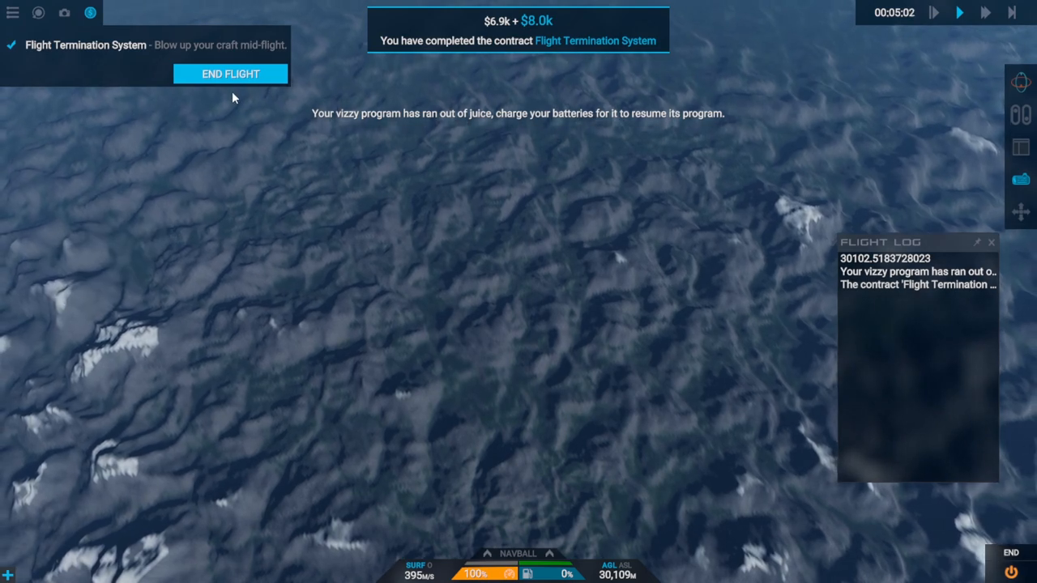
Step: End the flight, attempt craft recovery, and save the flight back to the company screen
click(230, 75)
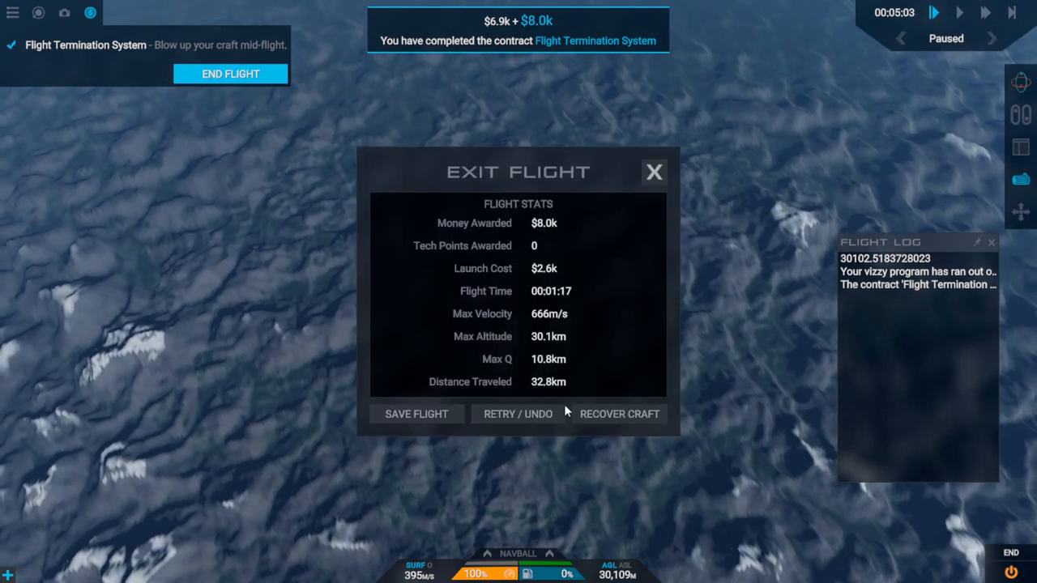
click(619, 414)
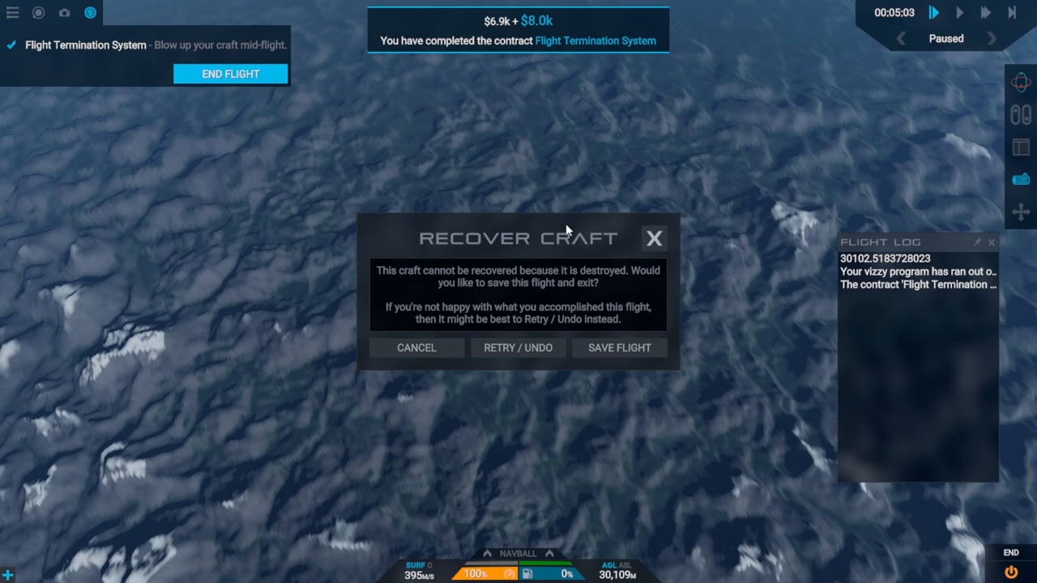
click(619, 347)
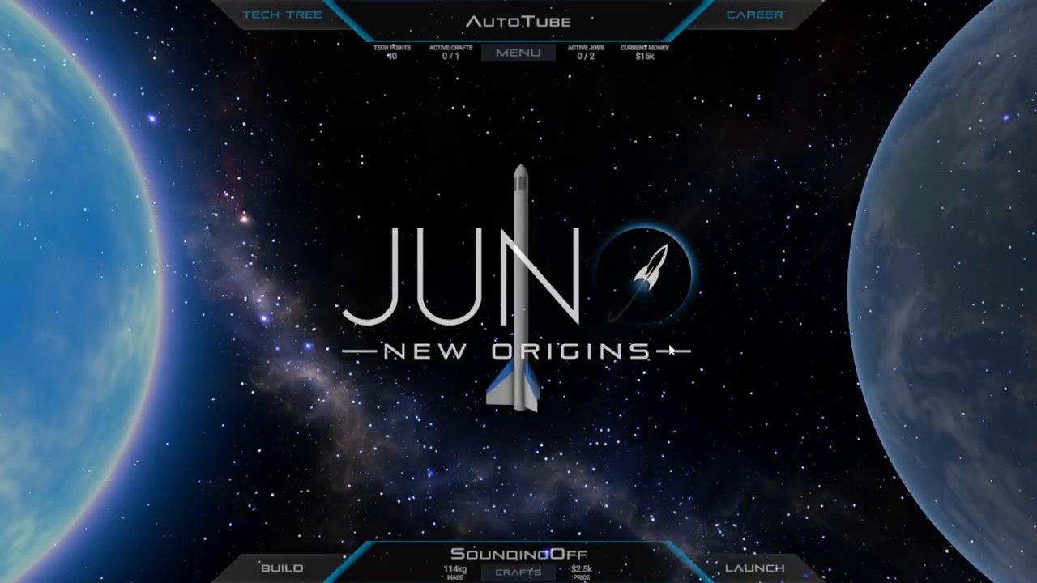